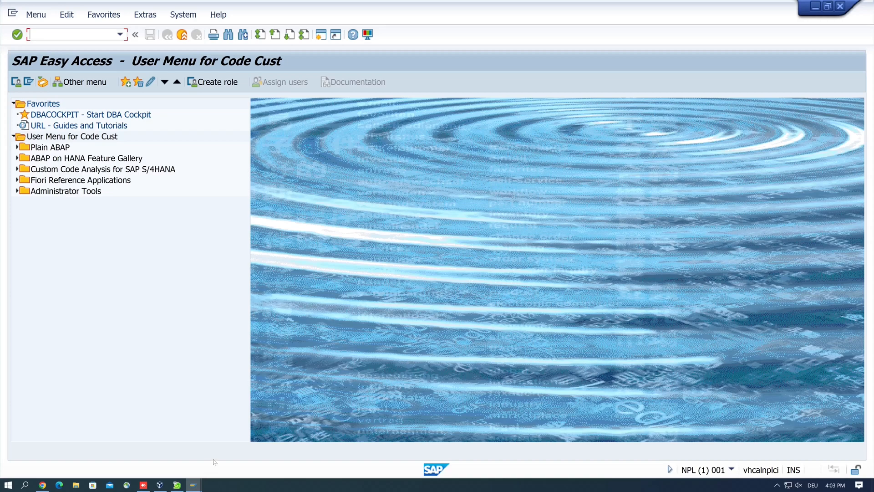
mouse_move(225, 271)
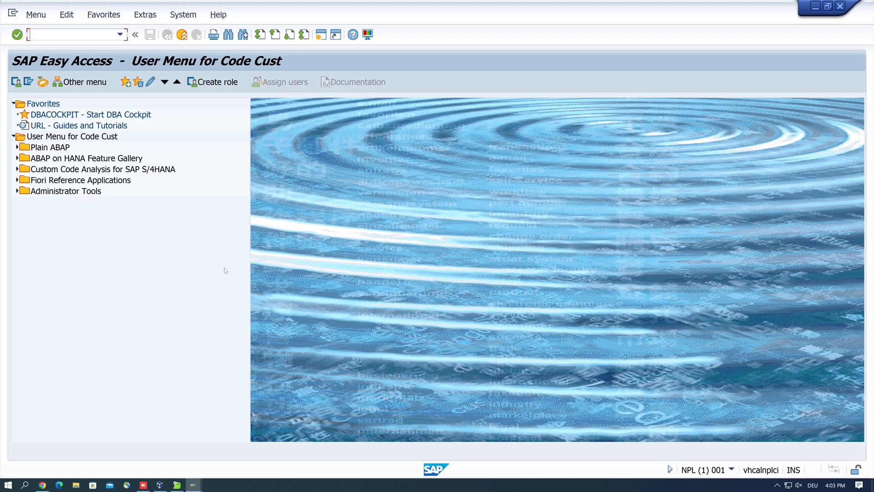
mouse_move(282, 177)
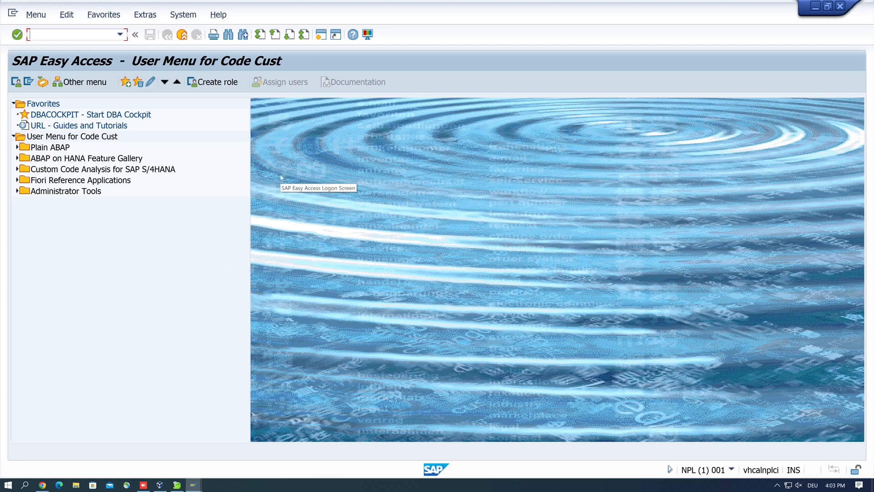
mouse_move(306, 158)
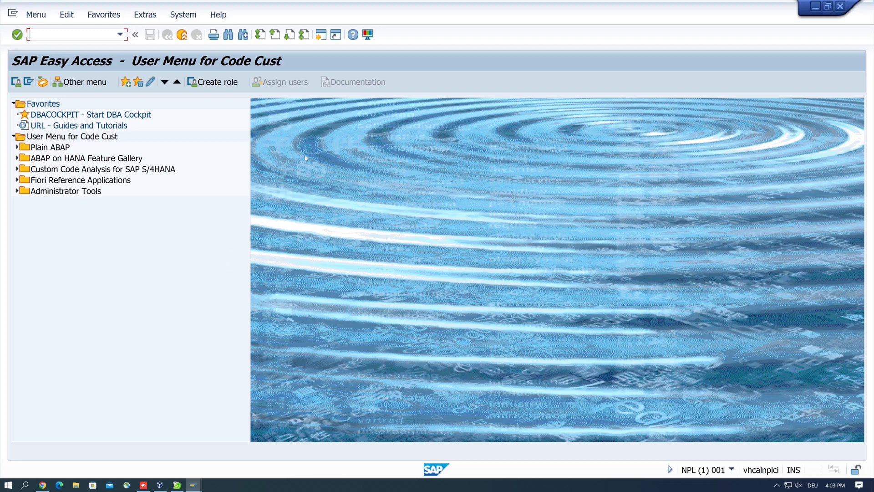
mouse_move(306, 158)
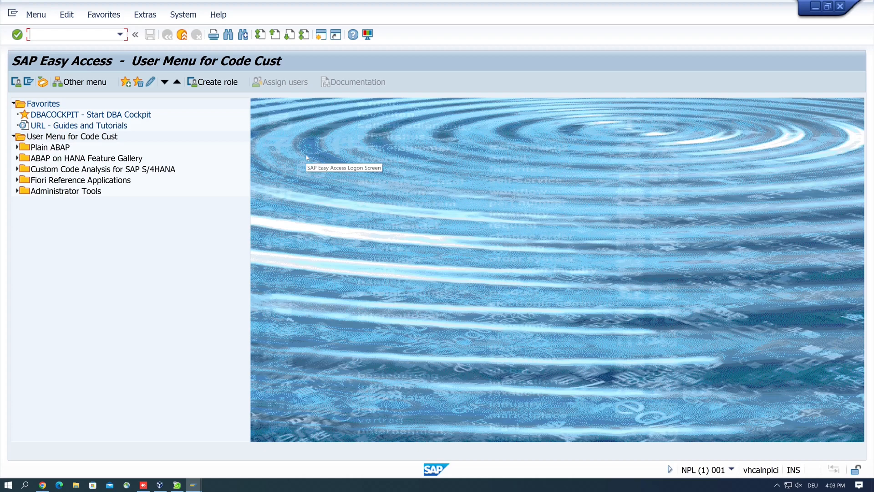
mouse_move(309, 208)
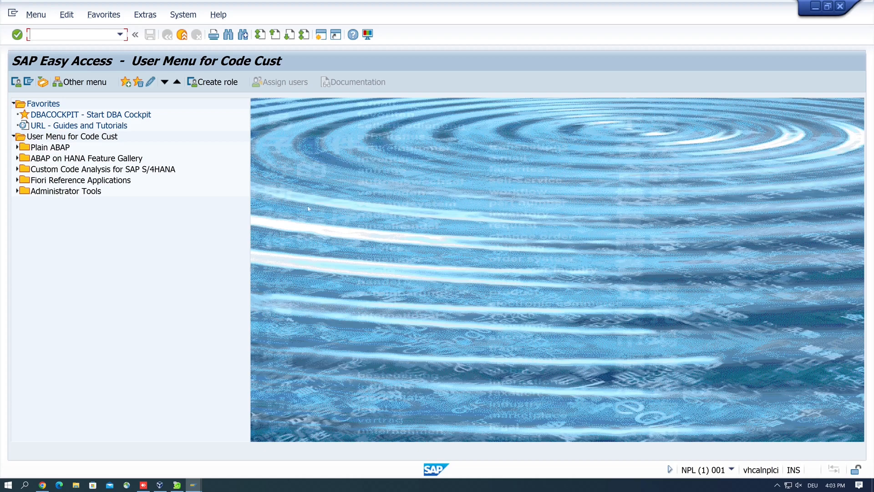
mouse_move(308, 209)
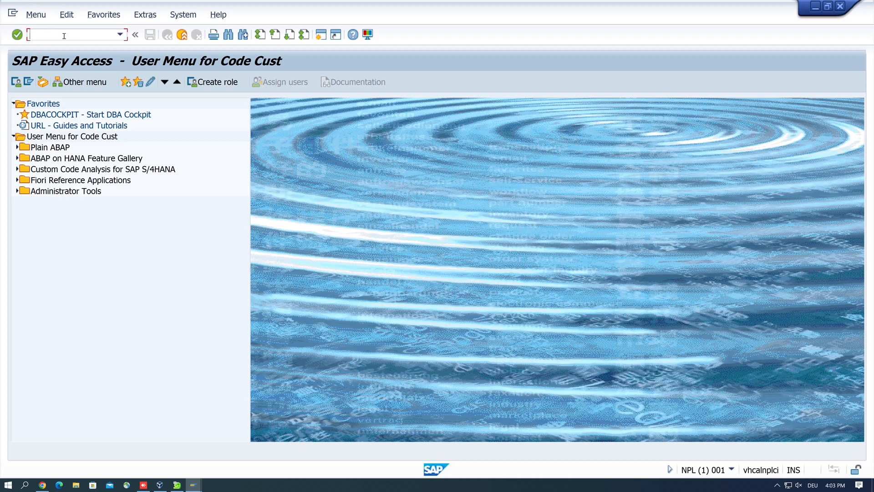
Step: In SE38, select ZABAPGIT_STANDALONE from the ZABA program name suggestions
type("se38")
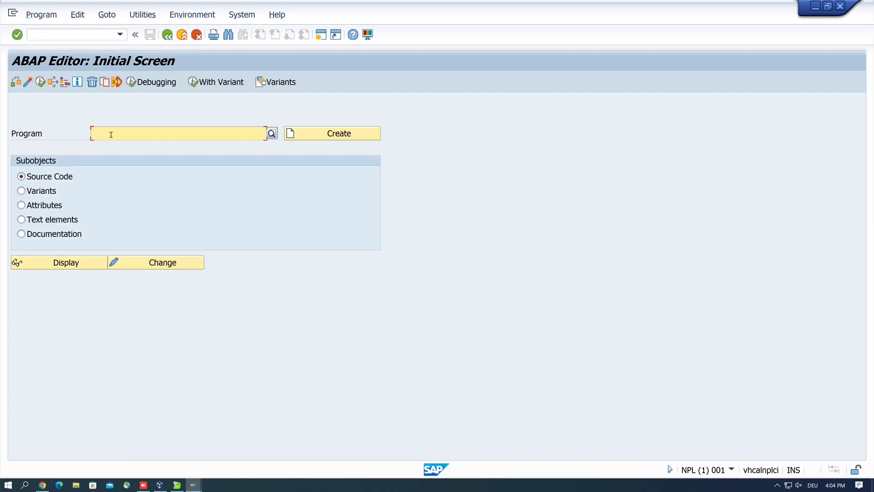
type("ZAB")
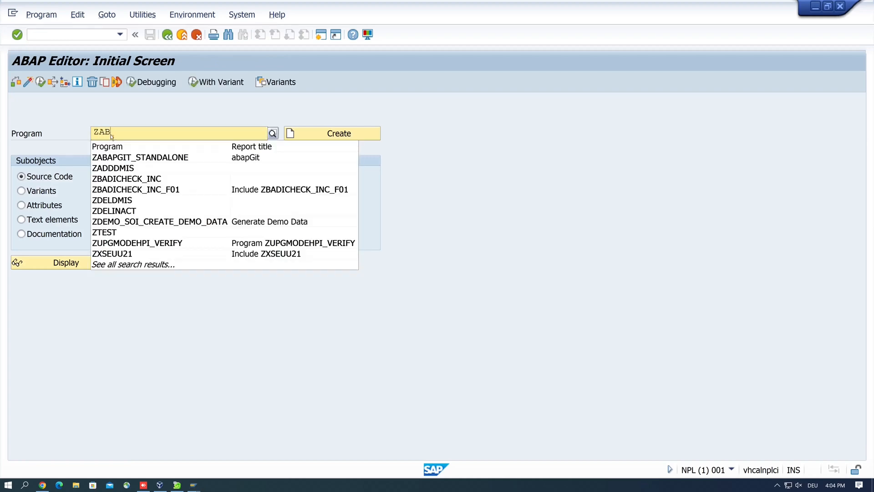
type("A")
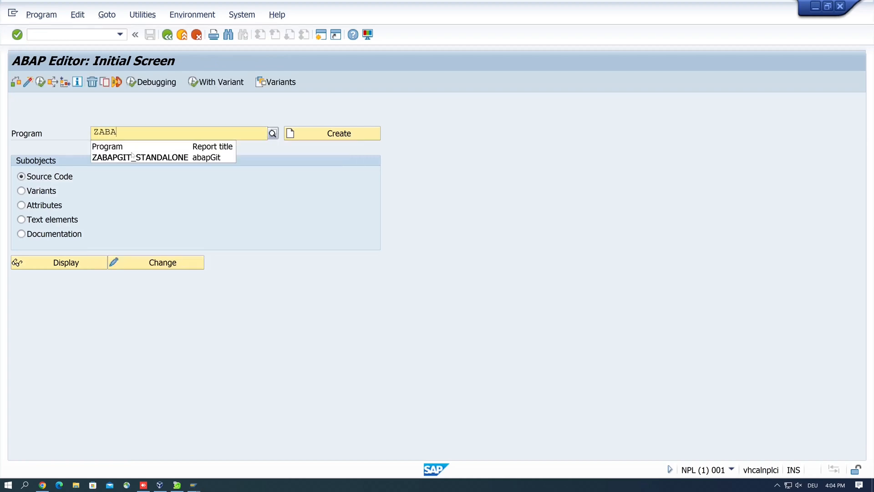
left_click(139, 157)
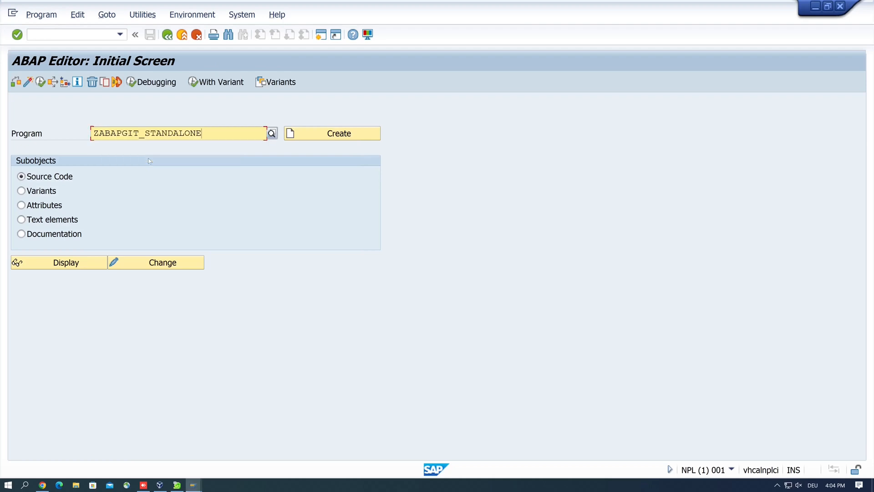
mouse_move(40, 82)
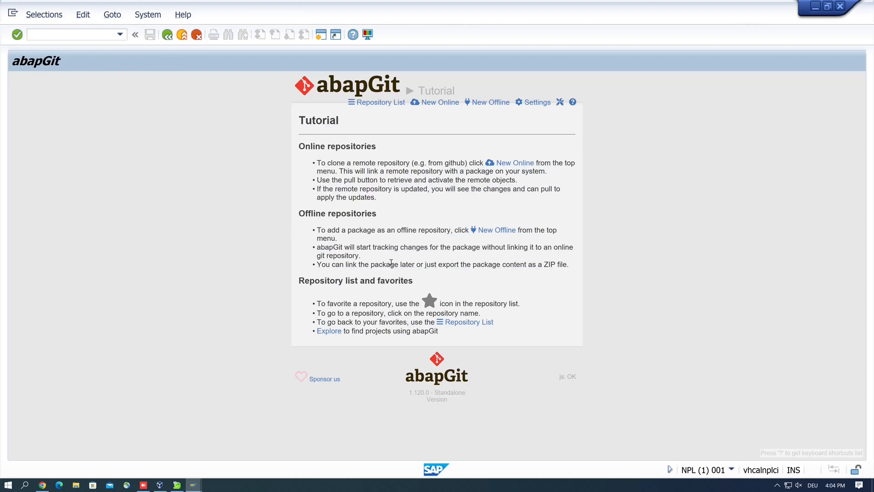
mouse_move(435, 102)
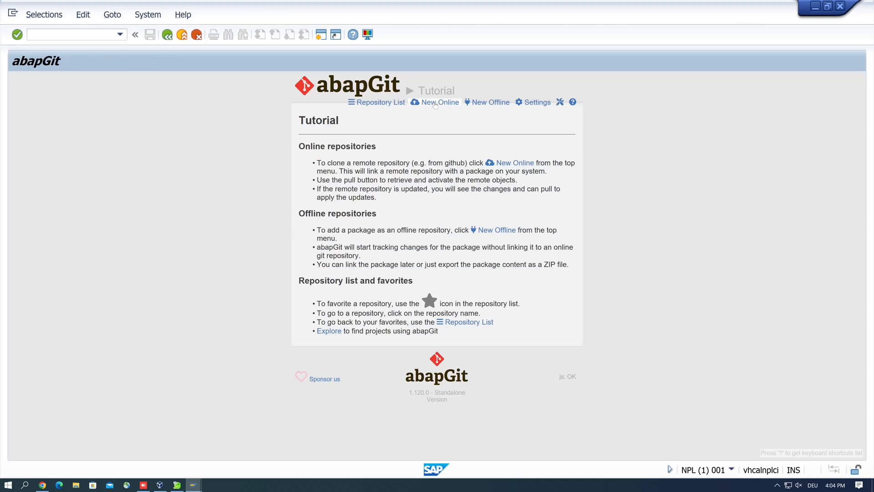
Step: Open abapGit's New Online Repository form, then switch to Chrome
left_click(438, 102)
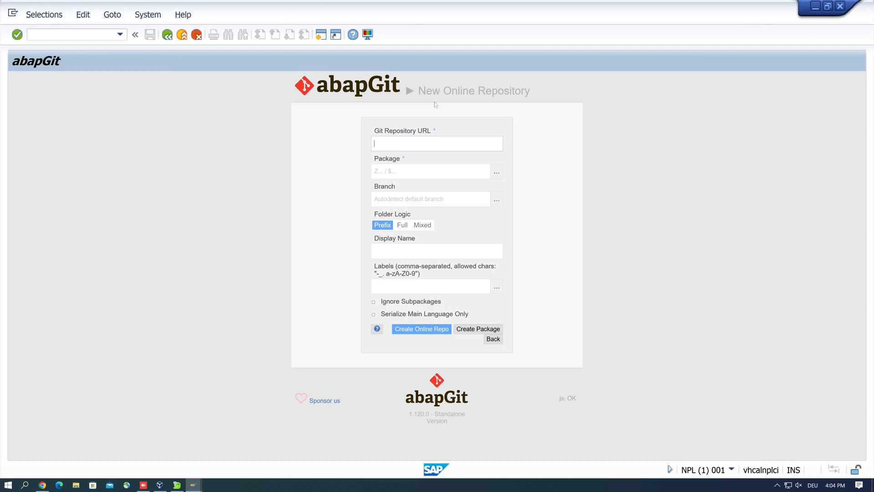
mouse_move(140, 367)
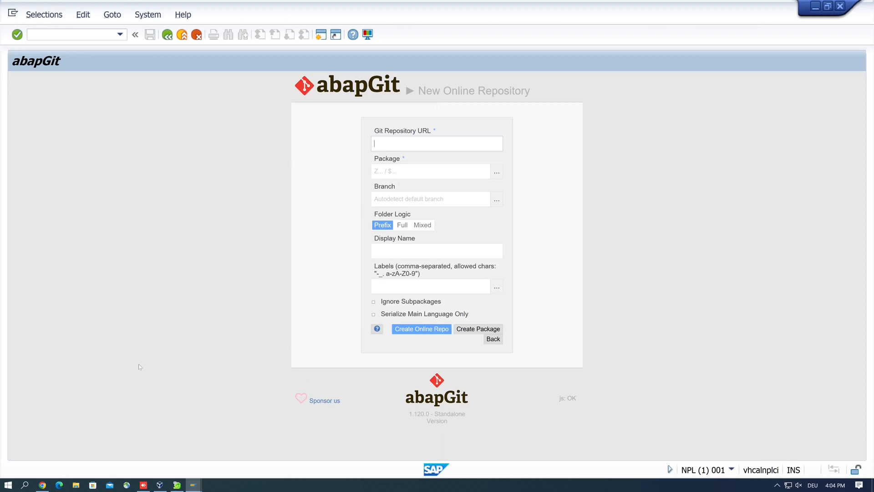
left_click(41, 484)
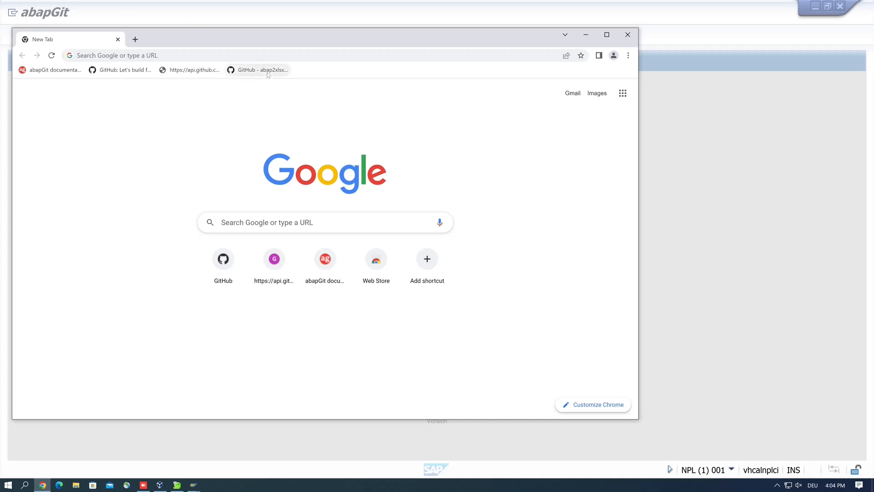
Step: Open the abap2xlsx GitHub bookmark and copy its github.com/abap2xlsx/abap2xlsx address
left_click(260, 69)
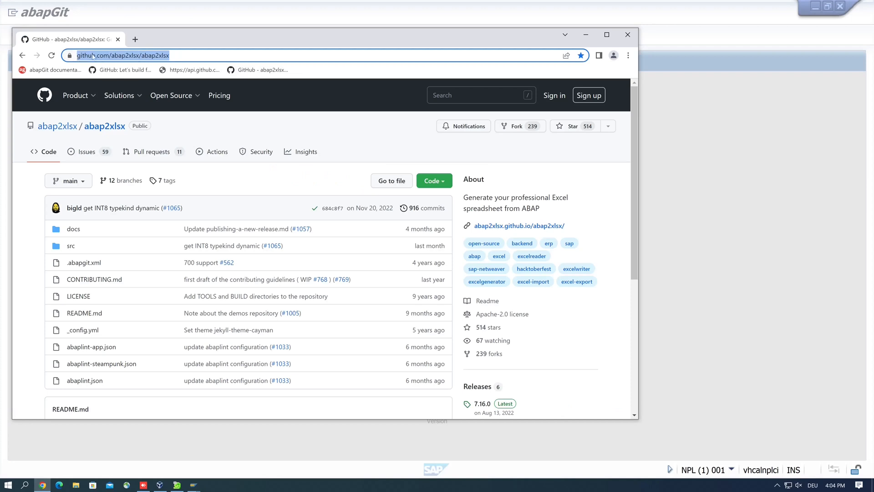
right_click(122, 56)
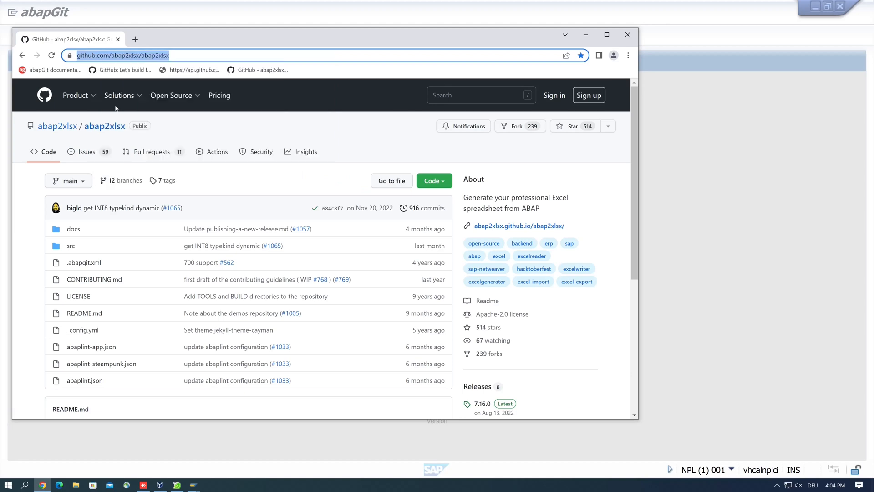
mouse_move(152, 107)
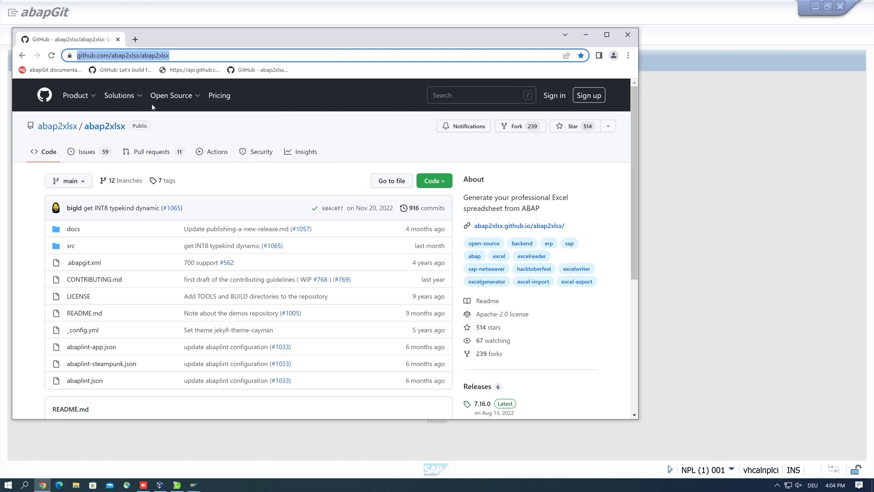
mouse_move(710, 153)
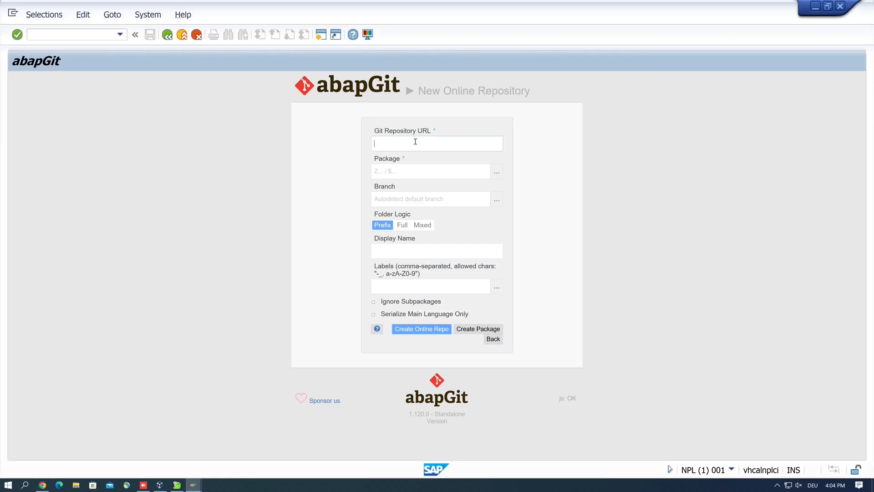
type("https://github.com/abap2xlsx/abap2xlsx")
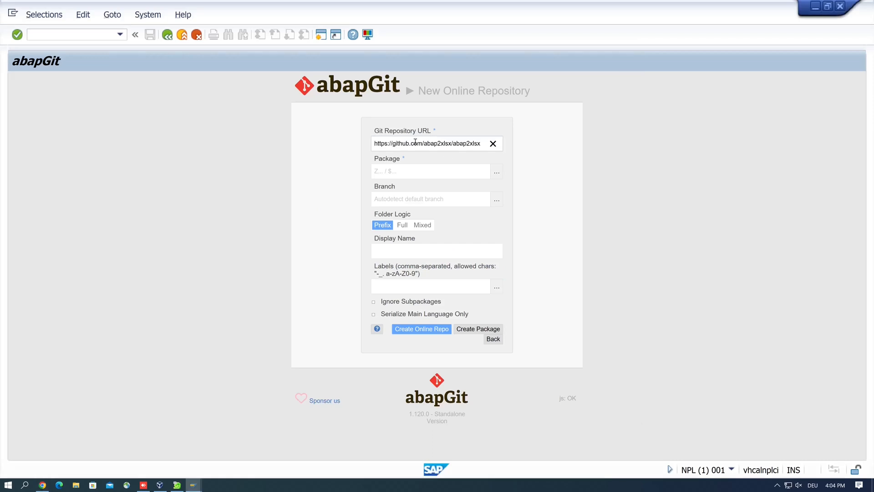
left_click(430, 172)
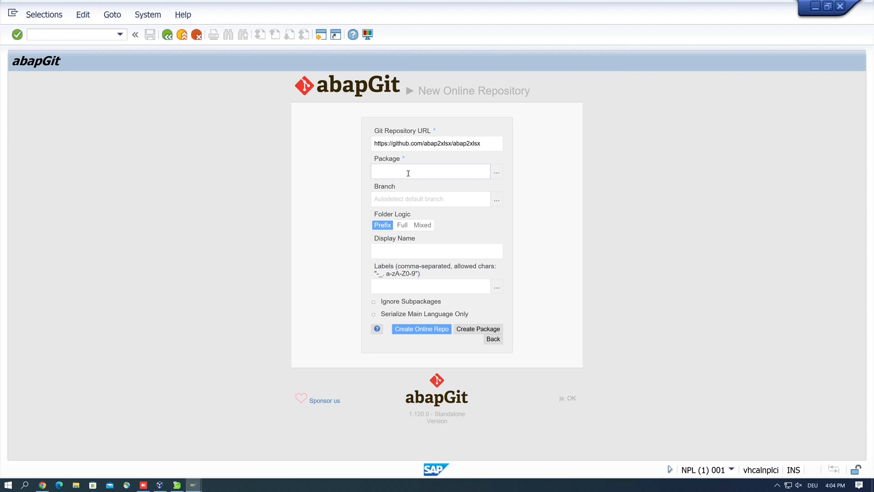
left_click(430, 171)
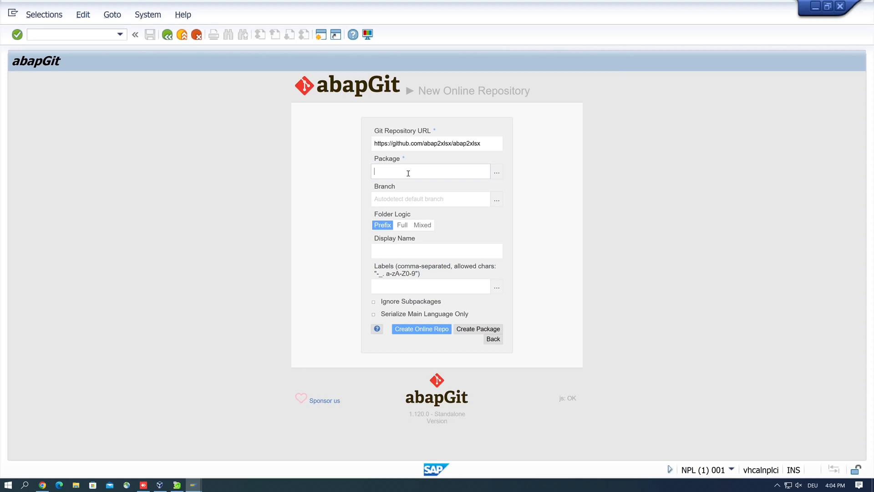
type("ZA")
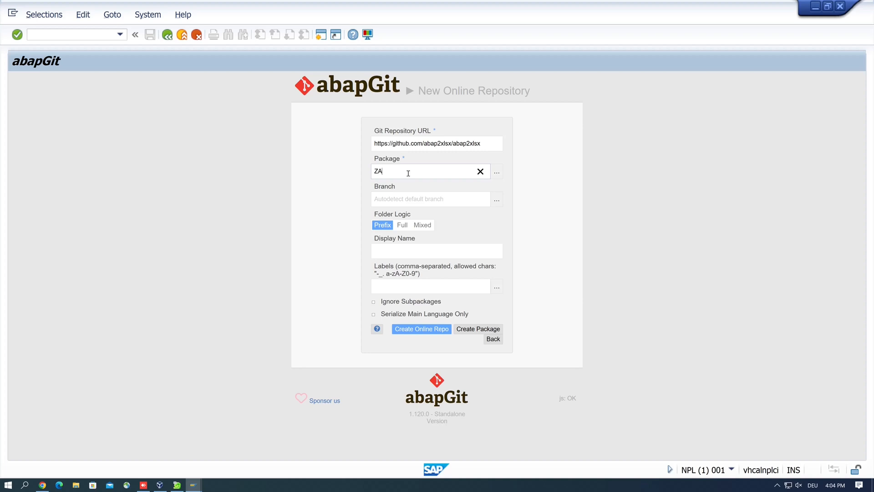
type("BAP")
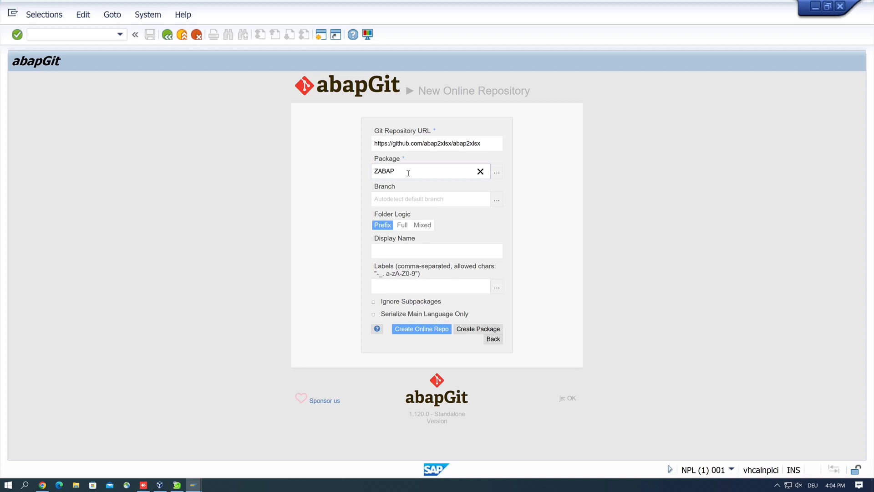
type("2")
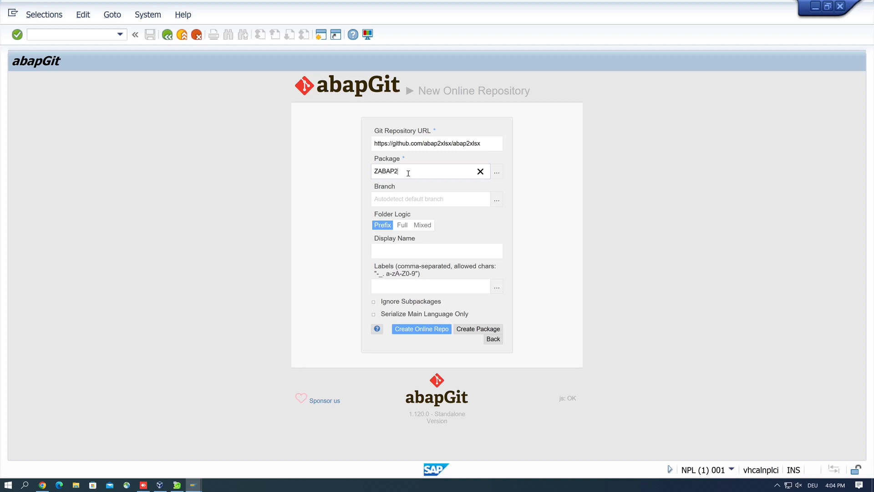
type("XLS")
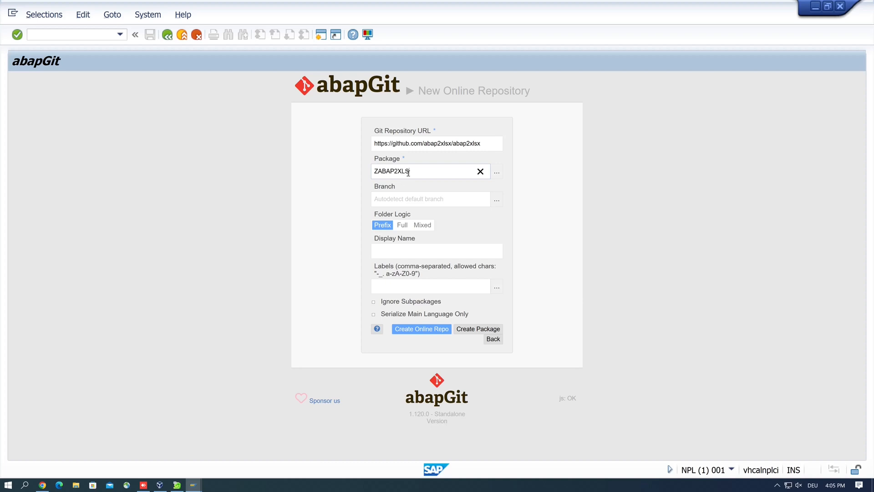
type("X")
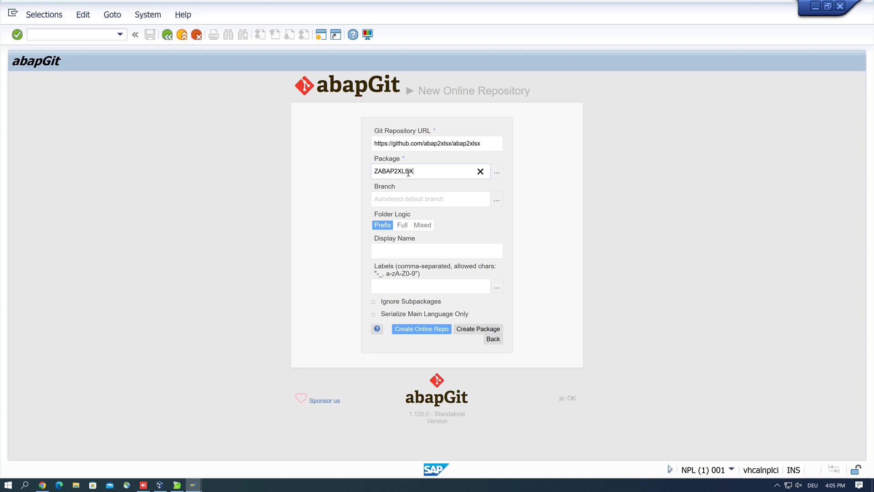
Step: Set the repository display name to ZABAP2XLSX
left_click(436, 251)
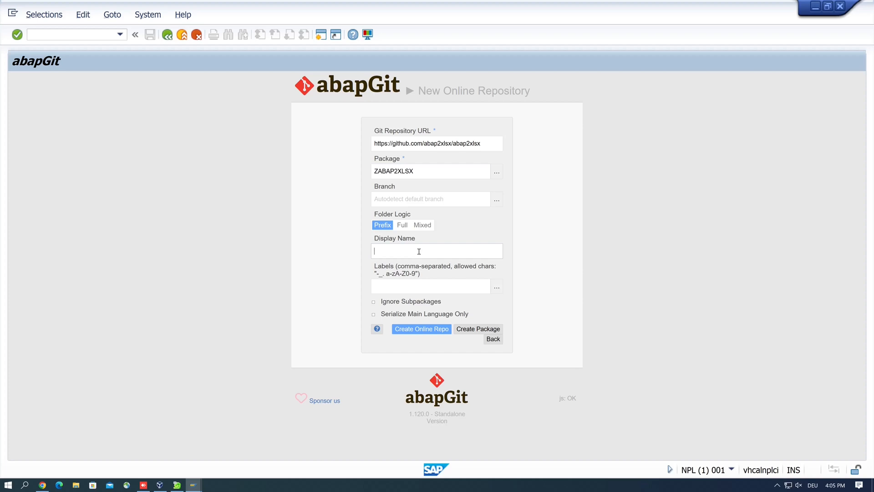
type("ZA")
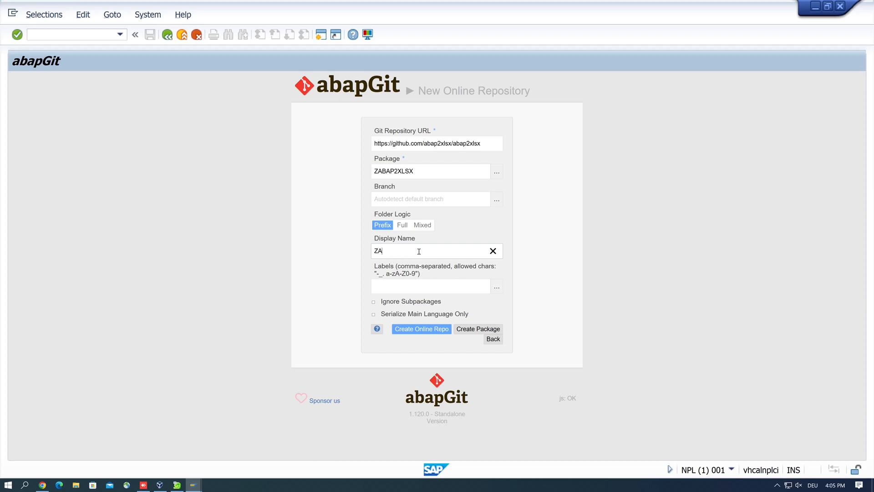
type("BAP2X")
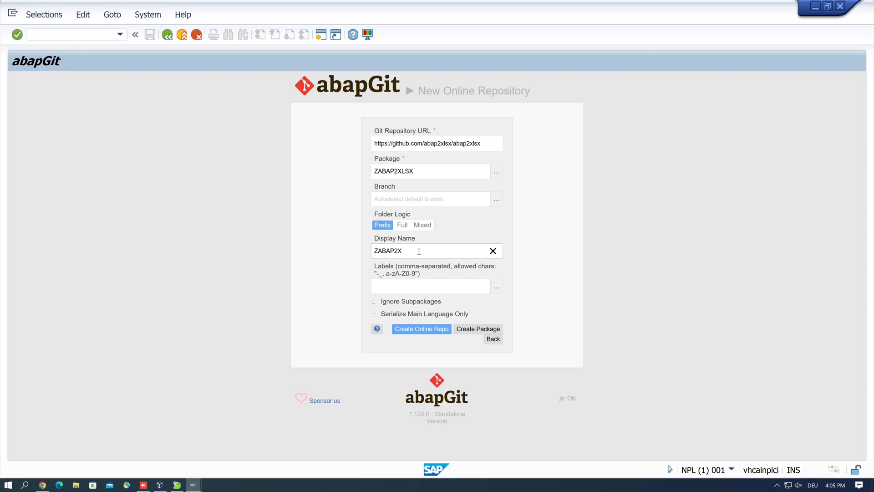
type("LS")
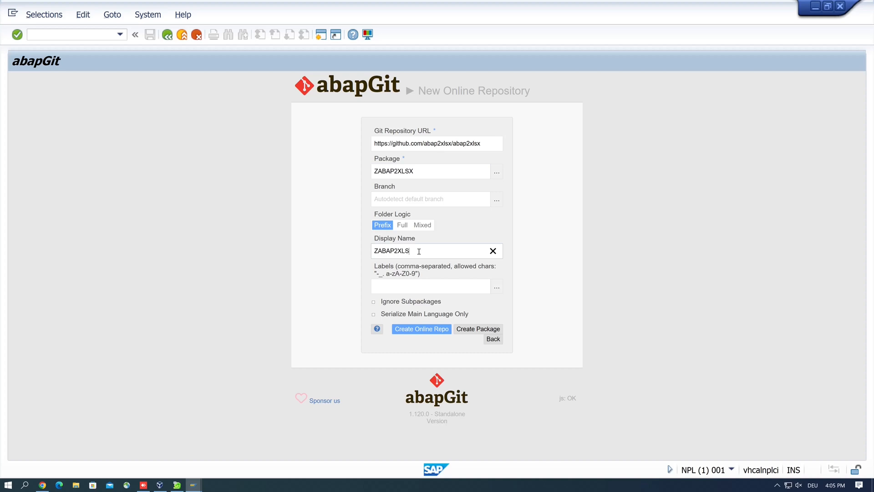
type("X")
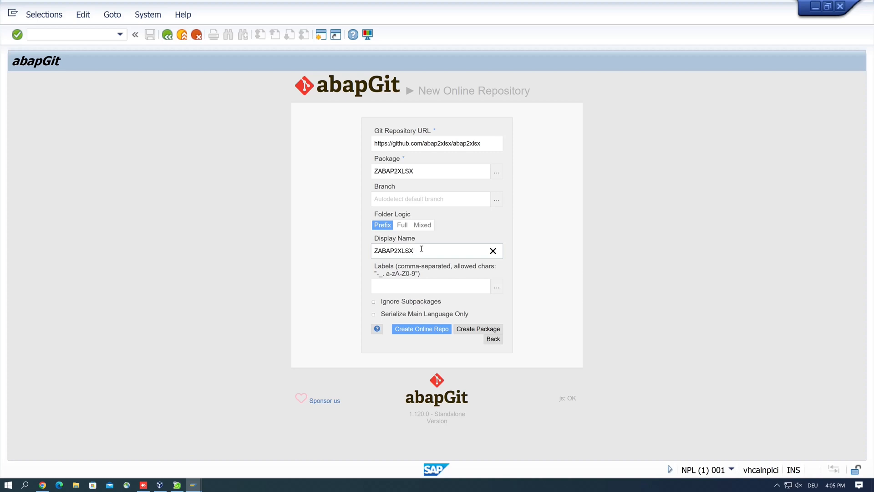
mouse_move(427, 285)
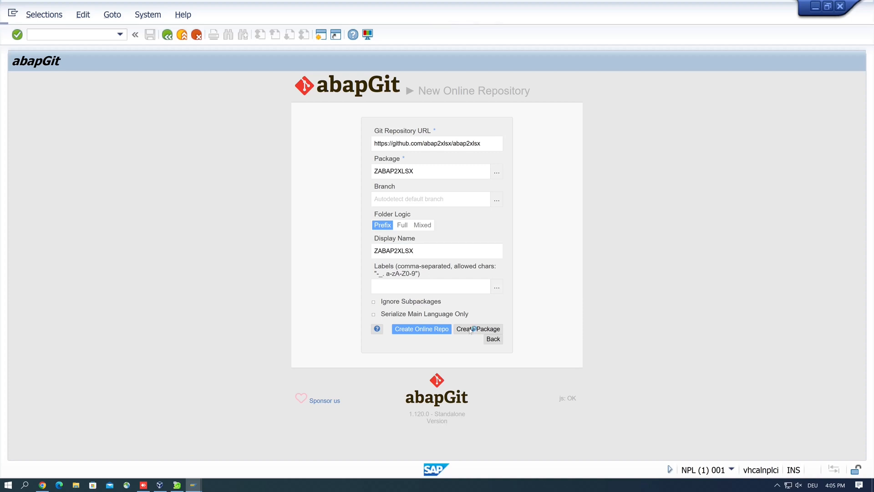
Step: Open Create Package for ZABAP2XLSX and enter short description 'Abap 2 Xlsx'
left_click(477, 329)
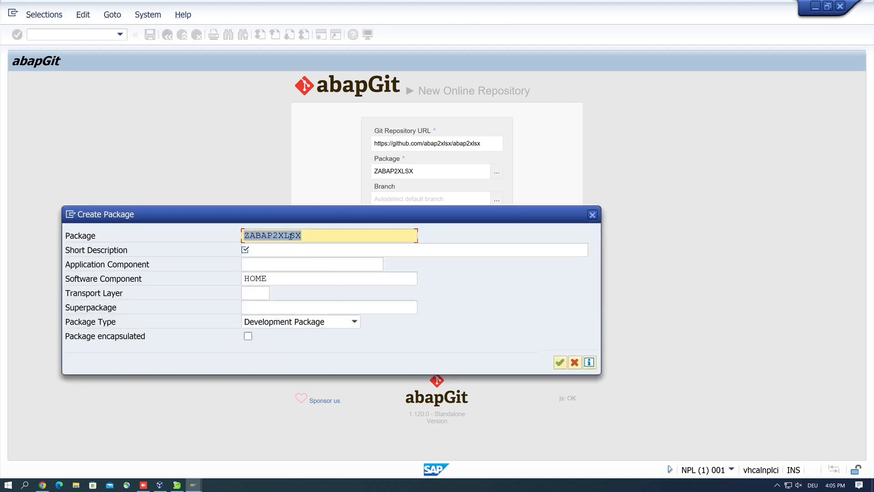
left_click(413, 249)
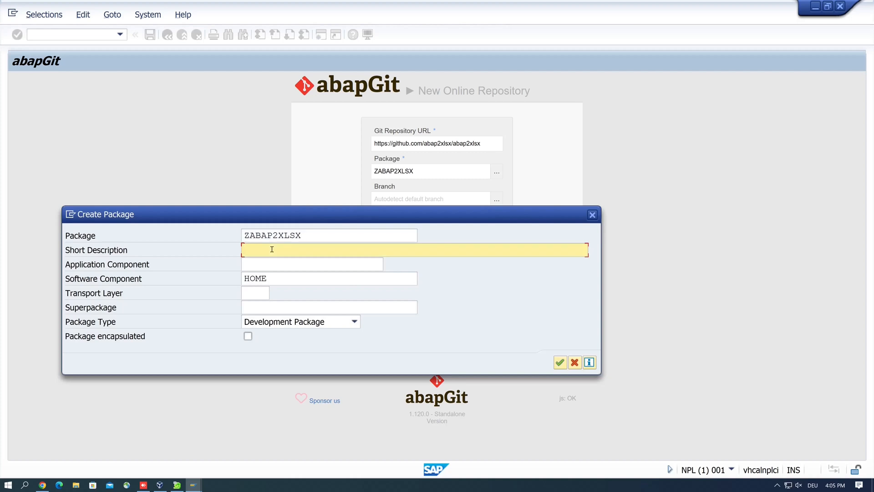
type("Aba")
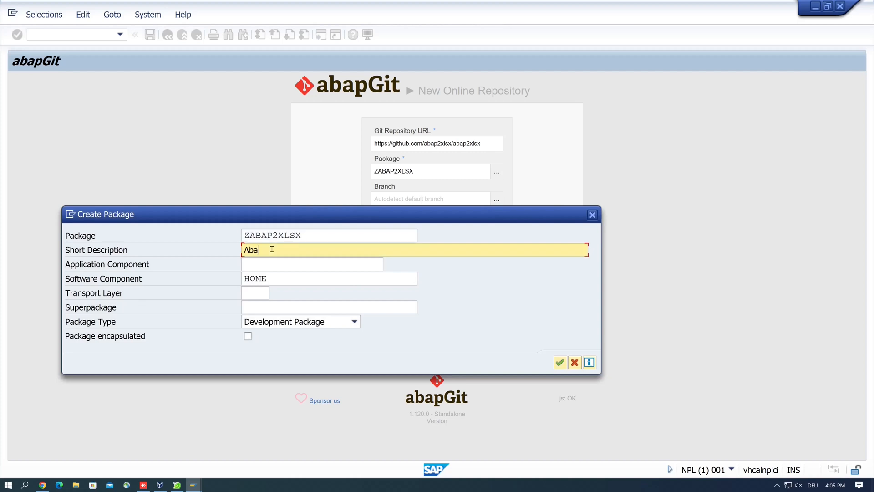
type("p")
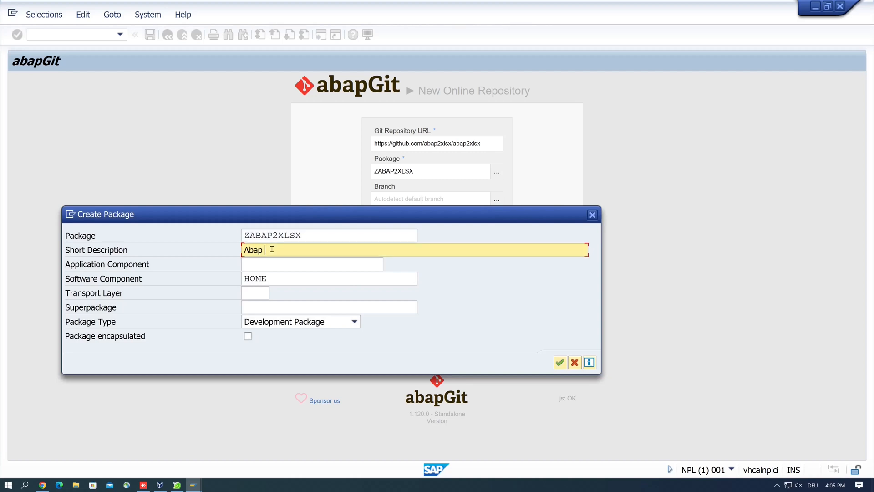
type("2")
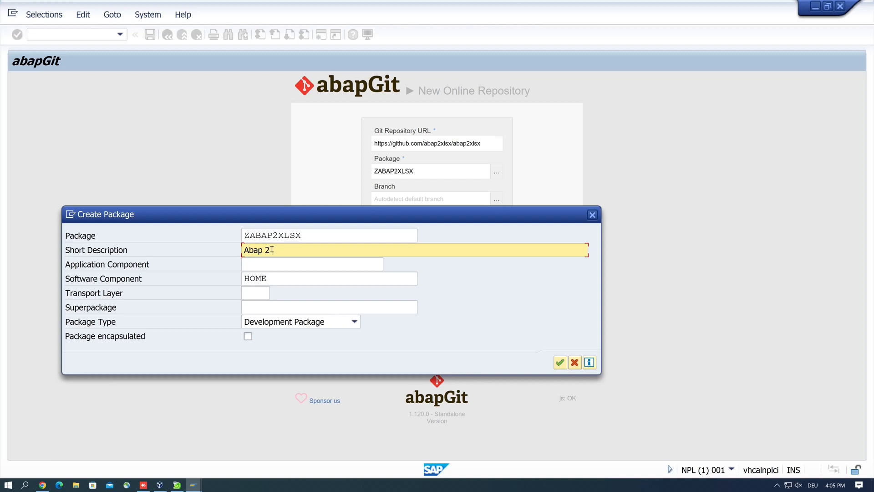
type("x")
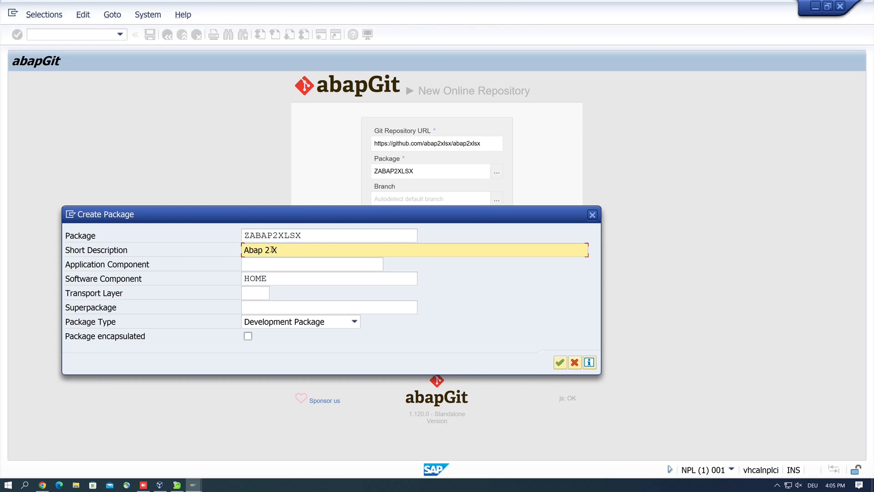
type("ls")
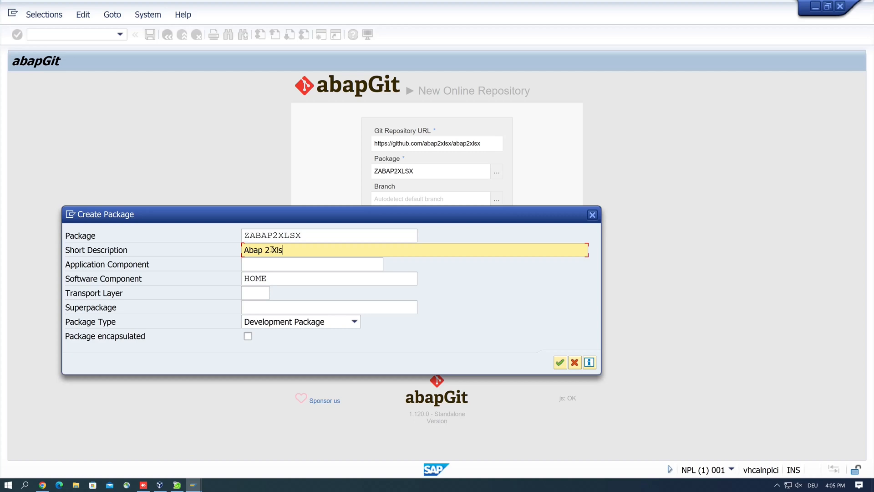
type("x")
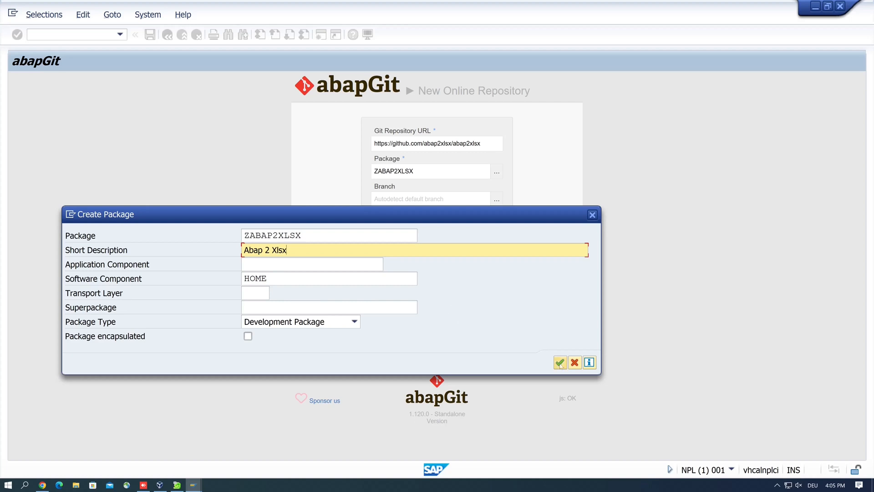
Step: Save package ZABAP2XLSX on request NPLK900075 and submit the repository form
left_click(560, 363)
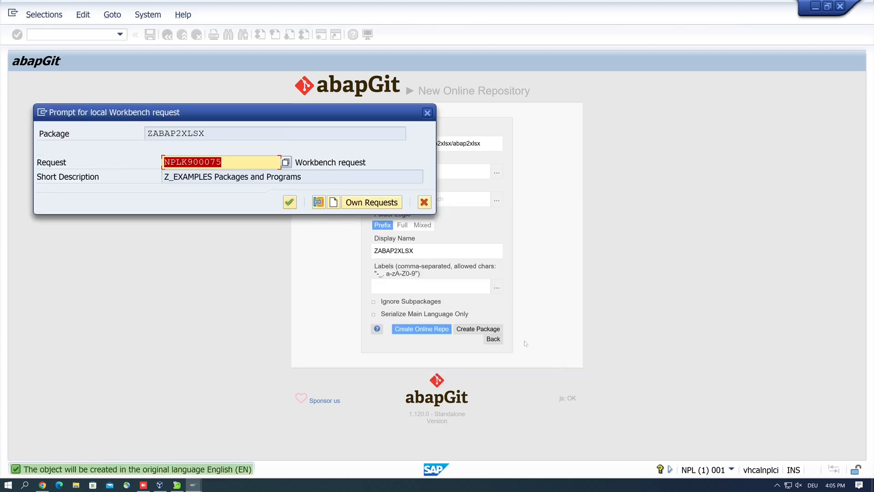
mouse_move(266, 197)
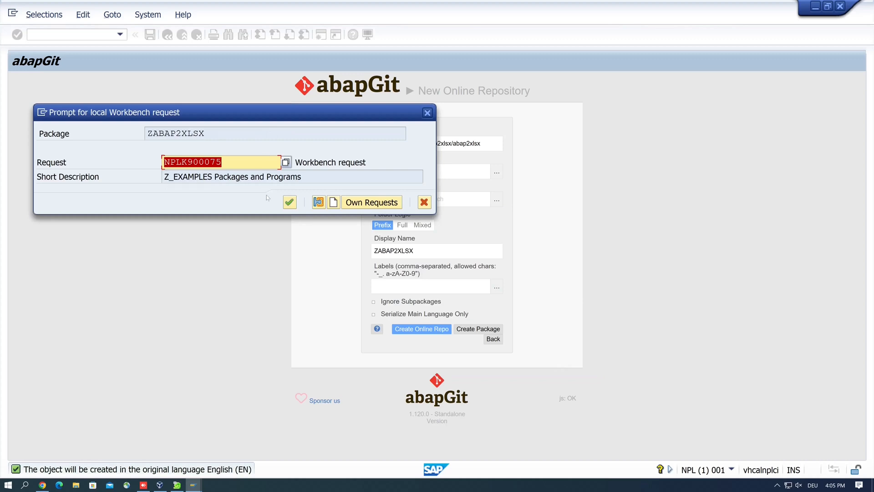
mouse_move(290, 202)
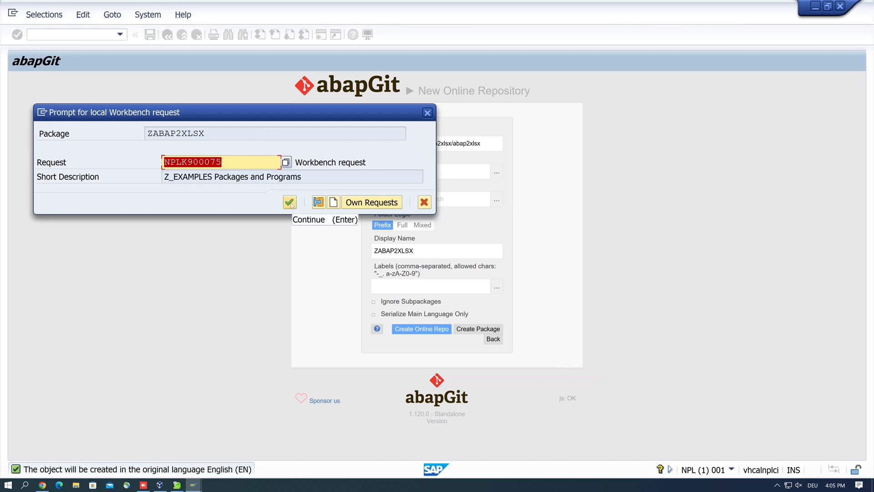
left_click(288, 202)
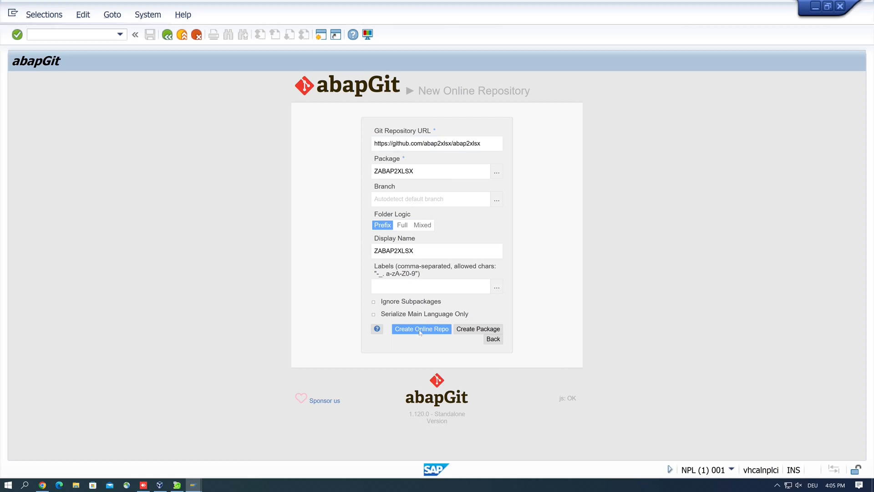
left_click(420, 328)
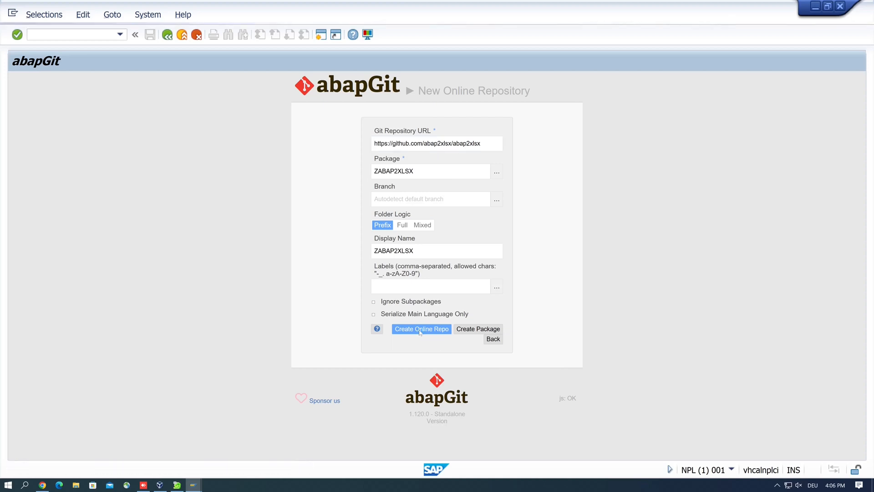
Step: Create the ZABAP2XLSX repo and browse its package, message class and ZCL_EXCEL files
left_click(421, 329)
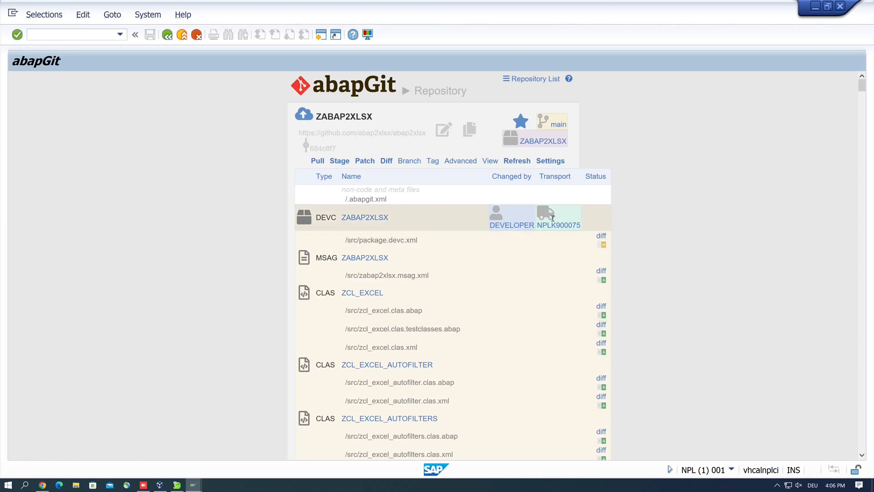
mouse_move(511, 225)
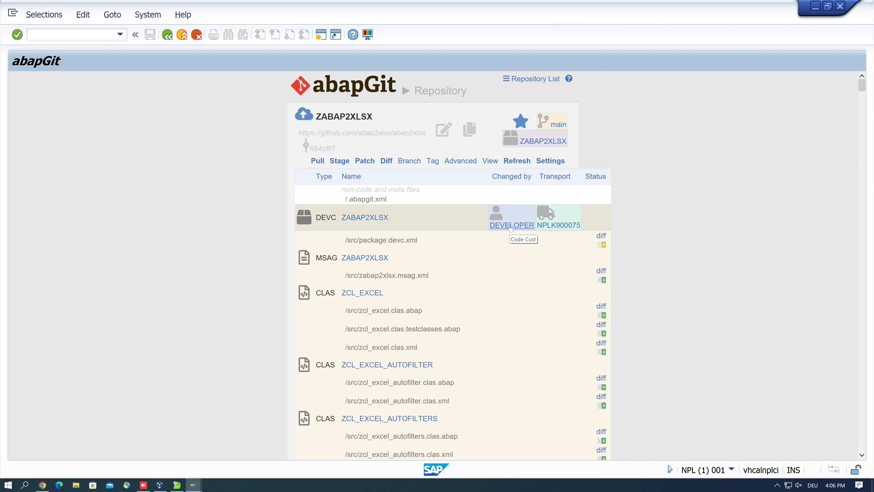
mouse_move(372, 288)
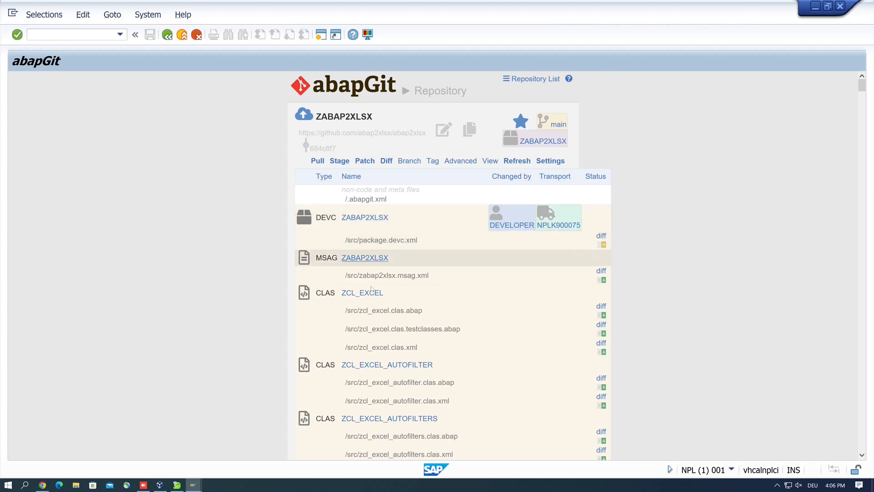
scroll("down", 3)
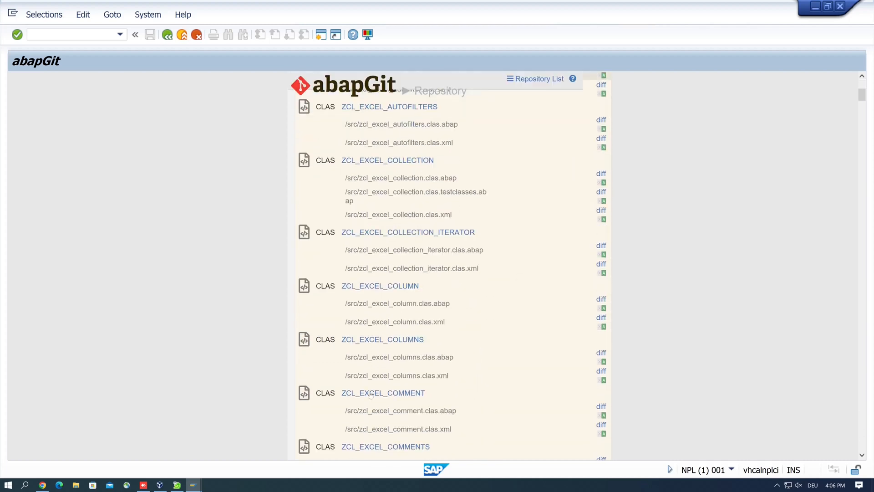
scroll("down", 3)
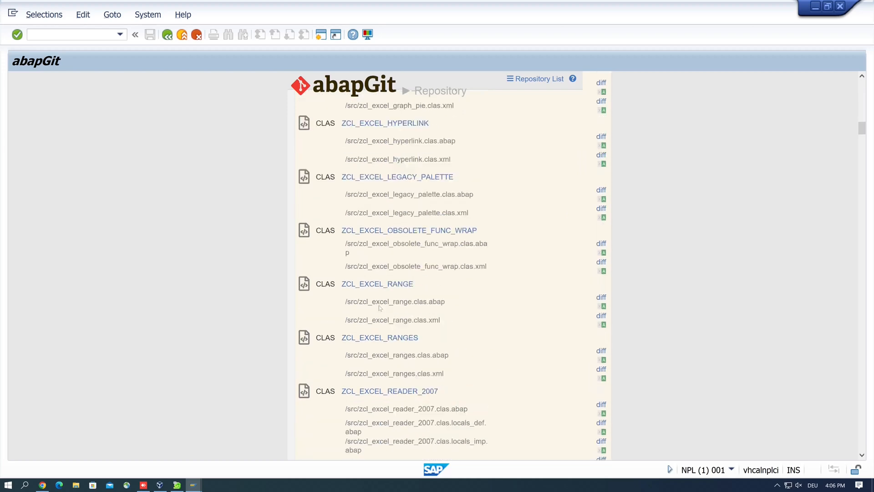
scroll("down", 3)
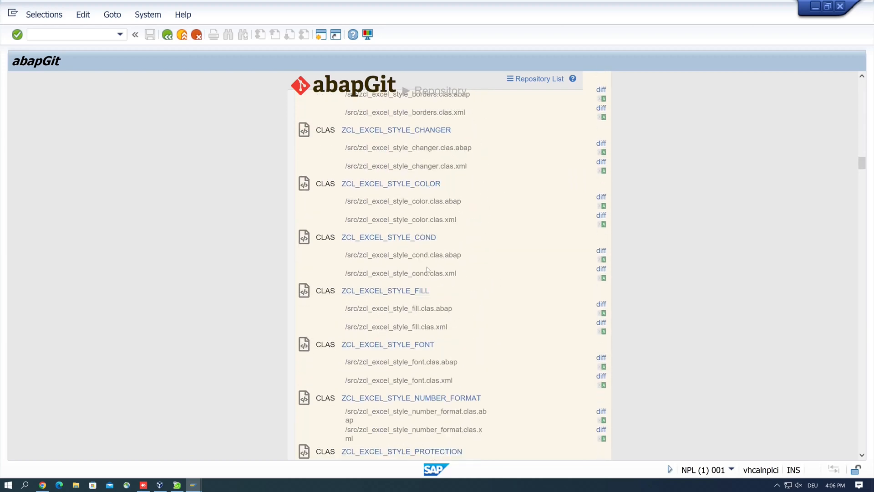
scroll("up", 3)
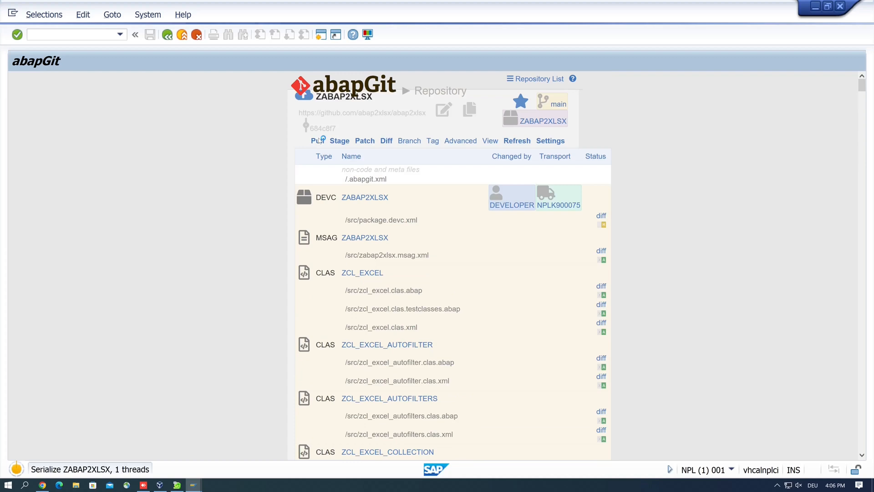
Step: Pull the ZABAP2XLSX objects onto workbench request NPLK900075
left_click(319, 139)
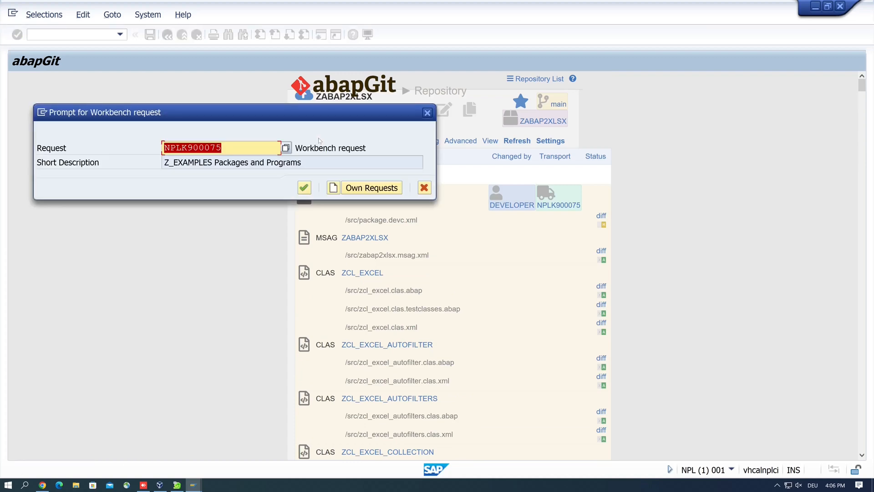
mouse_move(305, 188)
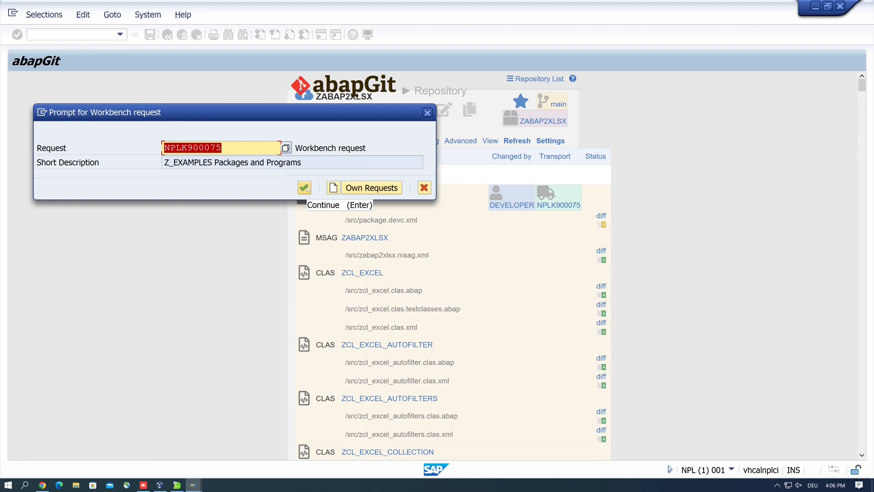
left_click(303, 187)
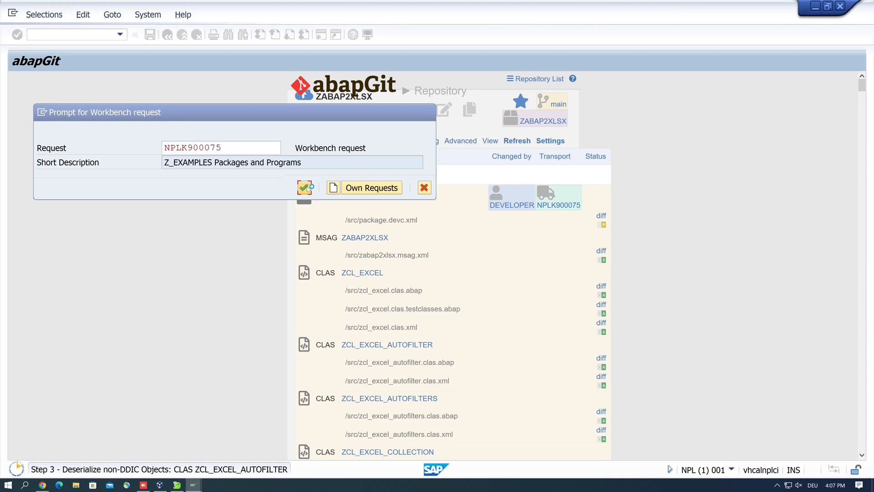
left_click(304, 188)
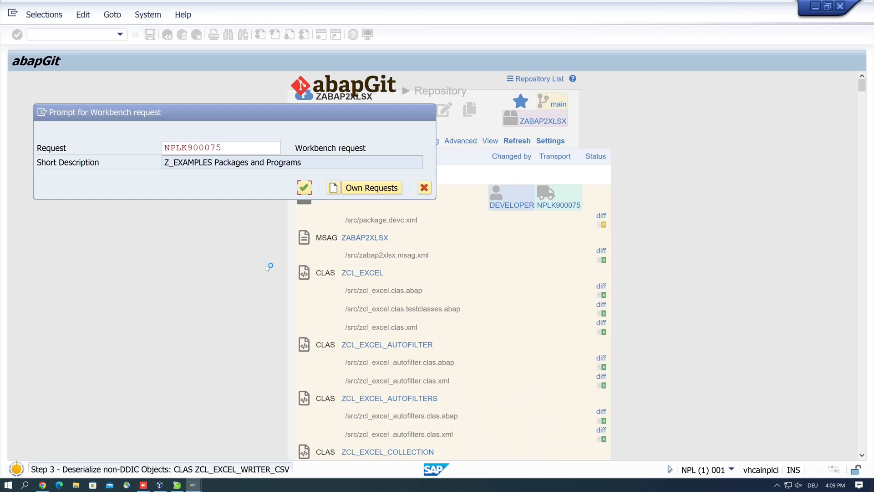
left_click(305, 187)
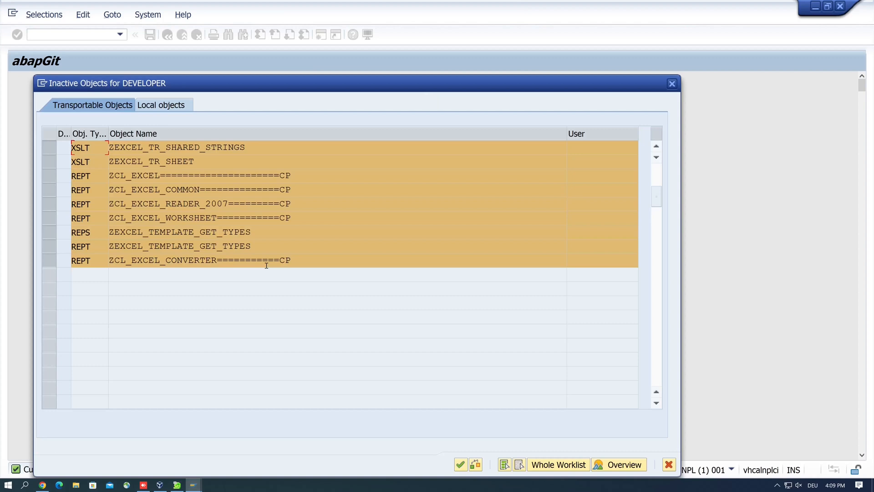
mouse_move(197, 135)
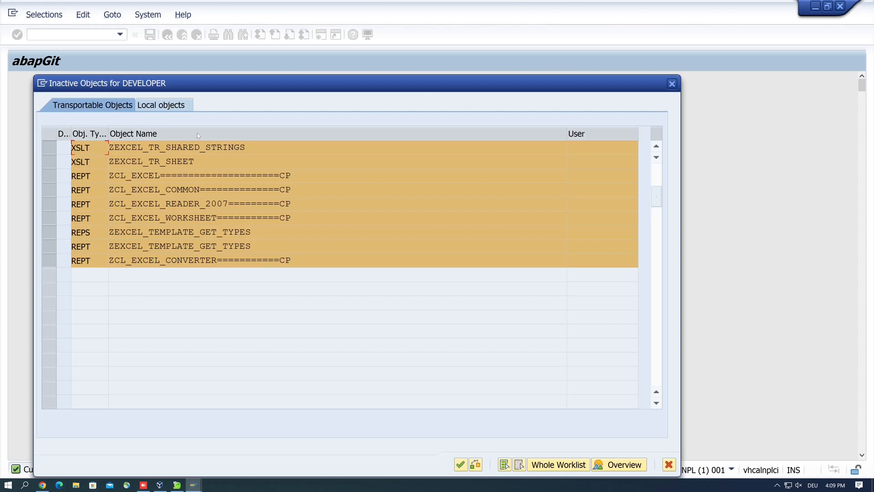
mouse_move(436, 435)
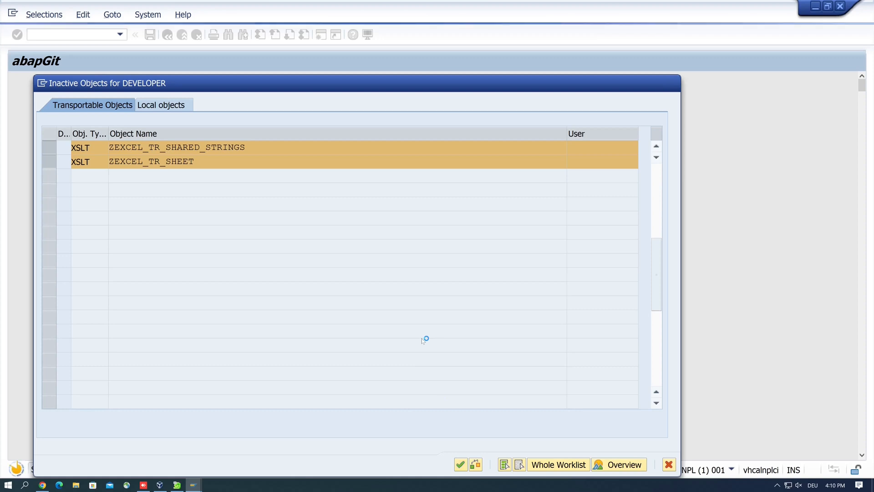
Step: Confirm activation of the inactive DEVELOPER objects to reach the activation log
left_click(460, 465)
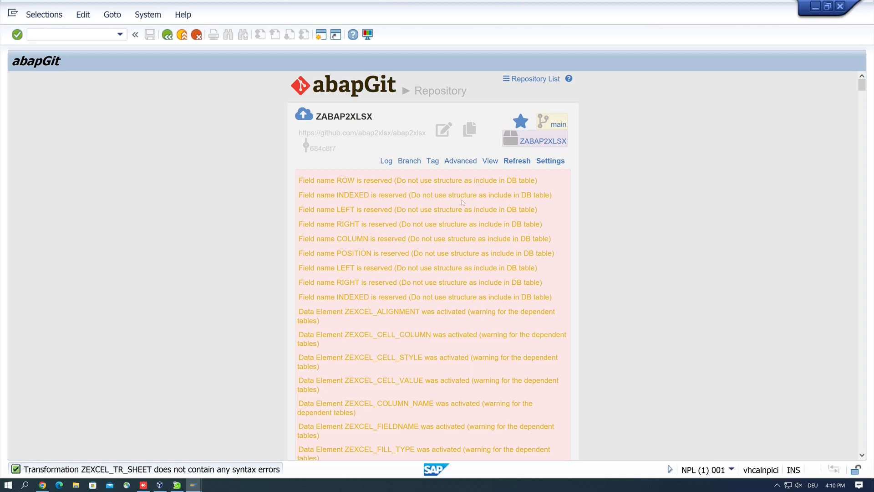
mouse_move(438, 332)
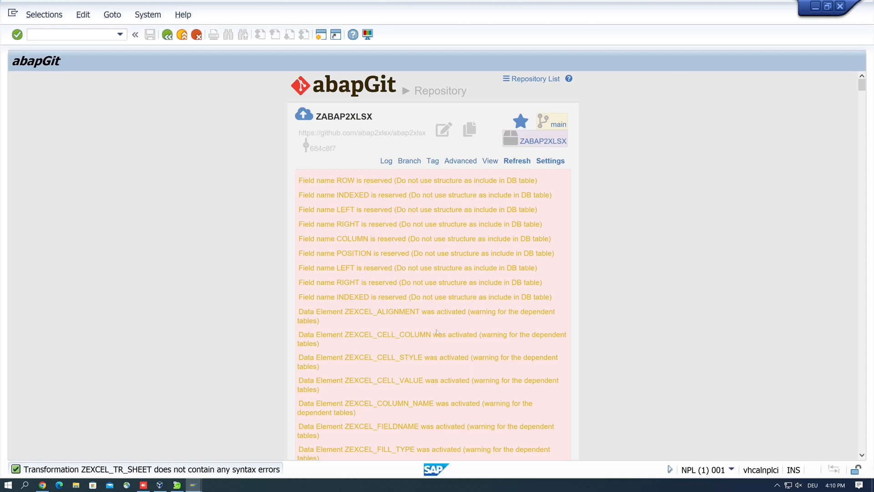
Step: Scroll the pull log to reveal more warnings like ZEXCEL_STYLE_COLOR_ARGB
scroll("down", 3)
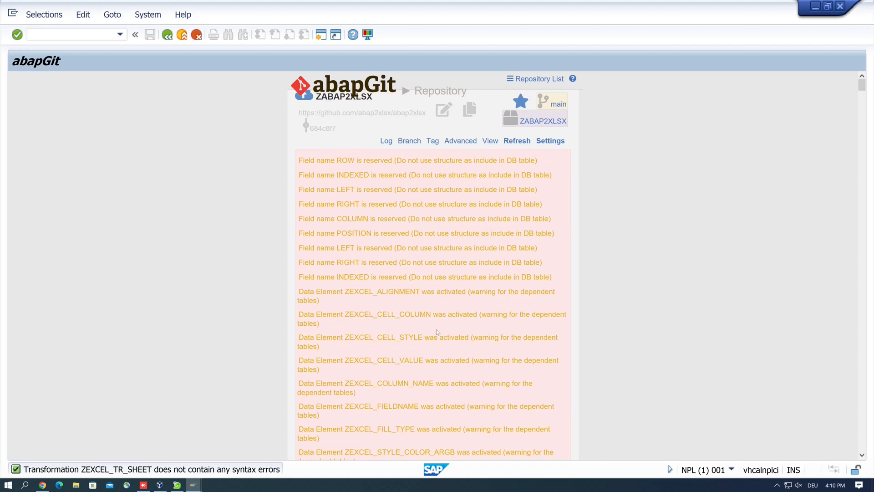
mouse_move(199, 195)
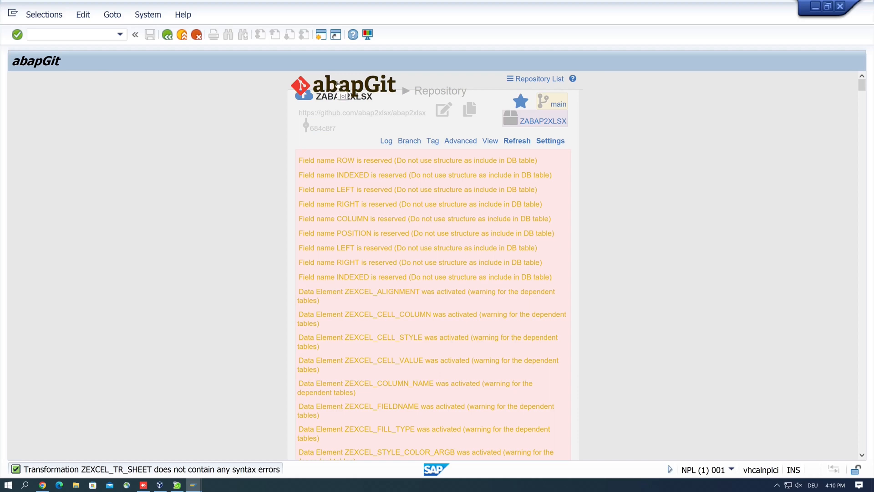
mouse_move(228, 127)
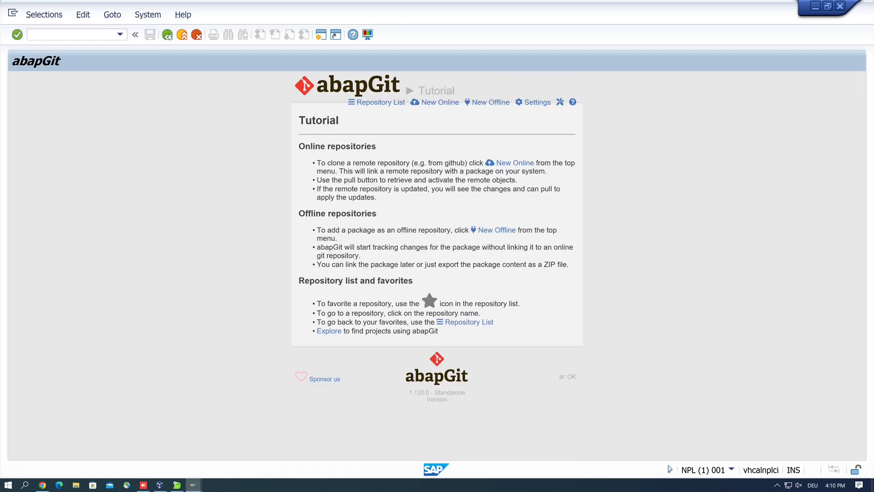
Step: Navigate Chrome to github.com/abap2xlsx/demos and select its address for copying
left_click(440, 102)
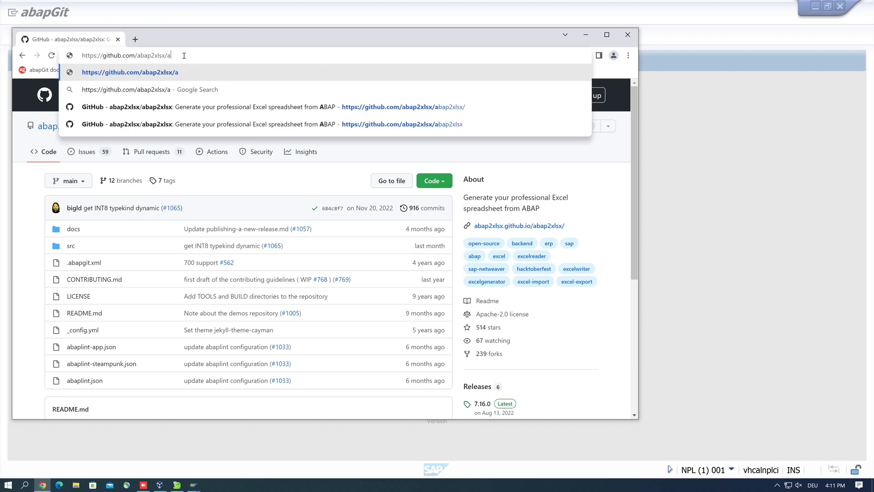
type("demos")
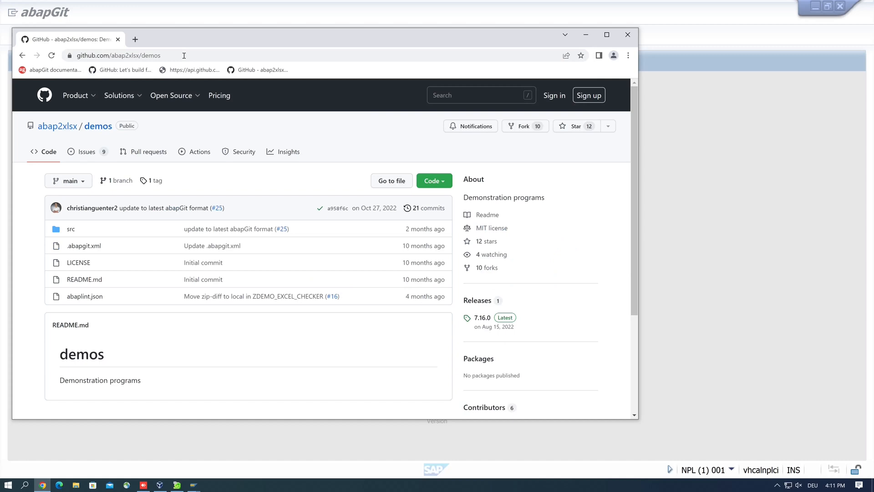
left_click(117, 55)
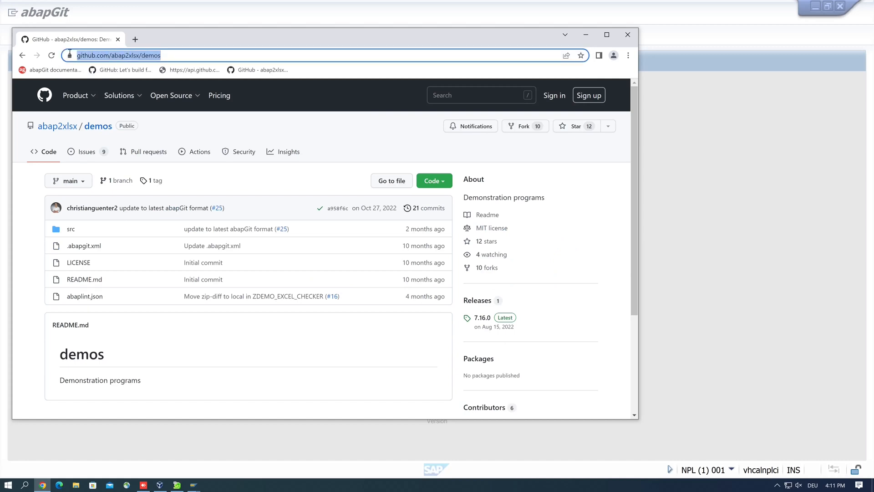
mouse_move(412, 96)
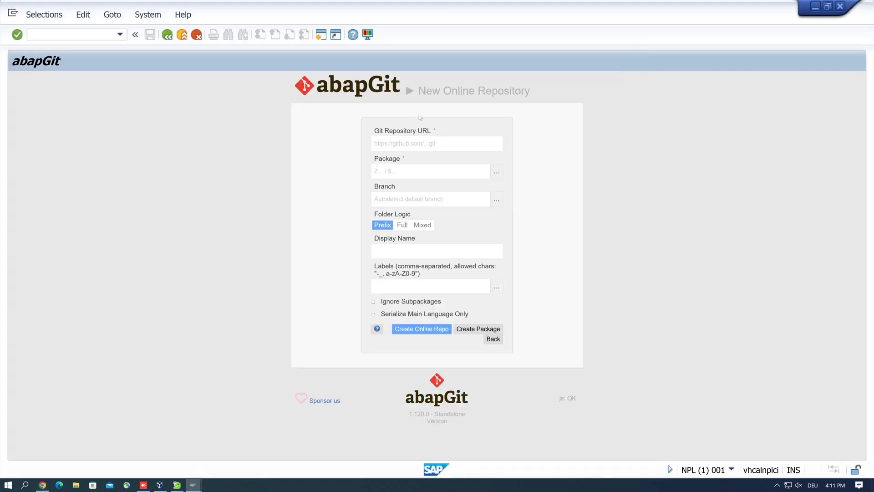
left_click(437, 143)
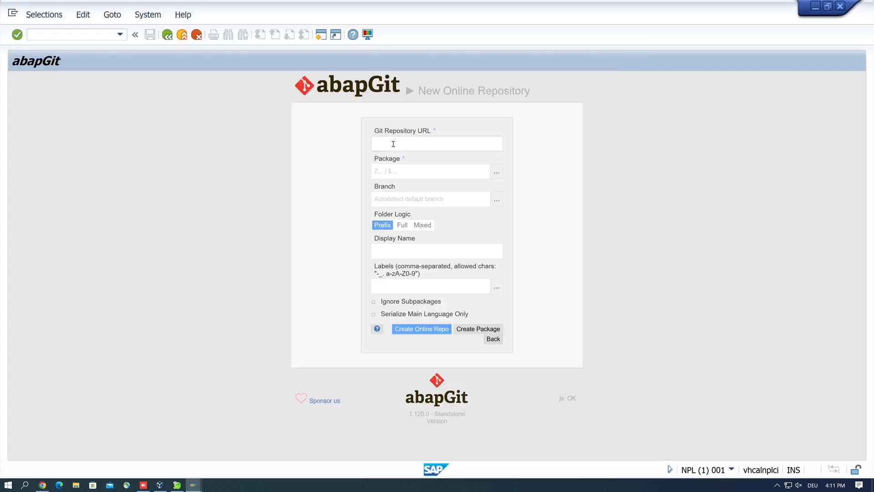
type("https://github.com/abap2xlsx/demos")
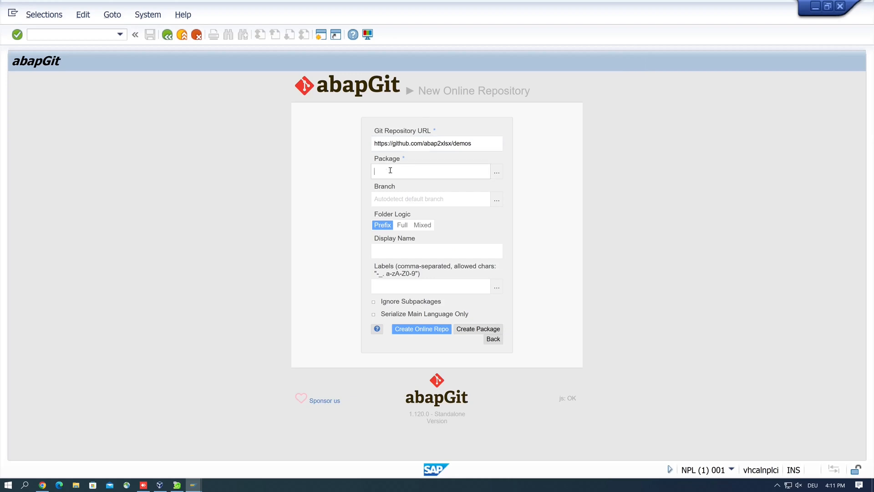
type("$")
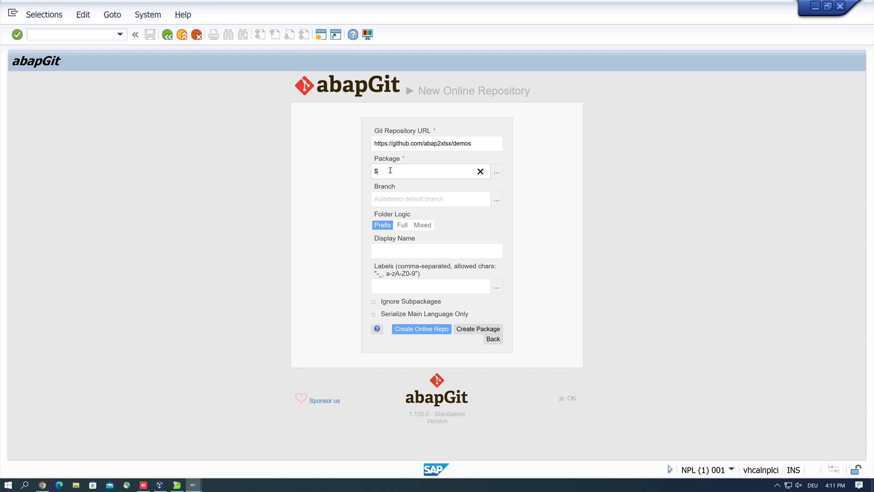
type("z")
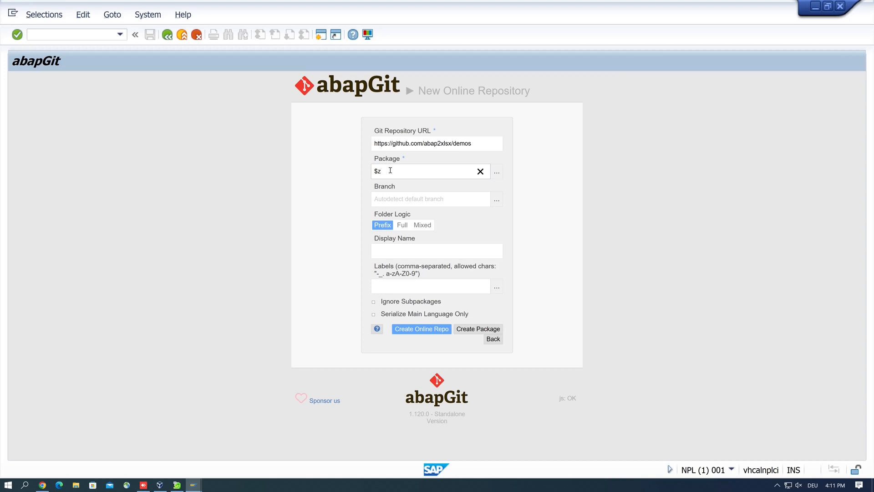
type("abap")
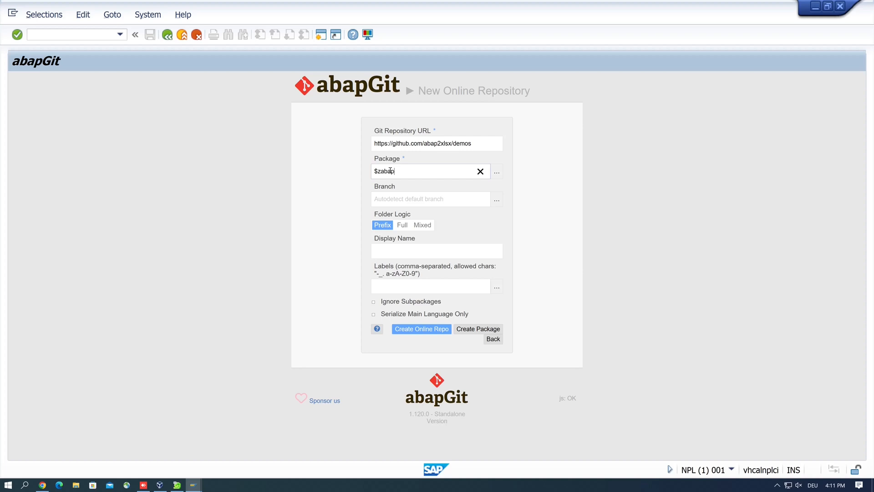
type("2")
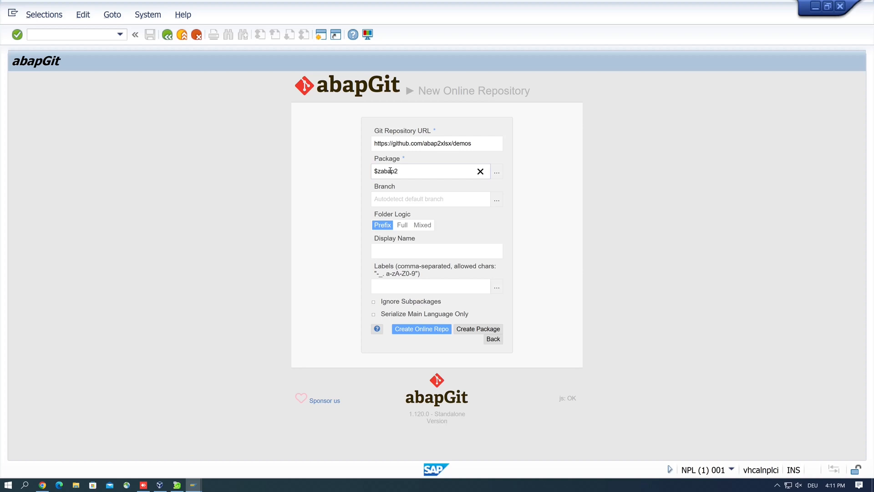
type("x")
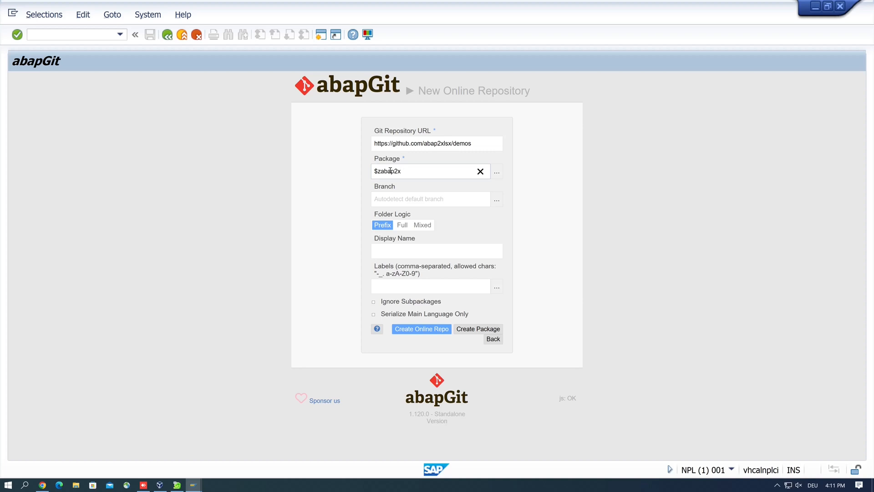
type("lsx")
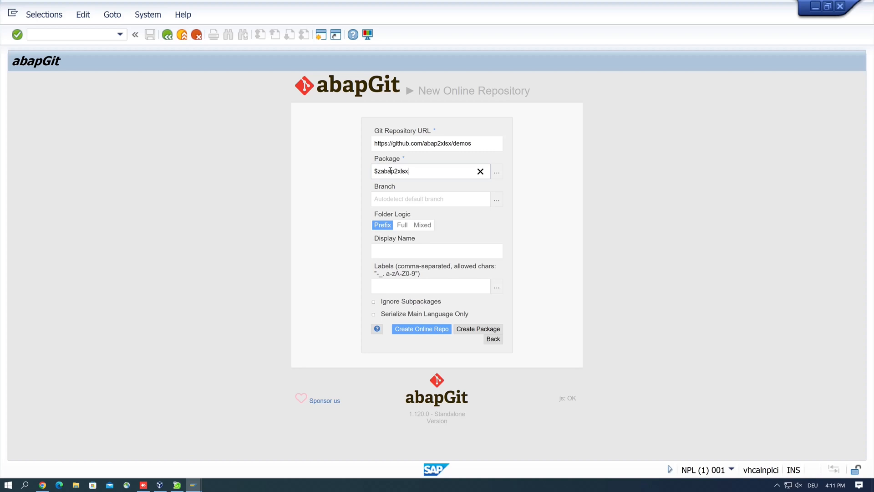
type("dem")
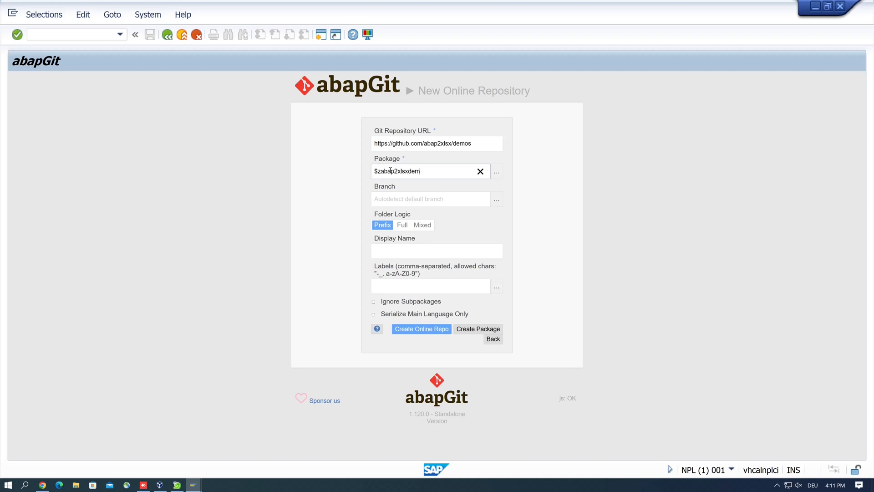
type("os")
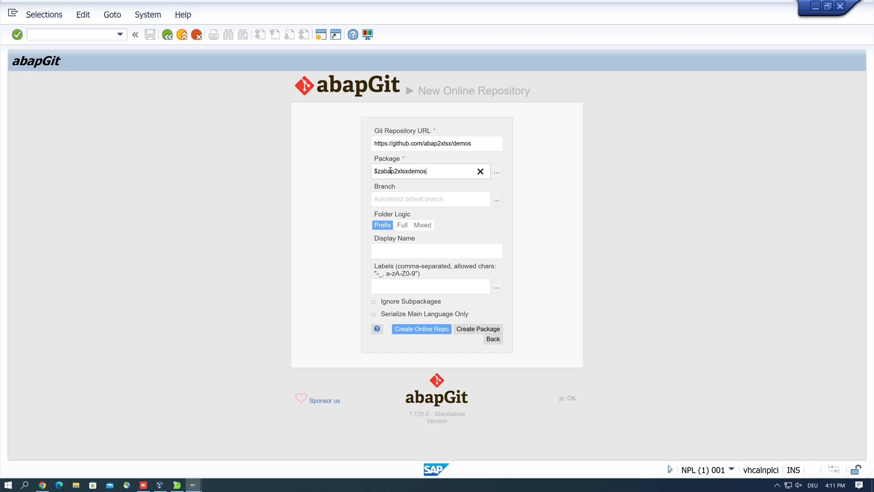
mouse_move(401, 251)
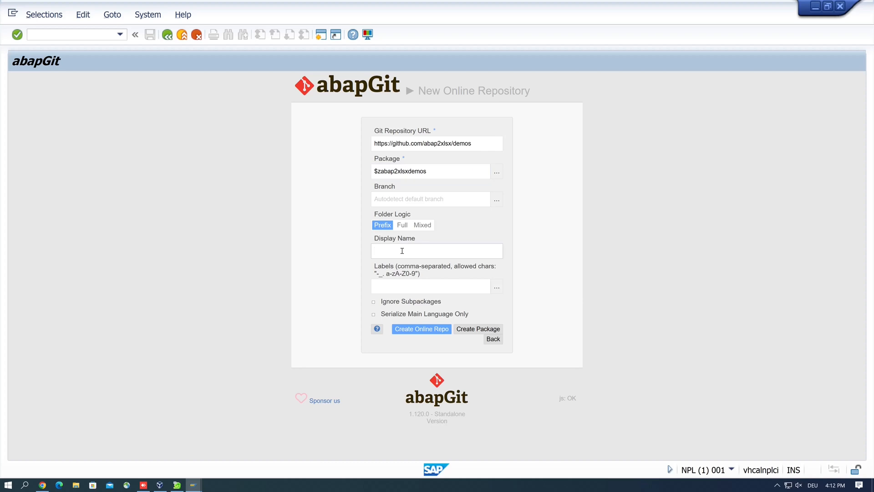
Step: Set the repository display name to ZABAP2XLSXDEMOS
type("ZABAP")
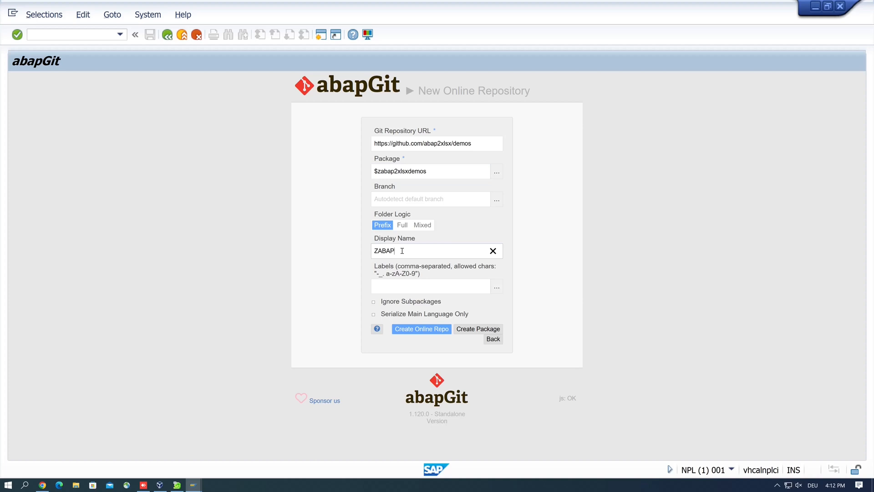
type("2")
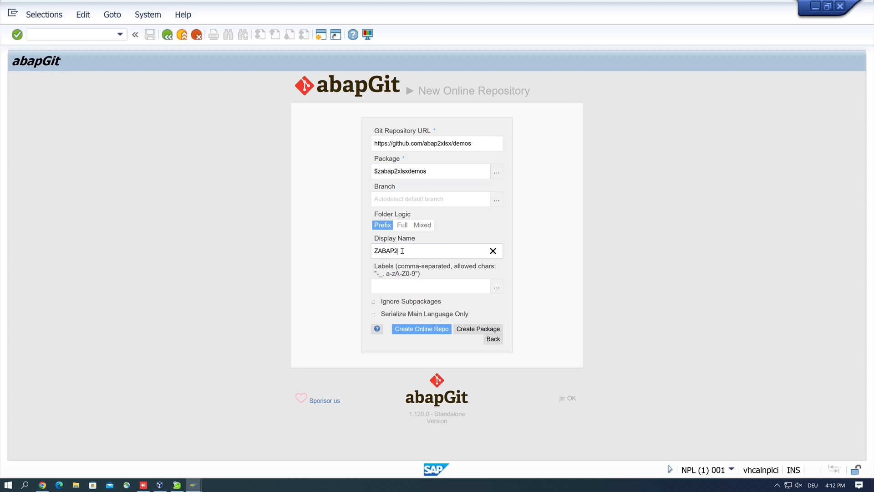
type("XLSX")
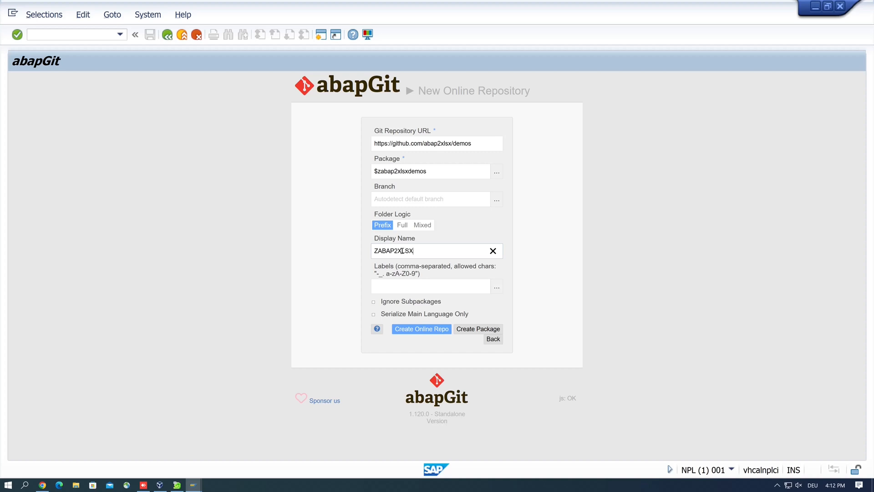
type("DEMOS")
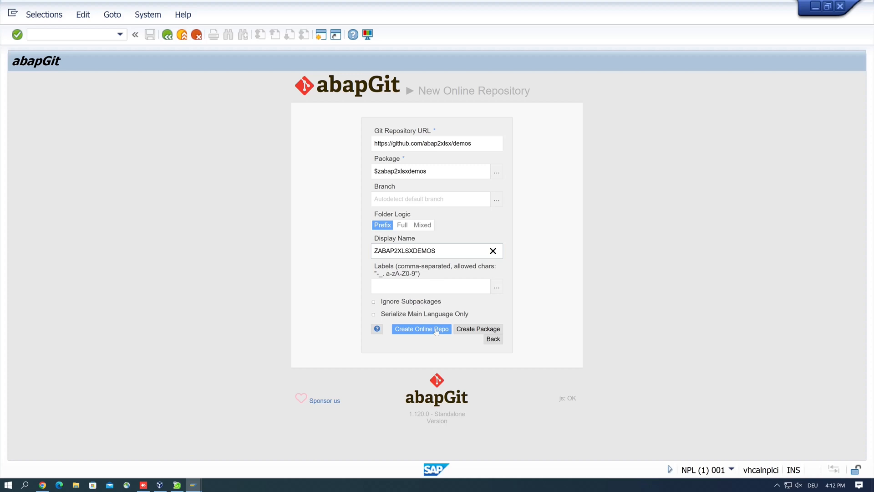
mouse_move(472, 328)
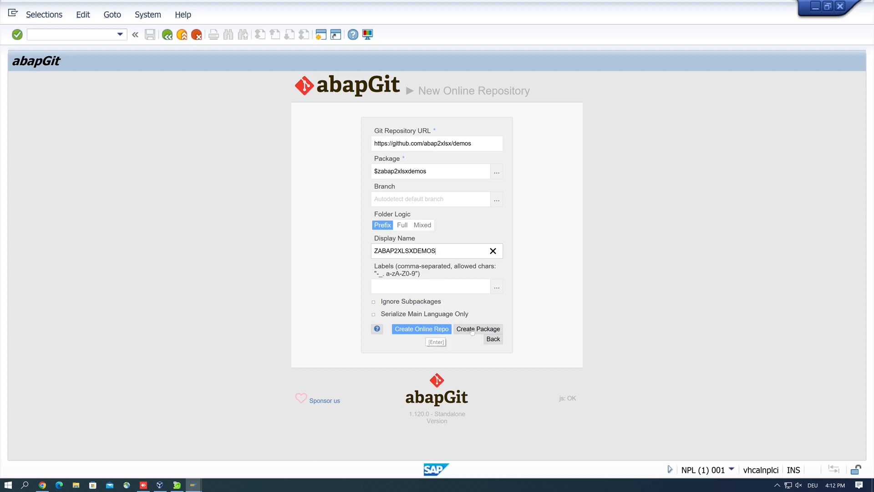
Step: Create package $zabap2xlsxdemos with description 'ABAP2XLSX Demos'
left_click(477, 328)
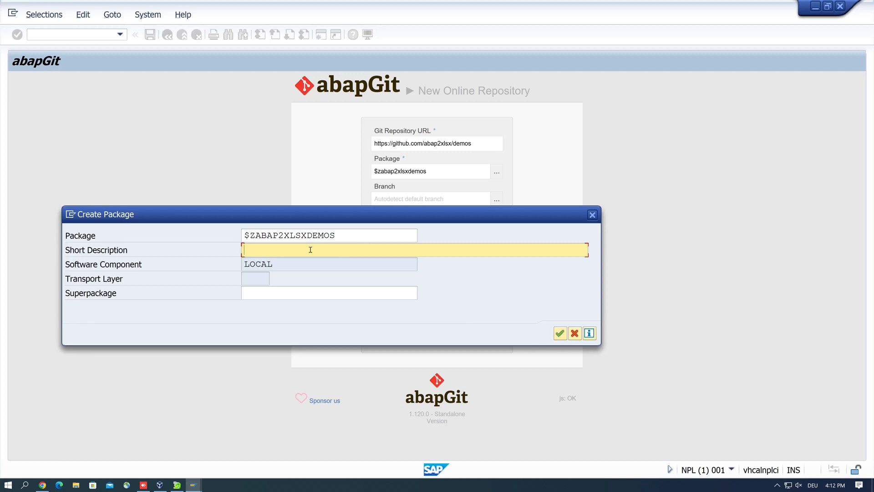
type("ABAP")
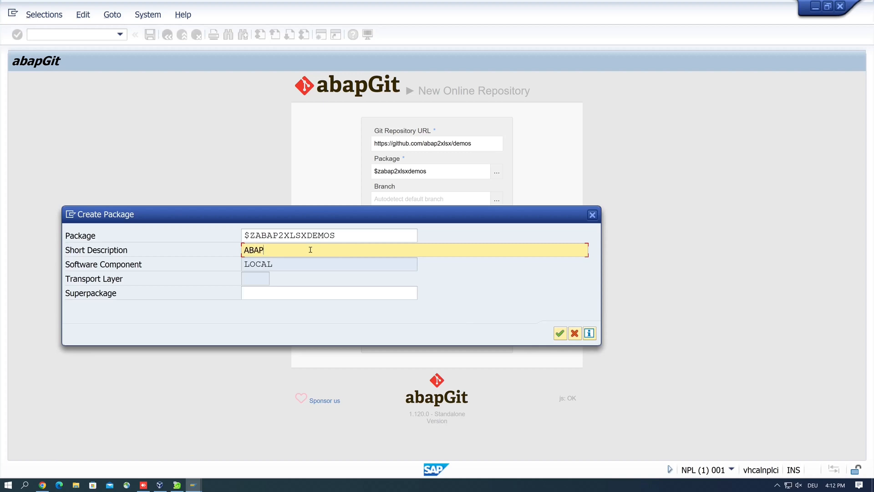
type("2")
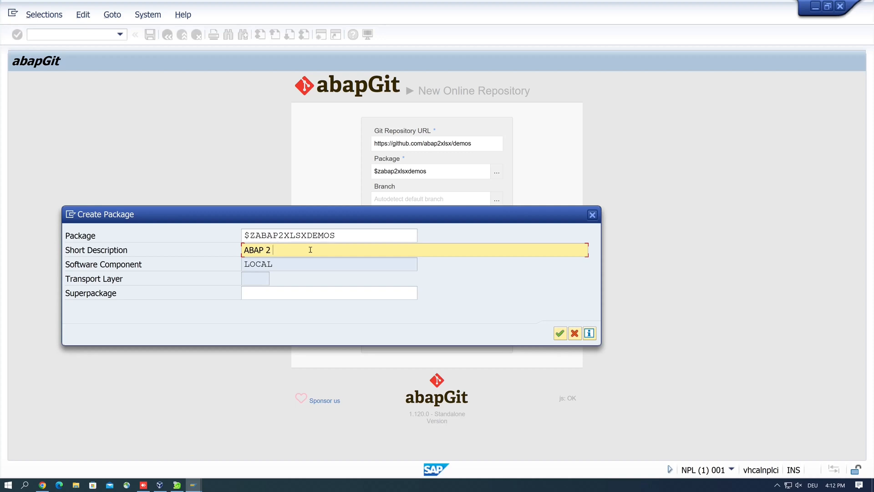
type("XLSX")
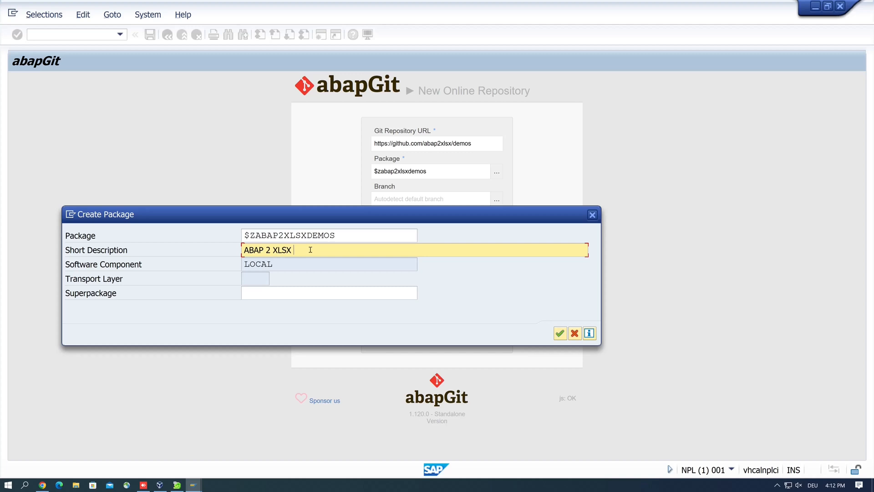
type("Demos")
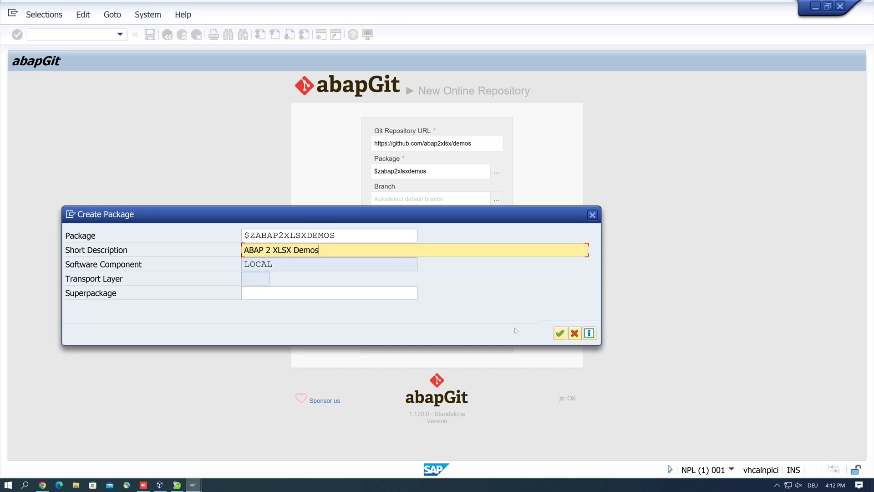
left_click(561, 333)
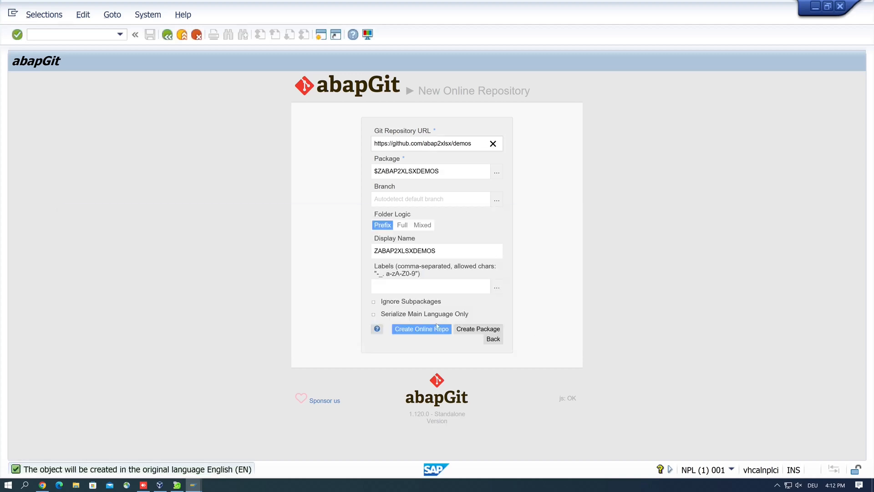
Step: Create the online repository, open ZABAP2XLSXDEMOS and start pulling its objects
left_click(421, 328)
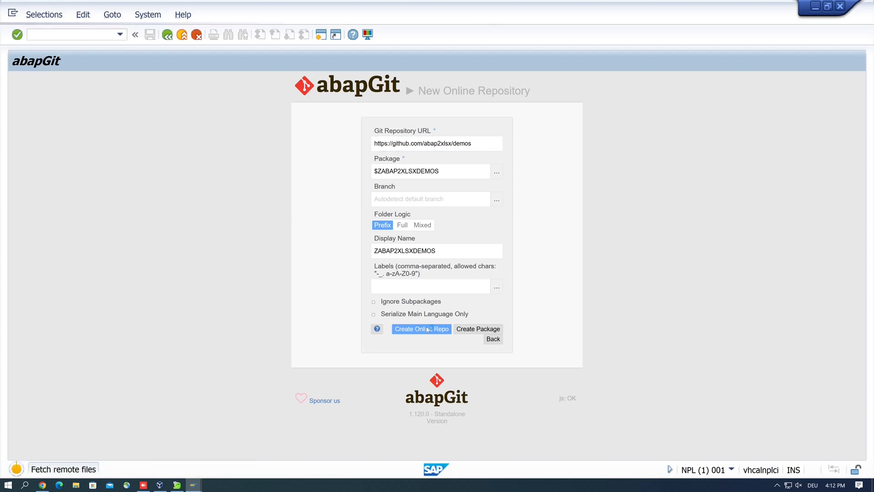
left_click(421, 329)
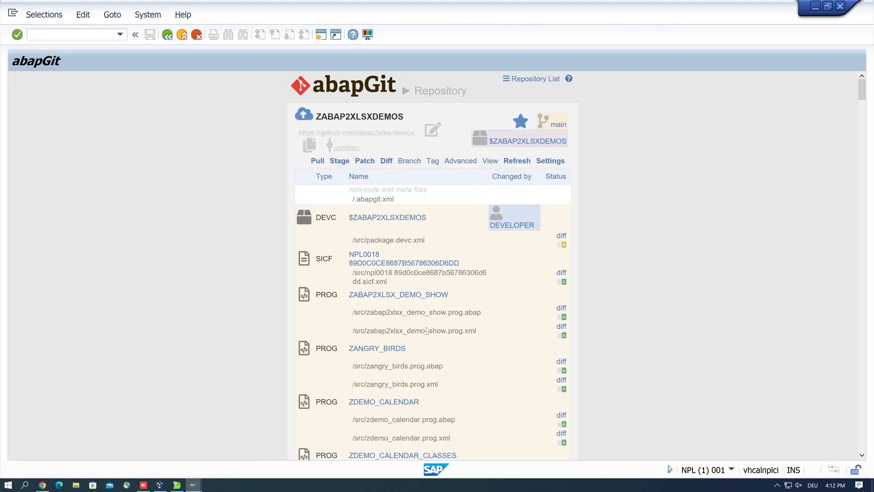
mouse_move(399, 270)
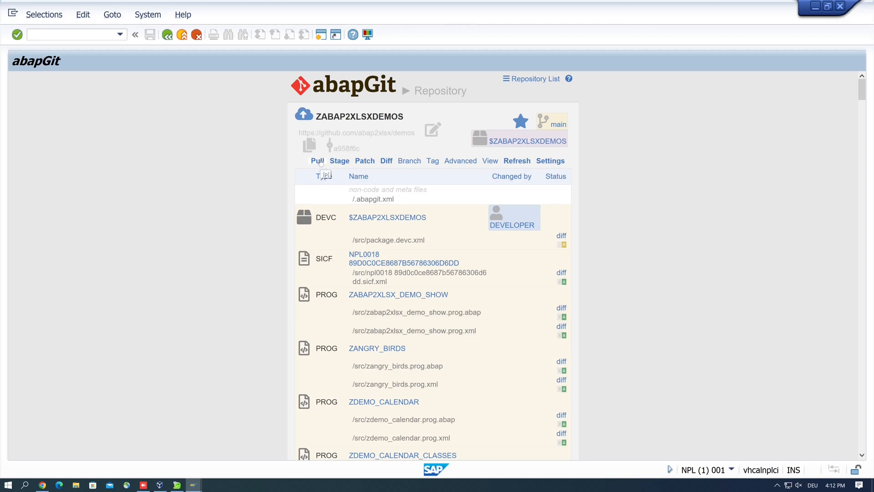
left_click(317, 161)
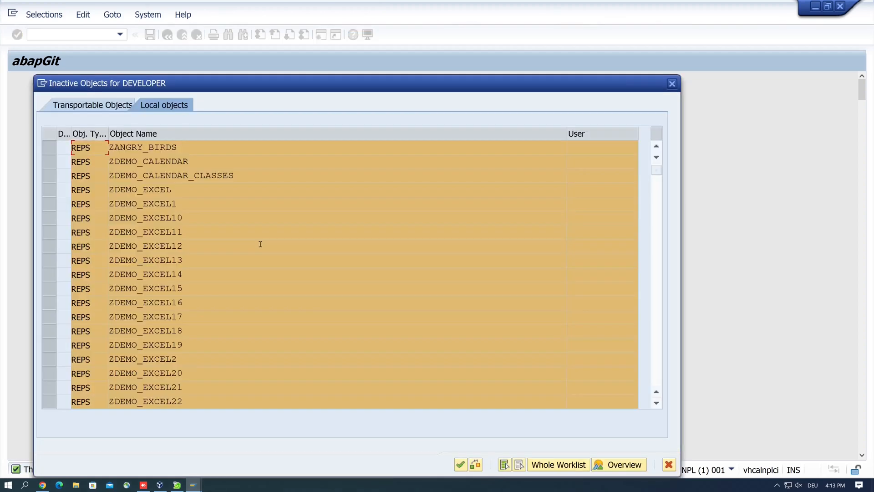
mouse_move(445, 444)
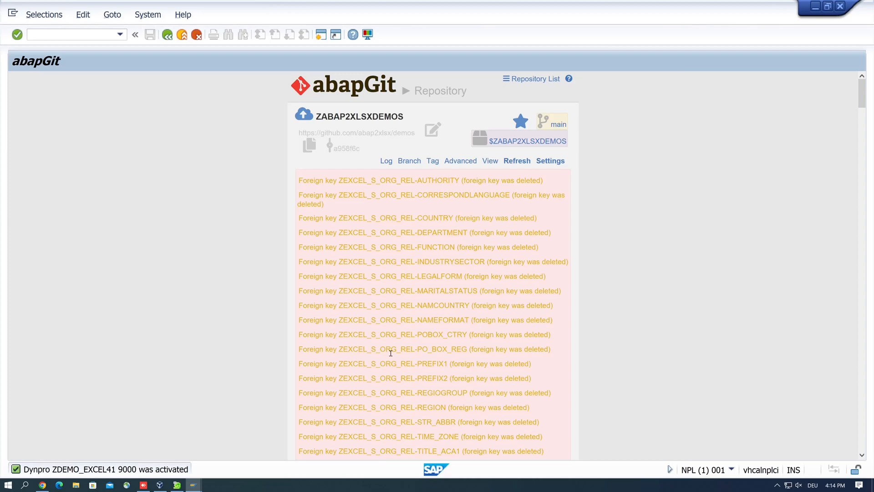
Step: Scroll through the pull log of foreign-key deletion warnings
scroll("down", 3)
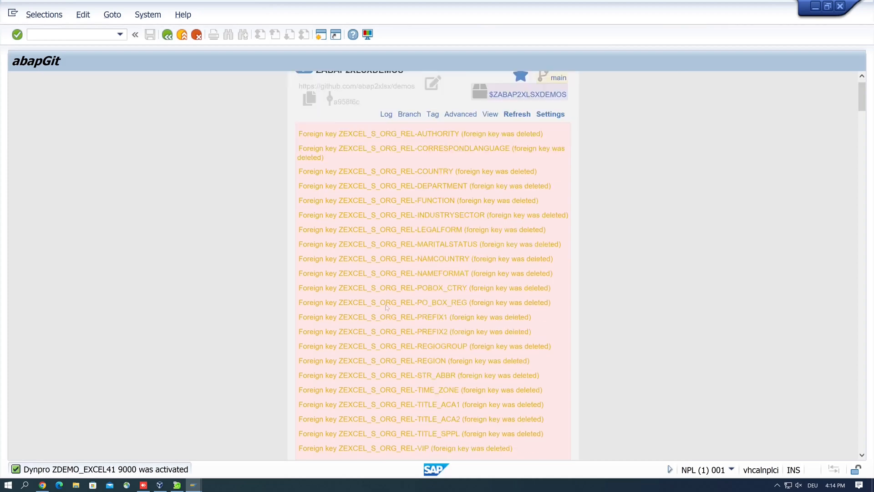
scroll("down", 3)
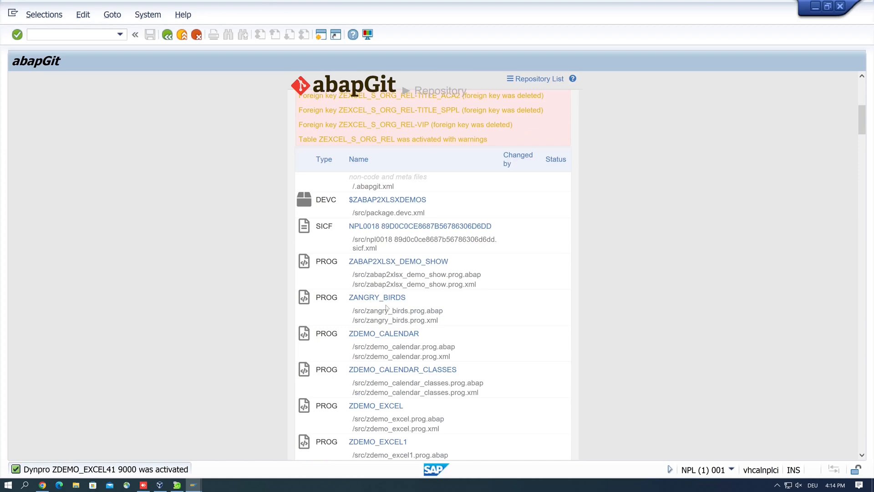
scroll("up", 3)
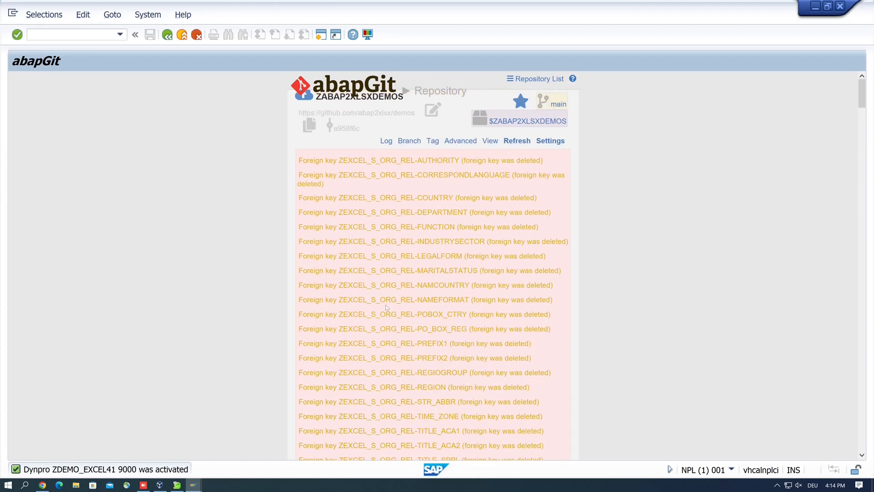
mouse_move(108, 47)
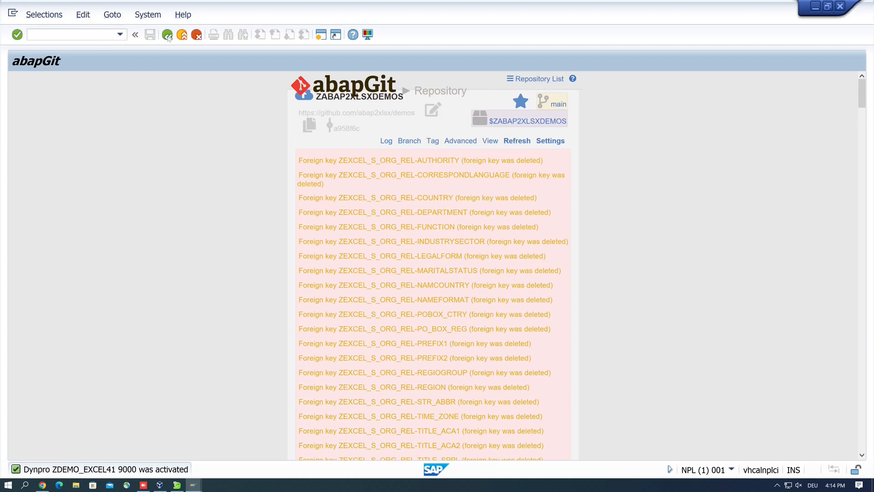
mouse_move(167, 34)
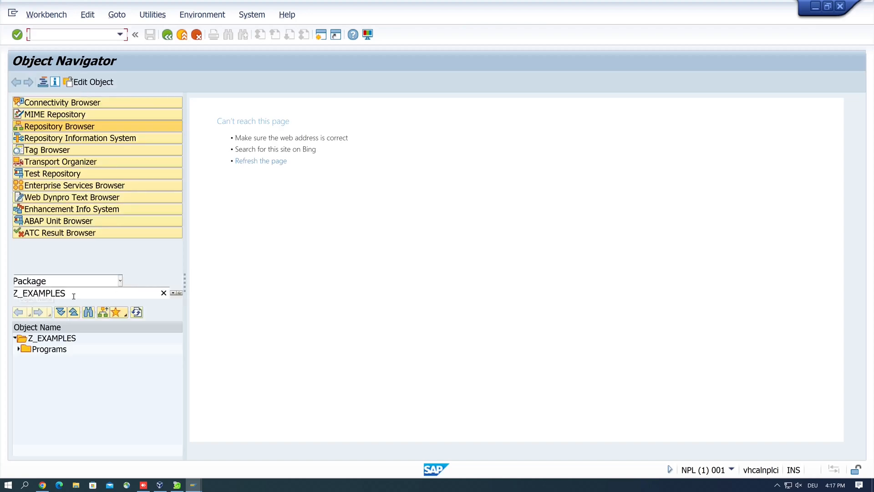
Step: Browse package ZABAP2XLSX's subpackages and class library in SE80, then switch to SE38
double_click(43, 293)
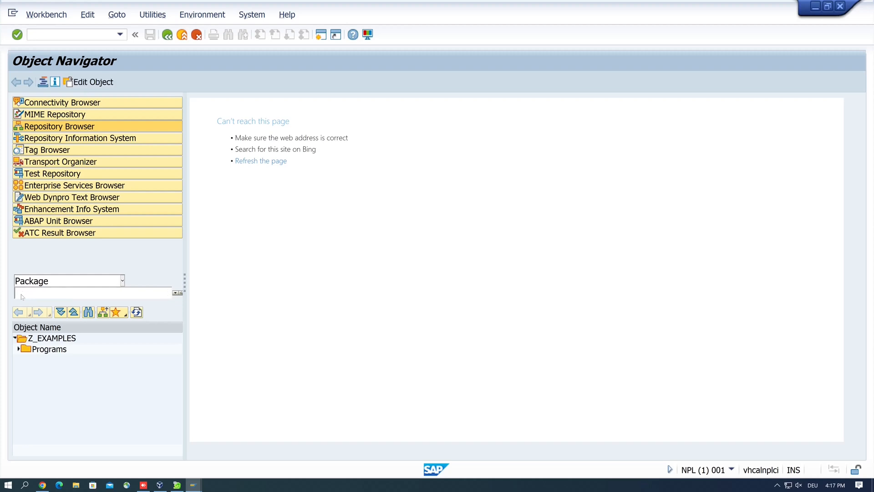
type("Z")
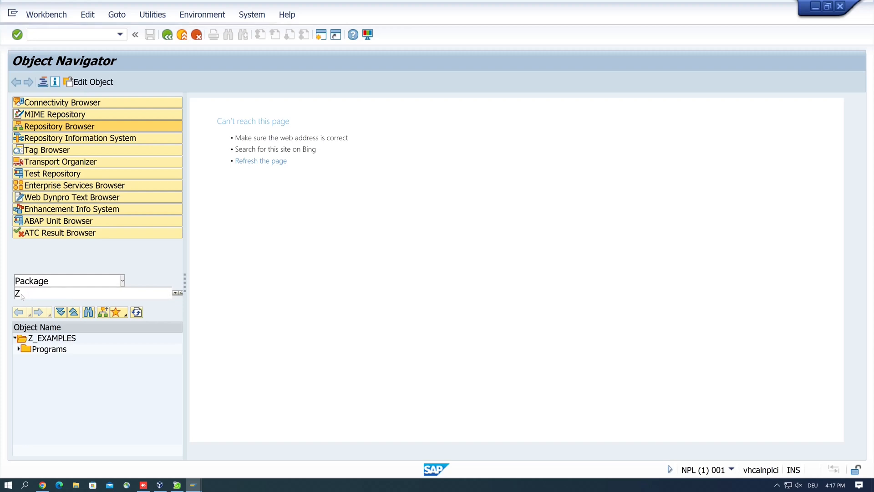
type("p")
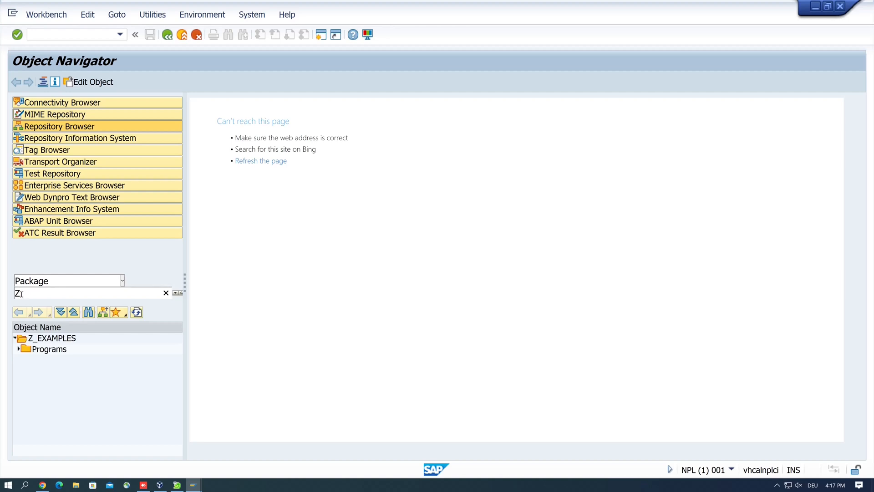
type("abap")
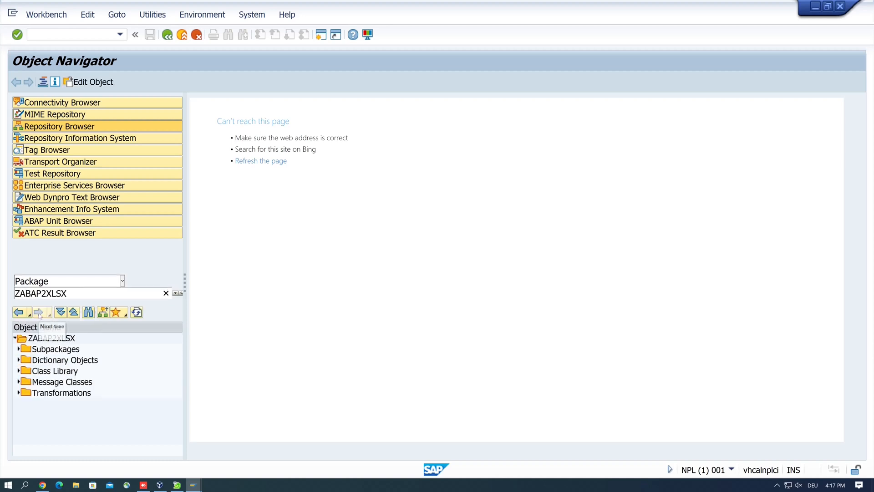
left_click(19, 349)
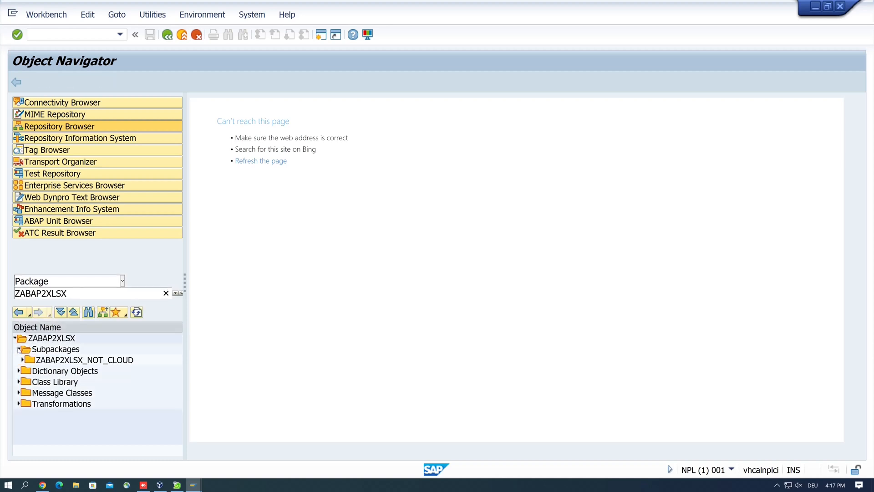
left_click(52, 338)
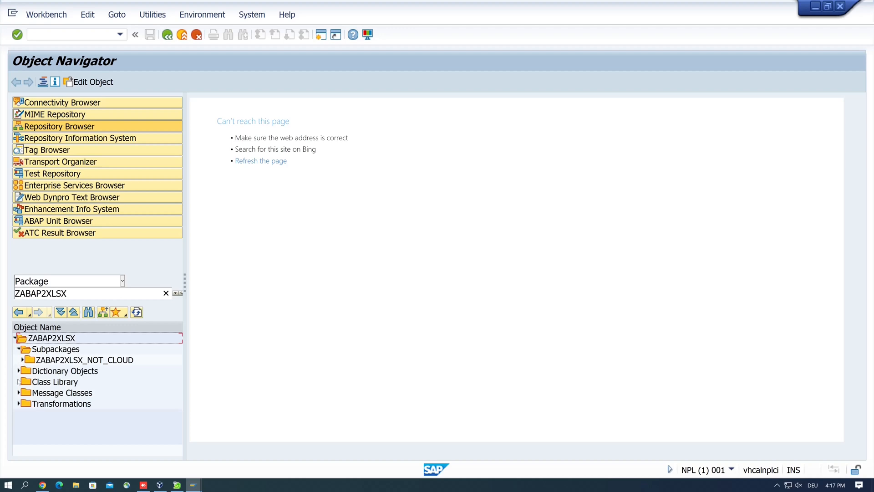
left_click(20, 382)
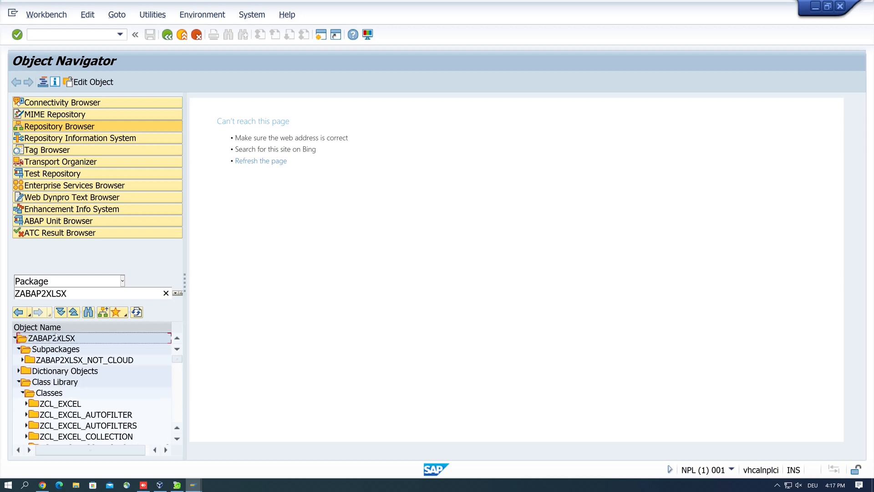
mouse_move(95, 173)
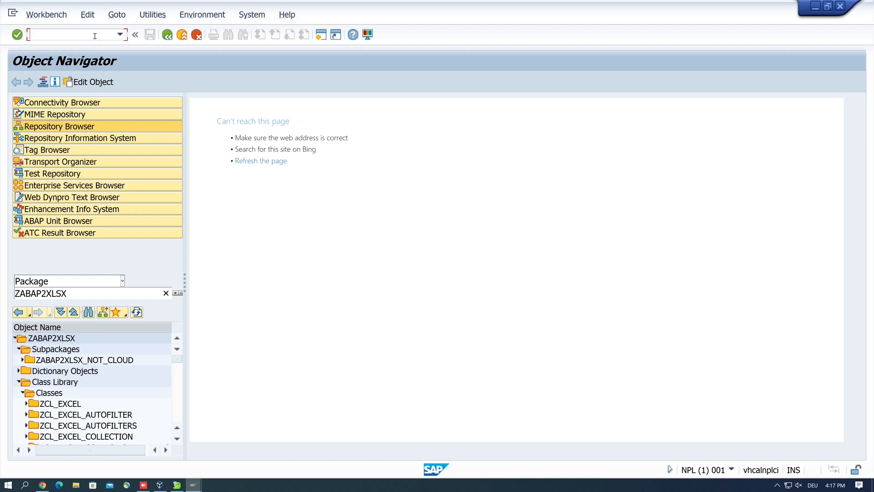
type("/nse38")
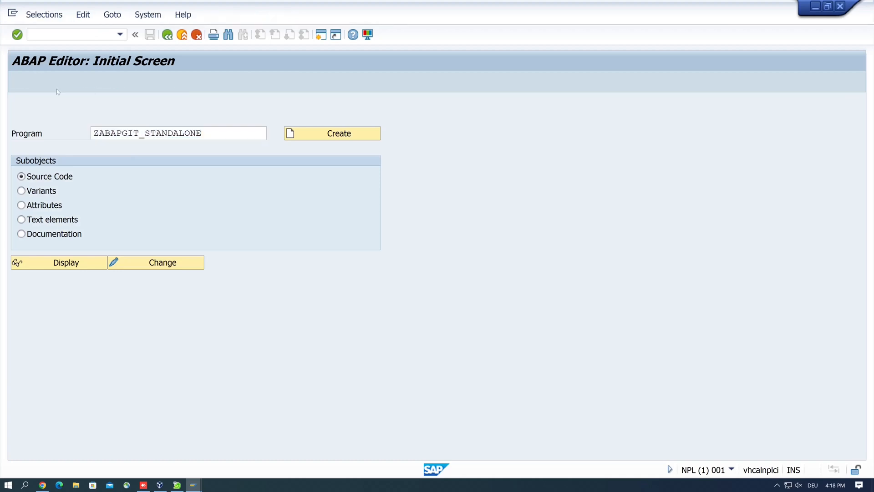
Step: Run standalone abapGit and start a new offline repository named ABAP2XLSX_offline
left_click(65, 262)
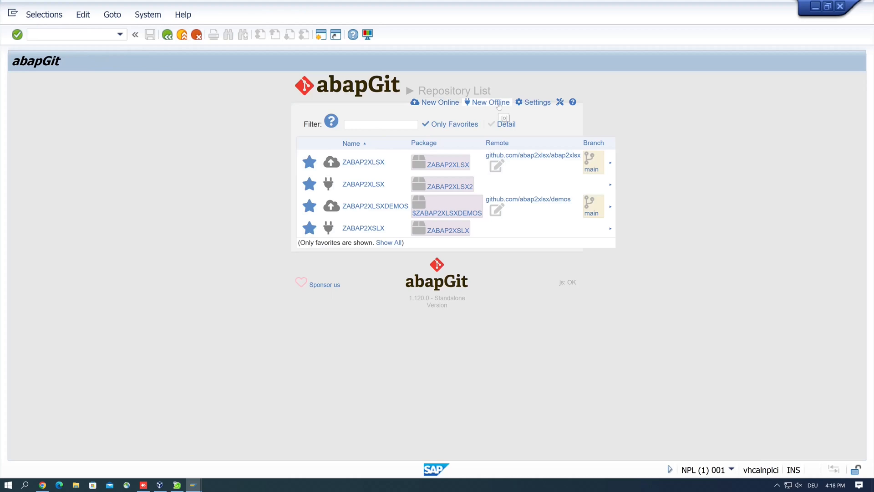
left_click(486, 102)
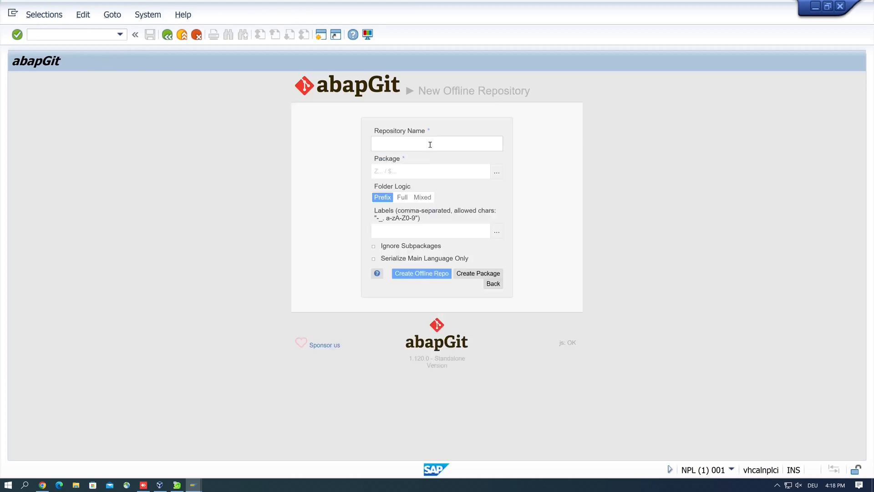
type("Z")
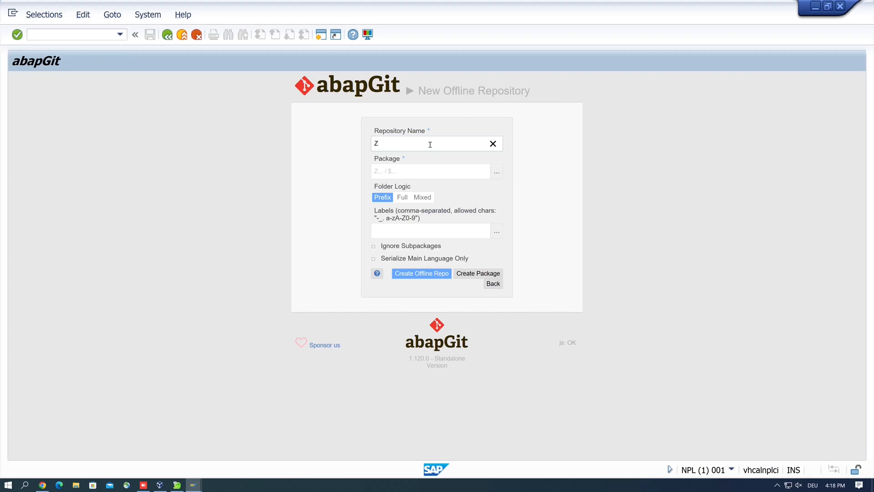
left_click(492, 143)
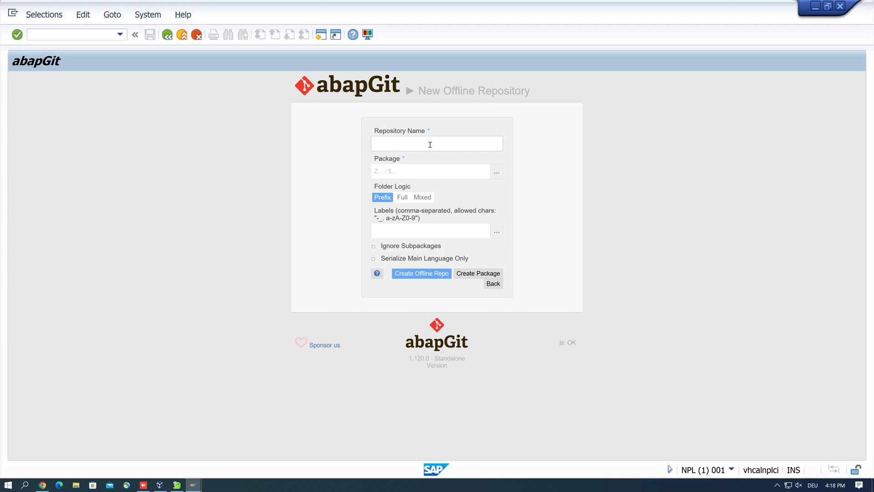
type("A")
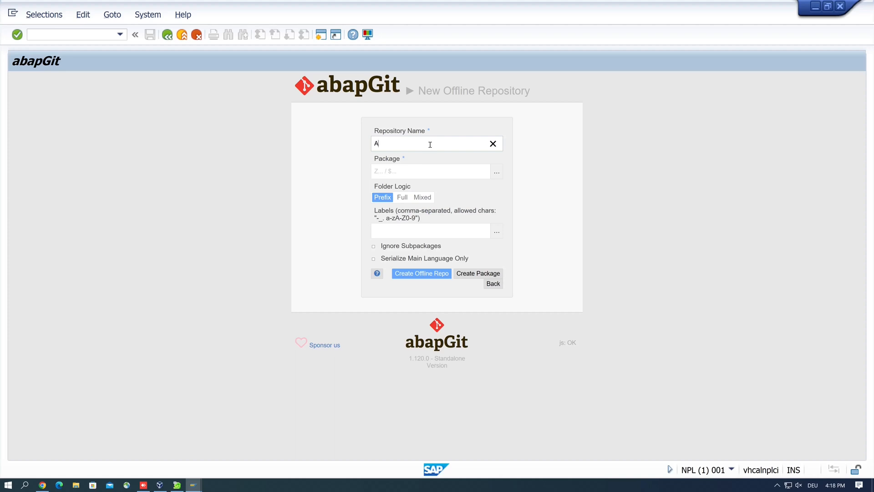
type("BAP2")
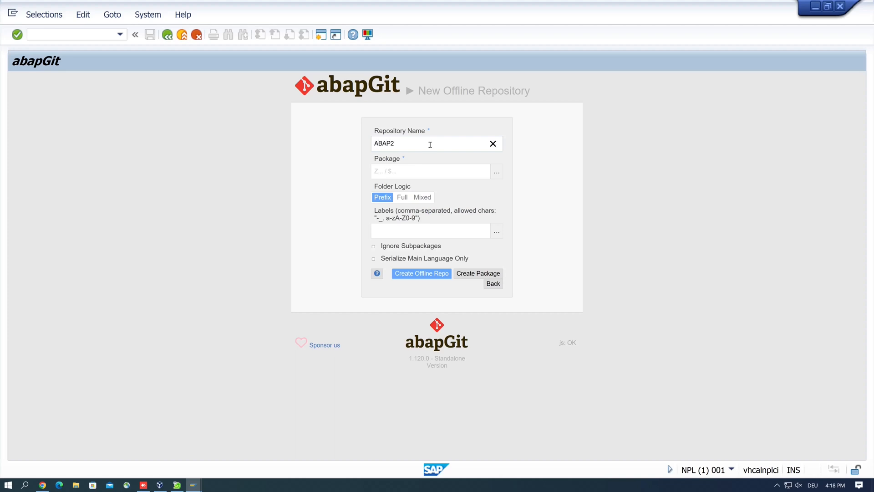
type("XLS")
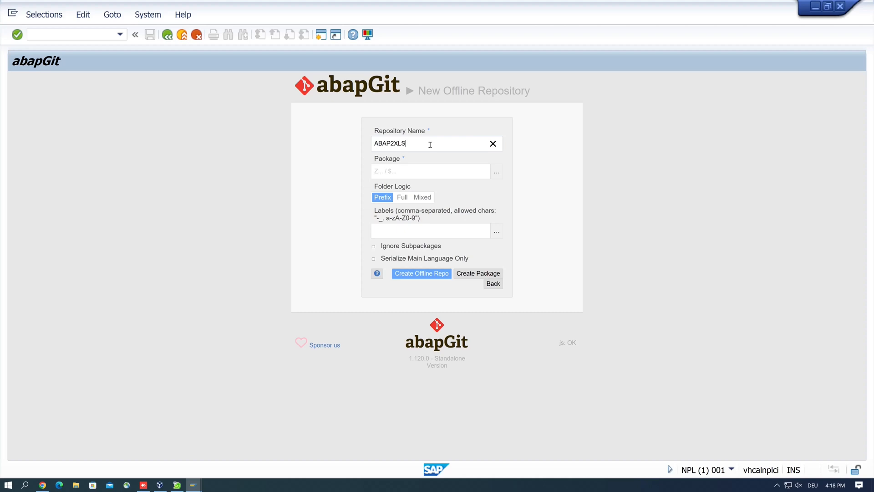
type("X")
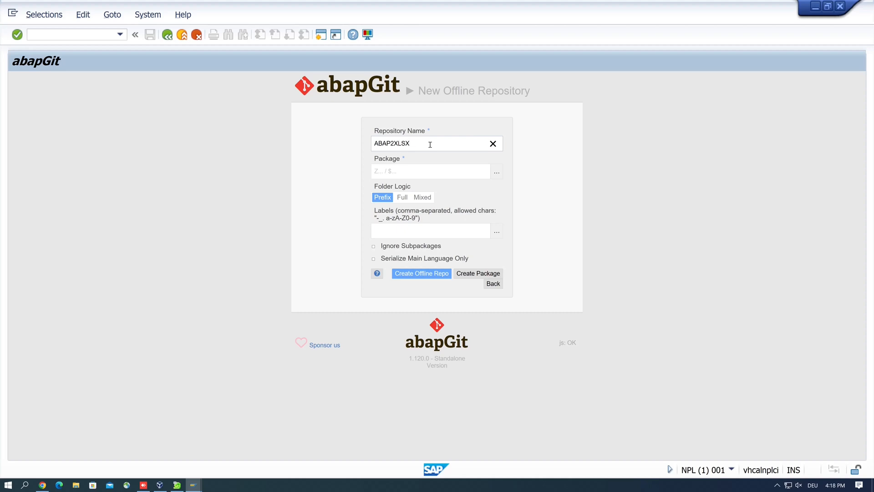
type("_o")
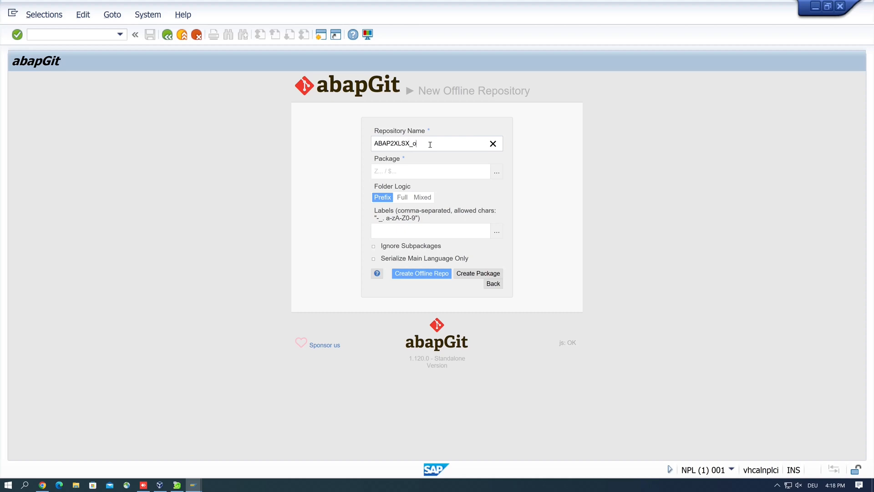
type("ffline")
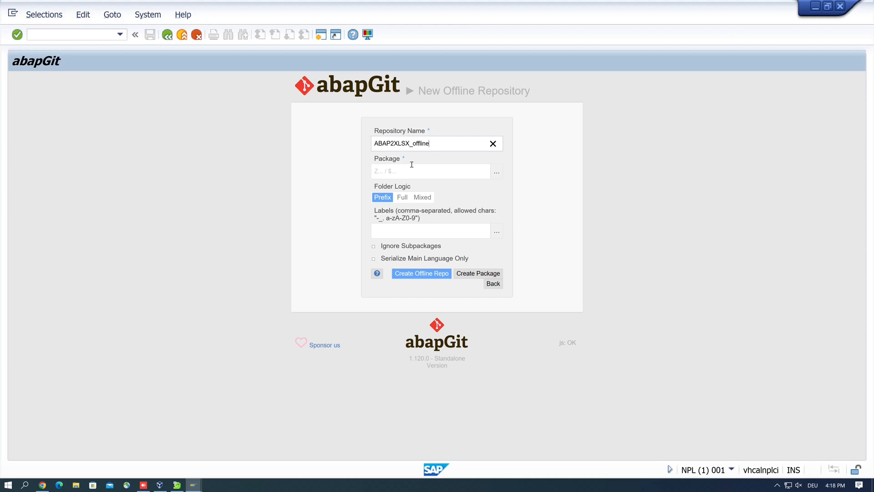
Step: Enter package ZABAP2XLSX2 and submit, which is refused as already versioned
left_click(431, 171)
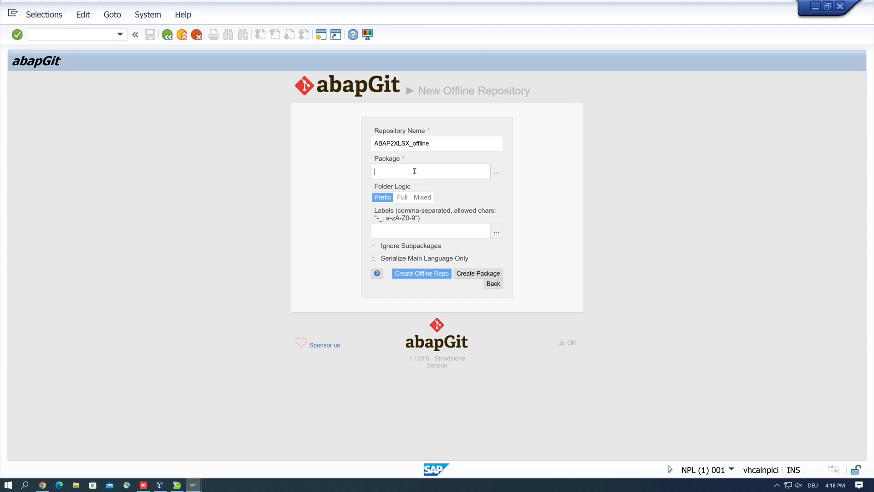
type("ZBAP")
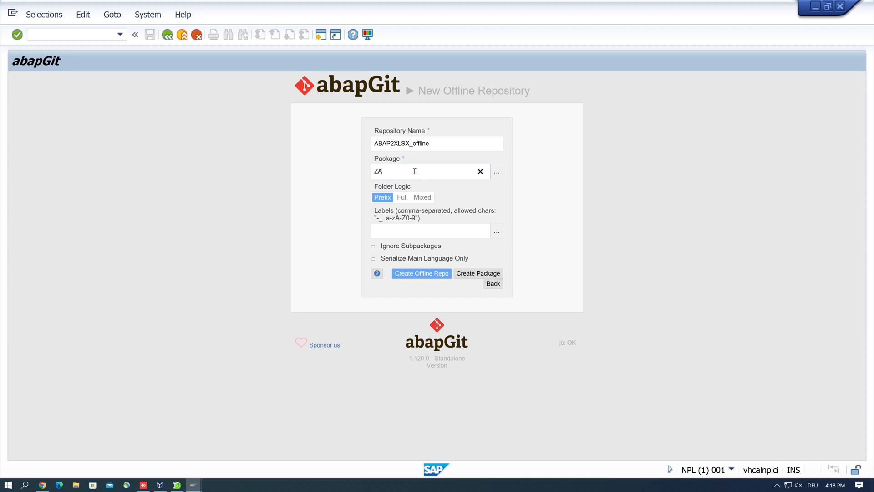
type("BAP")
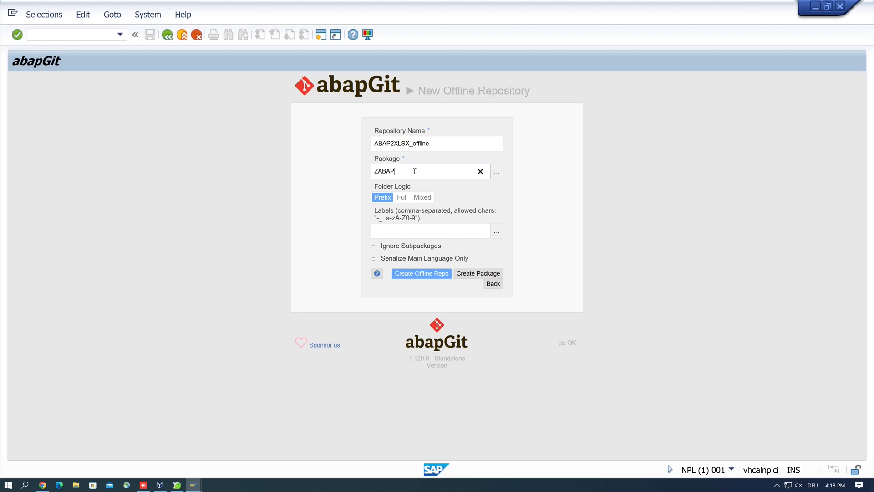
type("2XL")
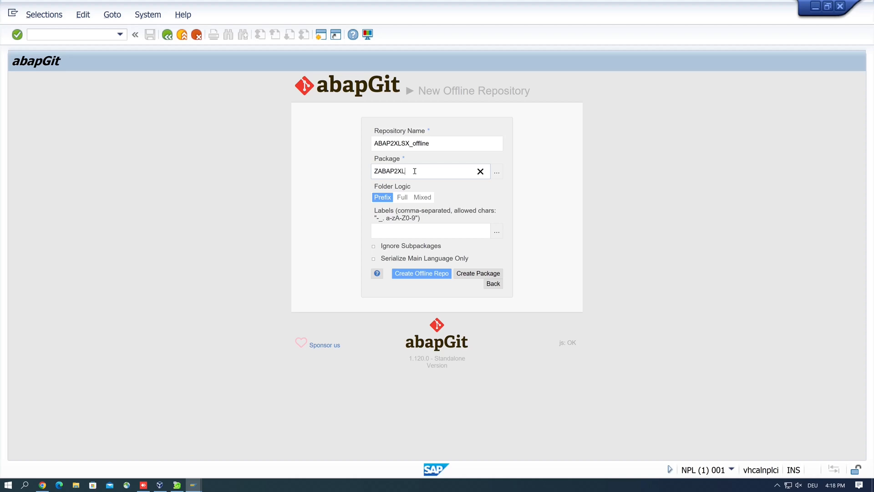
type("SX2")
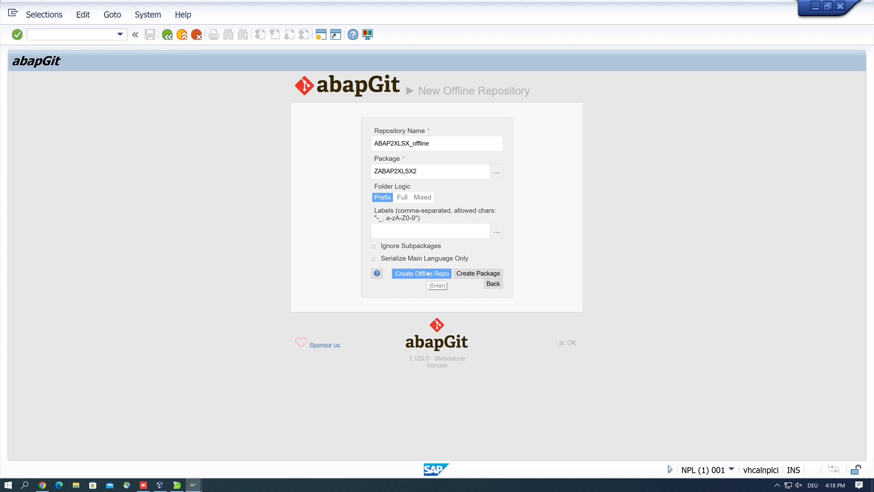
left_click(421, 274)
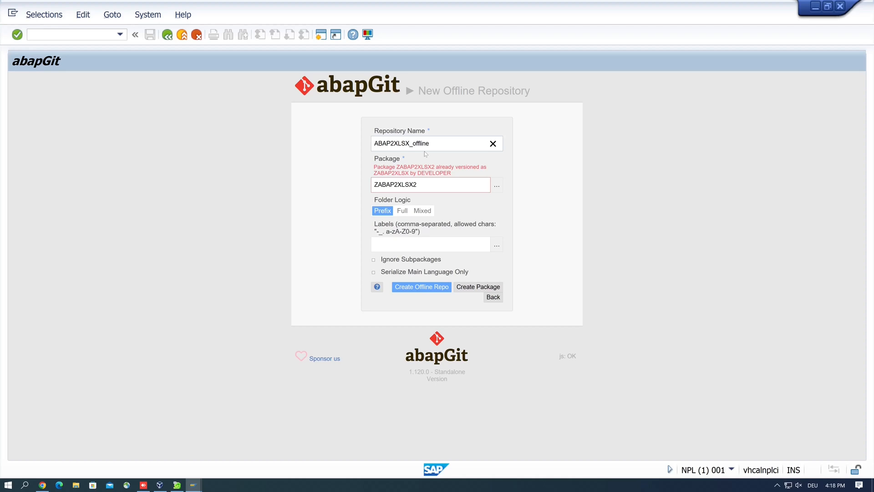
Step: Create package ZABAP2XLSX3 with short description 'offline installation'
left_click(429, 184)
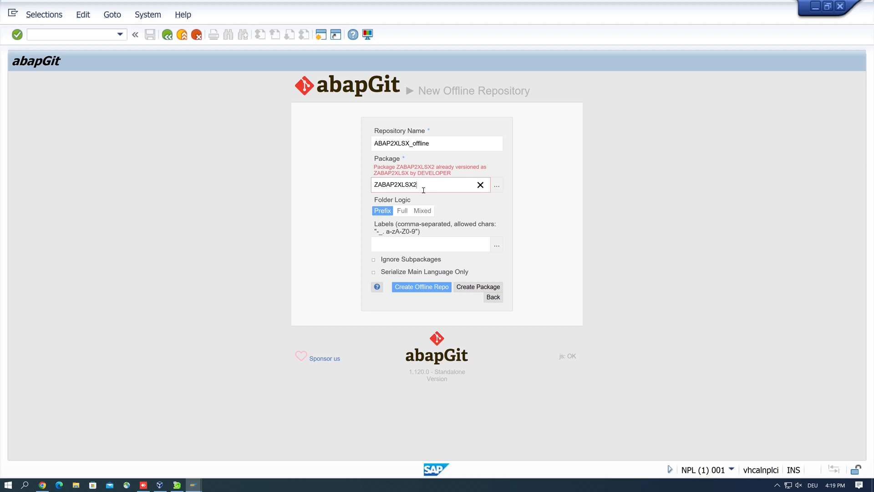
left_click(477, 287)
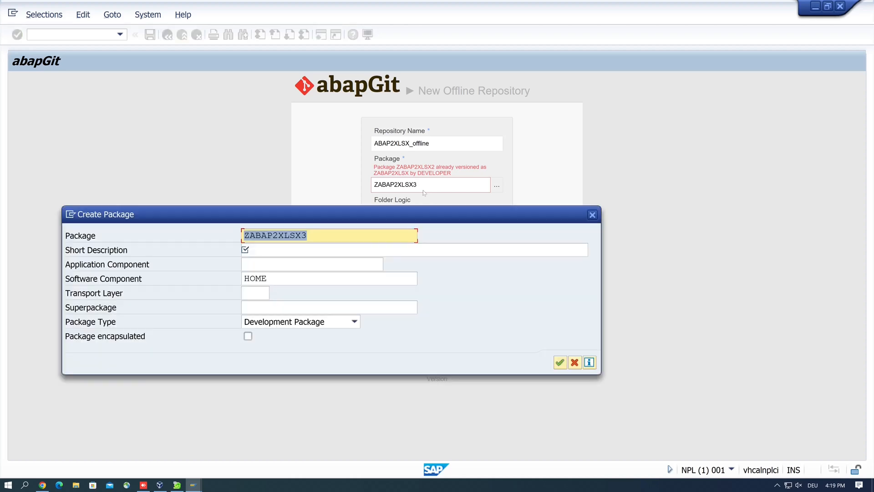
left_click(413, 250)
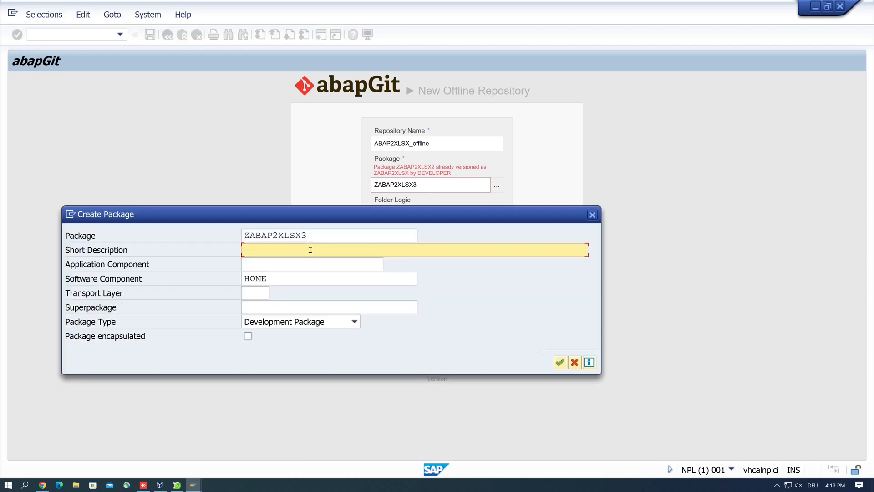
type("offline installat")
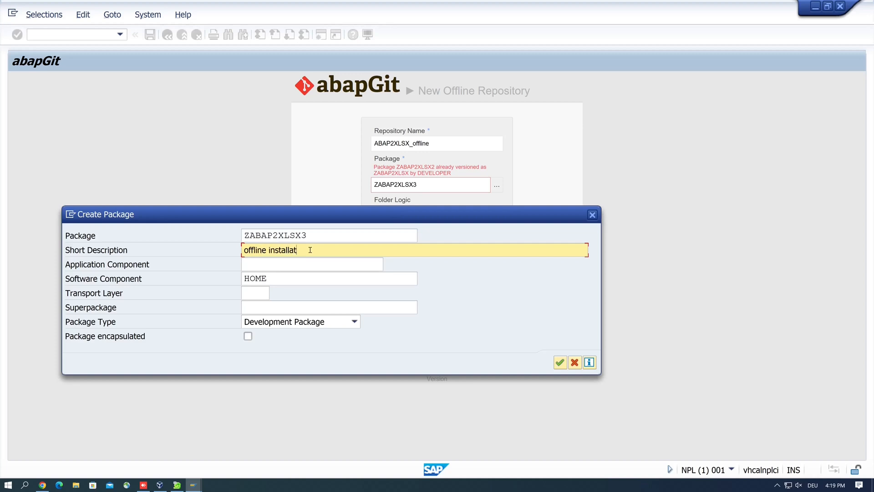
type("ion")
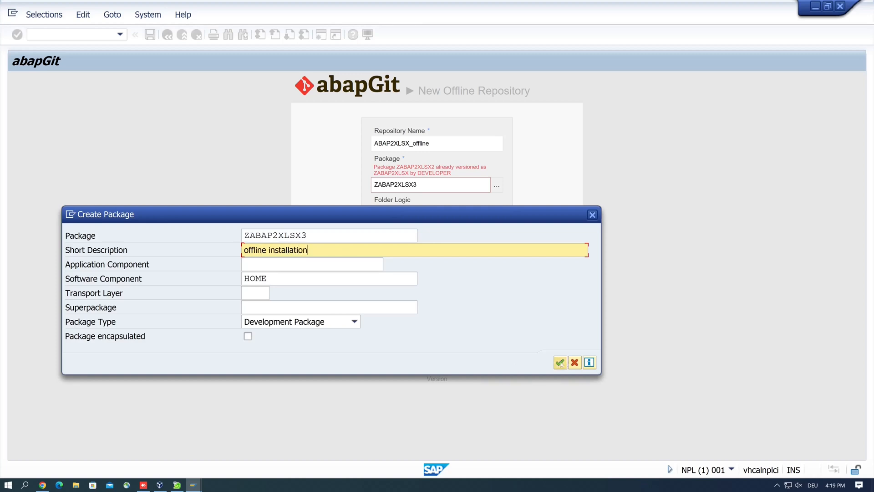
left_click(559, 362)
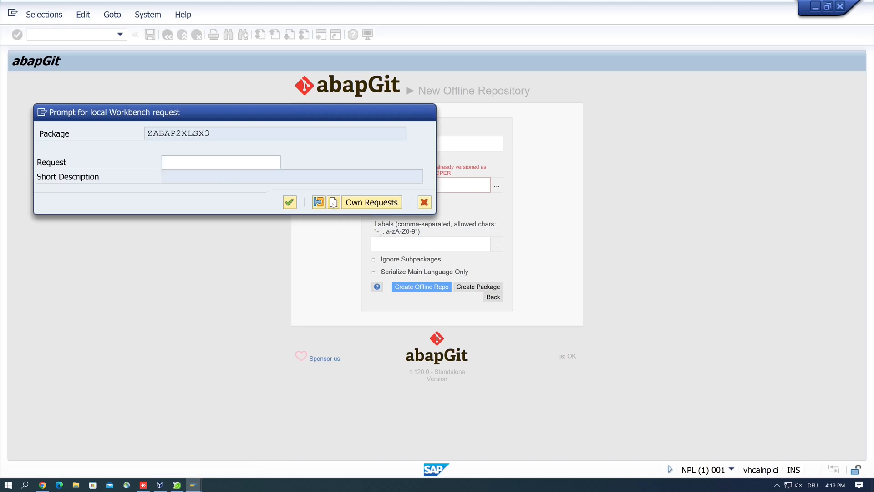
Step: Create request NPLK900077 'Offline Installation ABAP2XLSX' and finish the ABAP2XLSX_offline repository
left_click(318, 202)
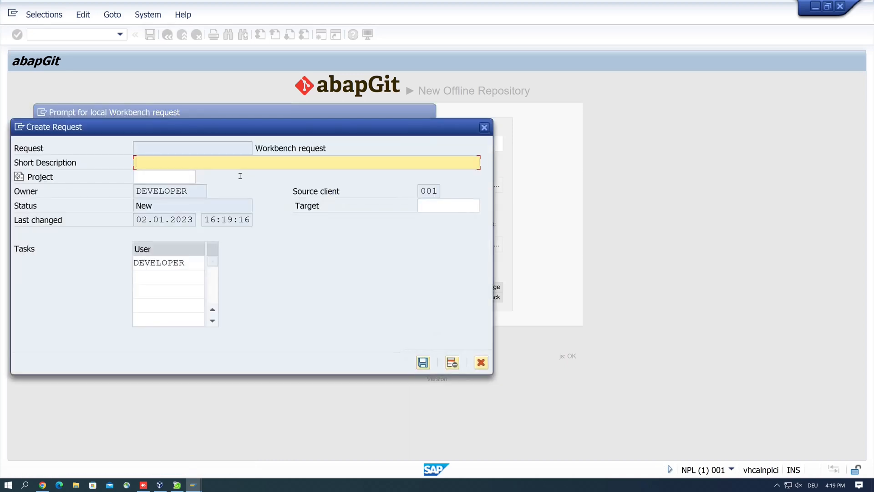
type("Offline In")
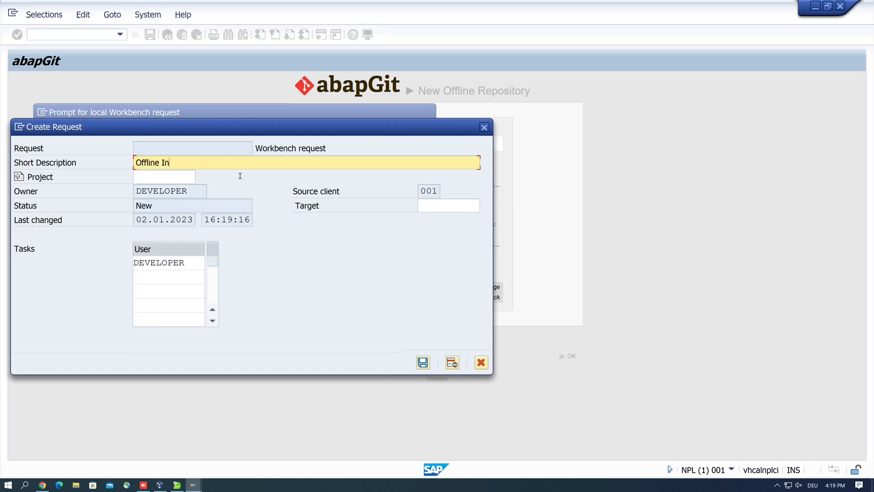
type("stallation")
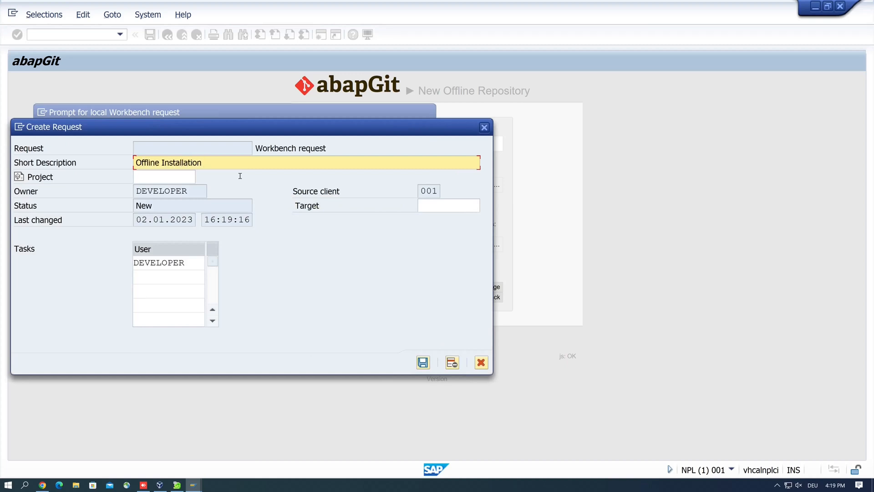
type("ABAP2")
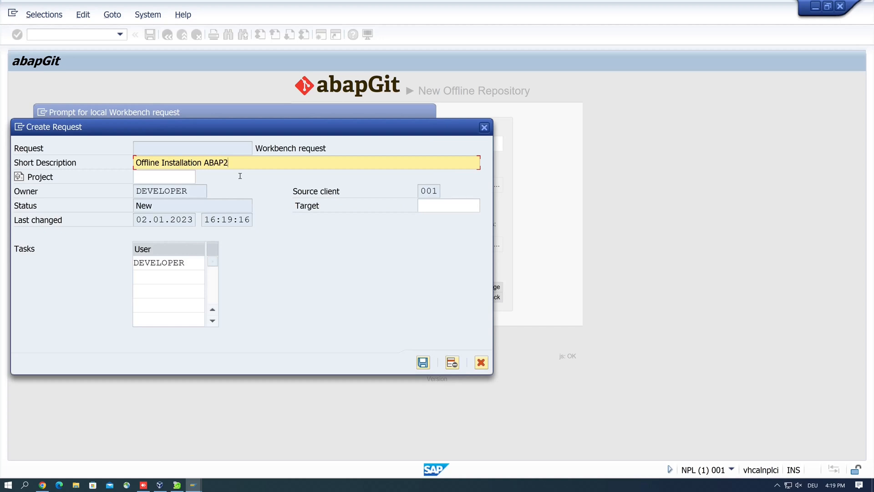
type("X")
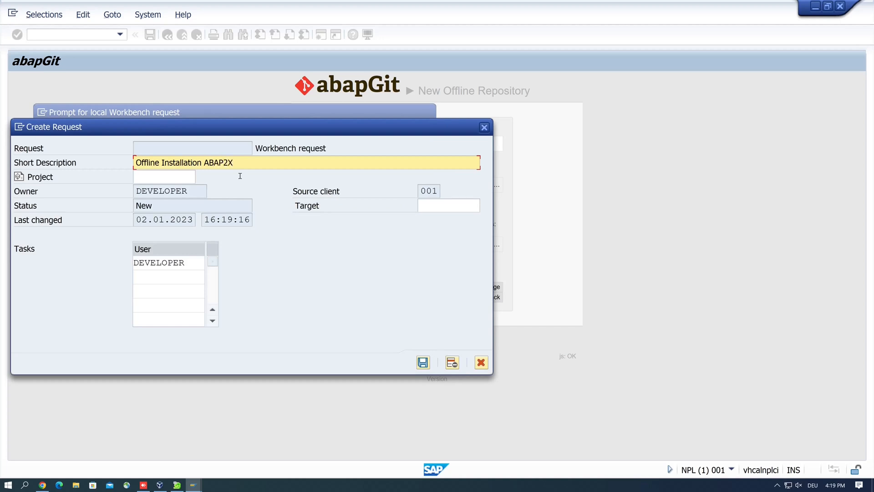
type("LSX")
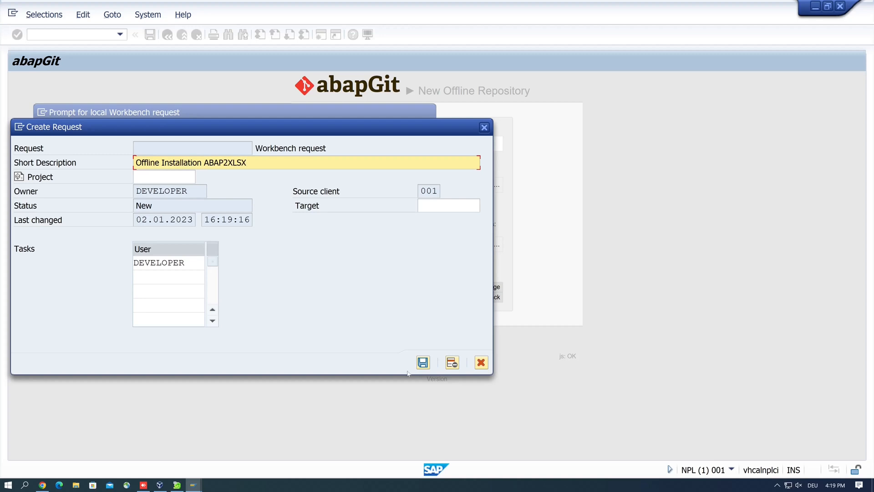
left_click(423, 363)
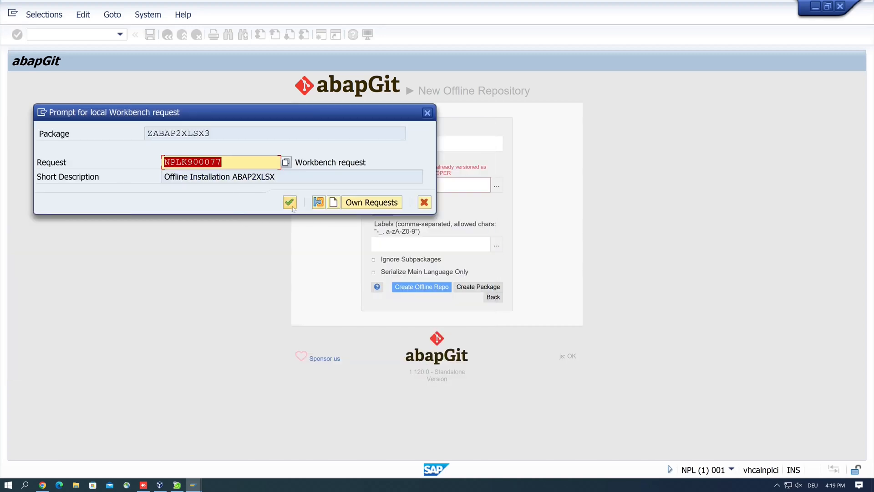
left_click(290, 201)
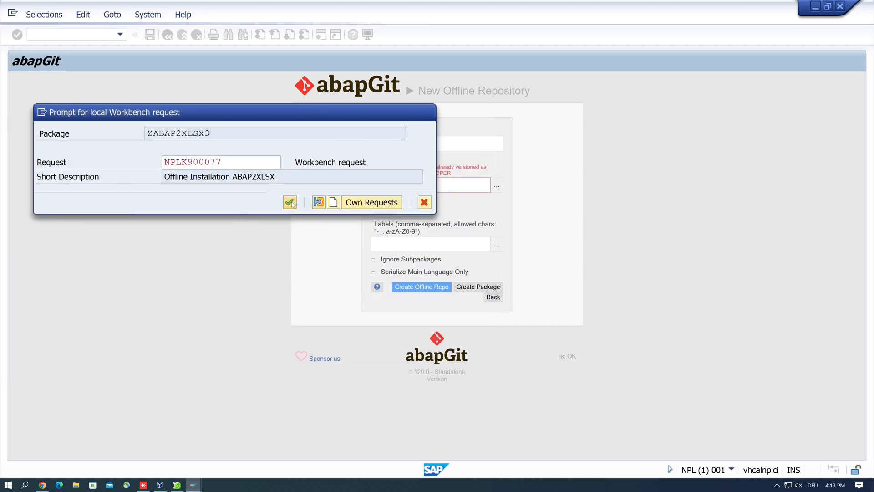
left_click(290, 202)
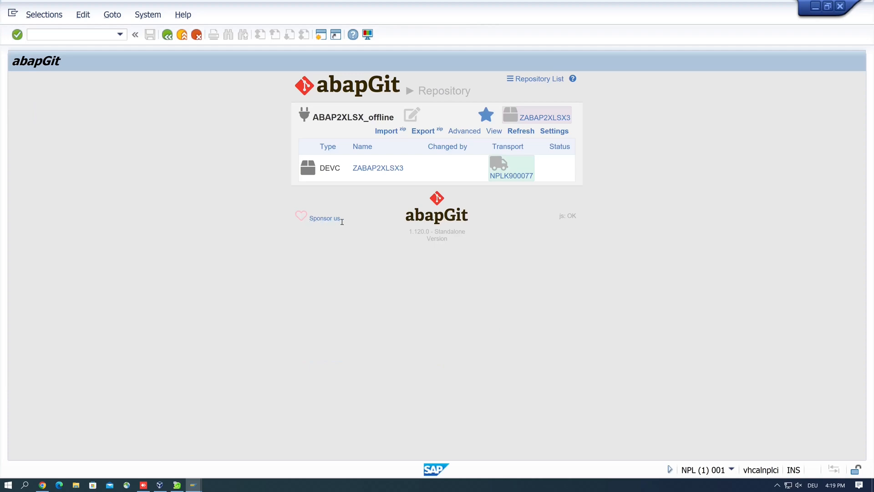
mouse_move(385, 130)
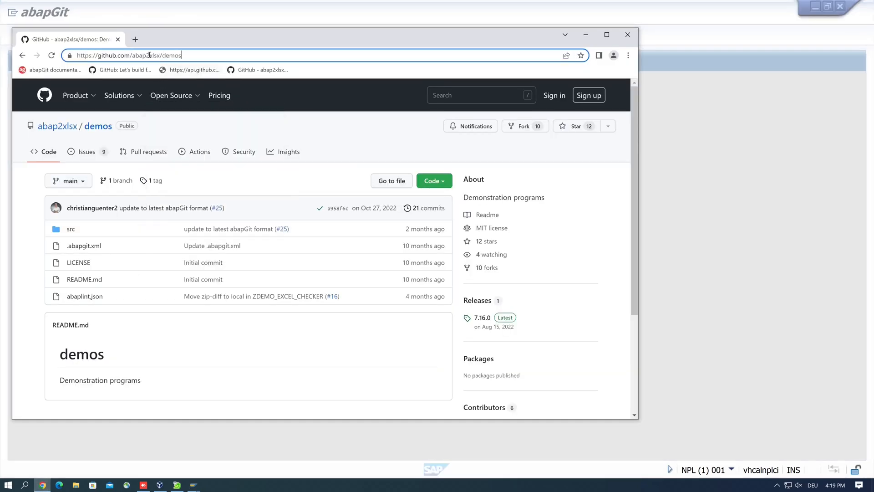
Step: Open github.com/abap2xlsx/abap2xlsx and download the repository as a ZIP file
double_click(171, 55)
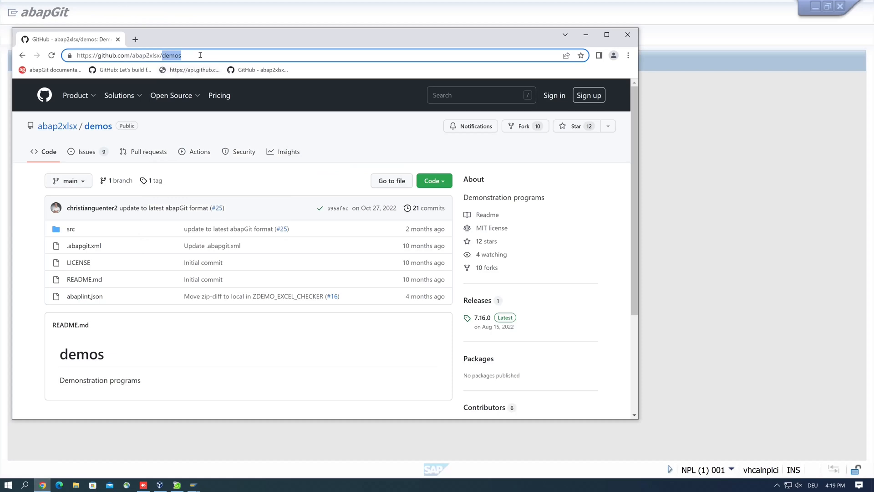
left_click(57, 126)
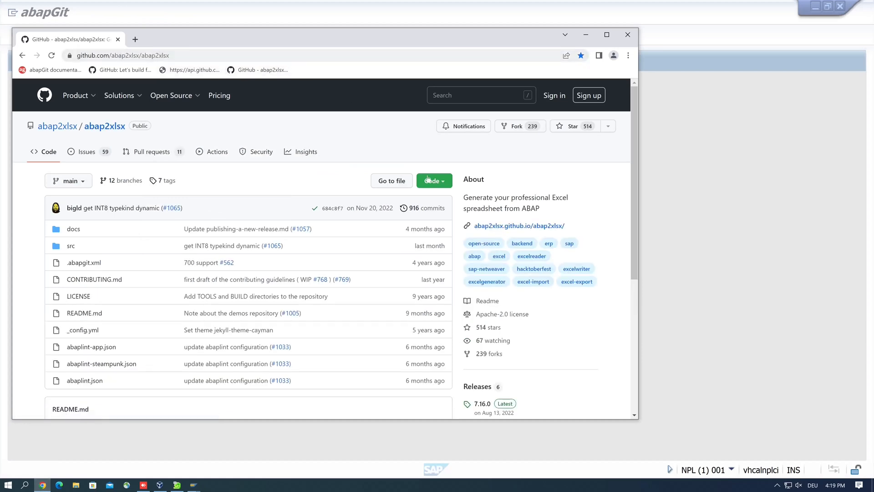
left_click(434, 180)
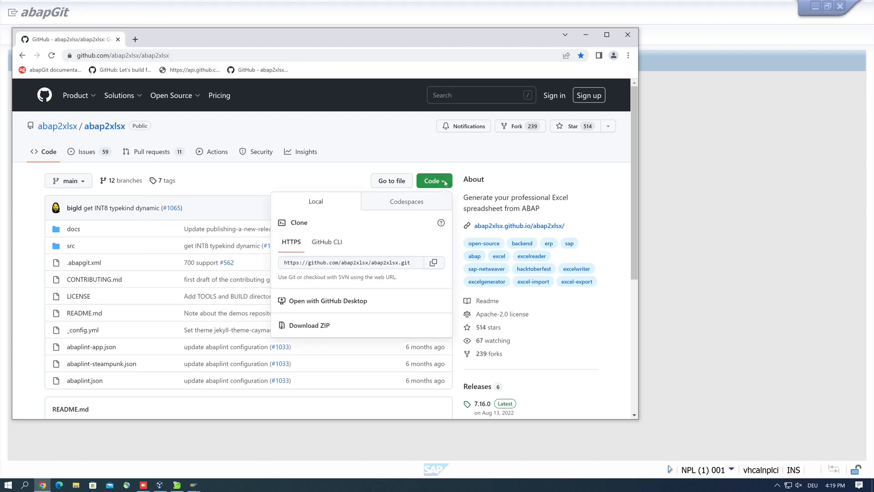
mouse_move(318, 328)
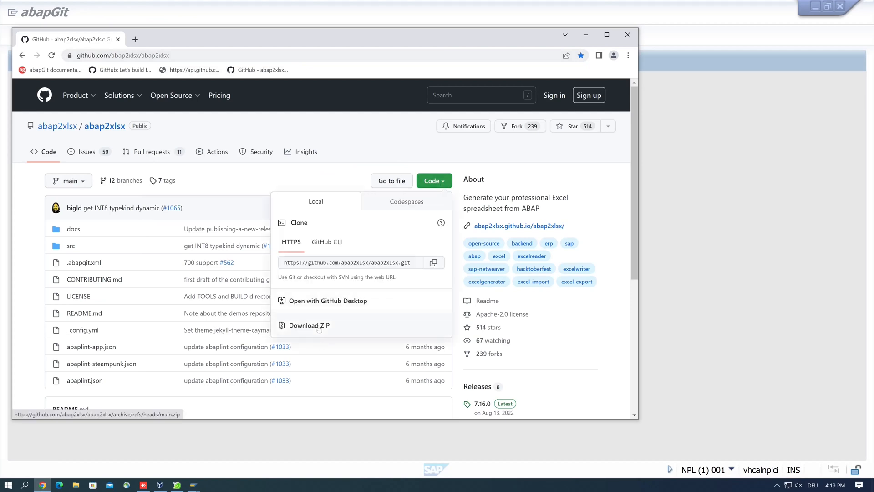
left_click(309, 325)
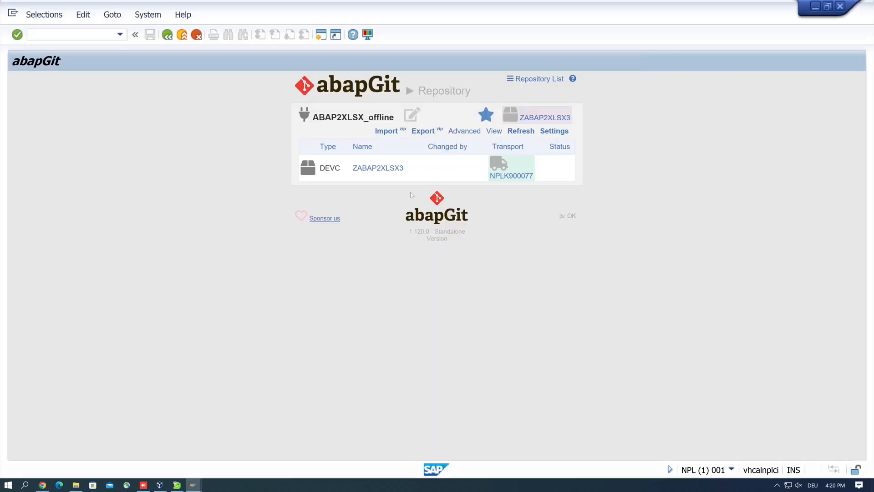
Step: Import abap2xlsx-main.zip from Downloads into ABAP2XLSX_offline, allowing SAP GUI file access
left_click(385, 131)
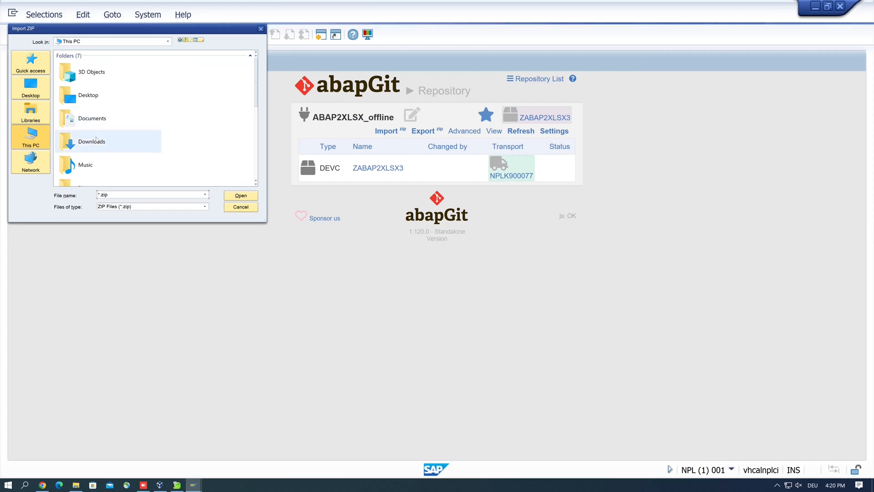
double_click(91, 141)
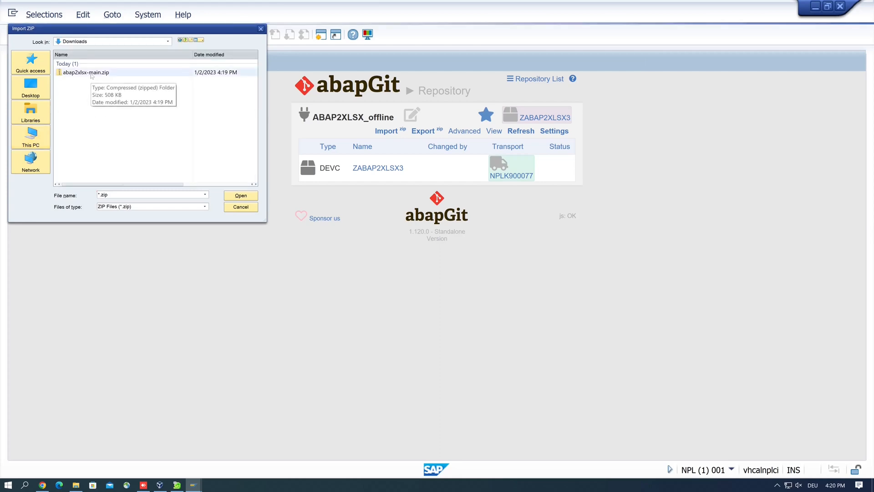
left_click(86, 72)
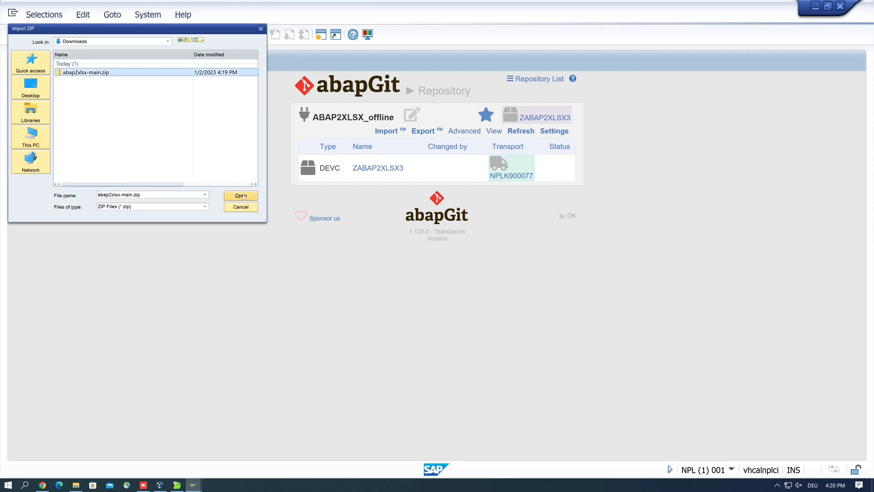
left_click(241, 196)
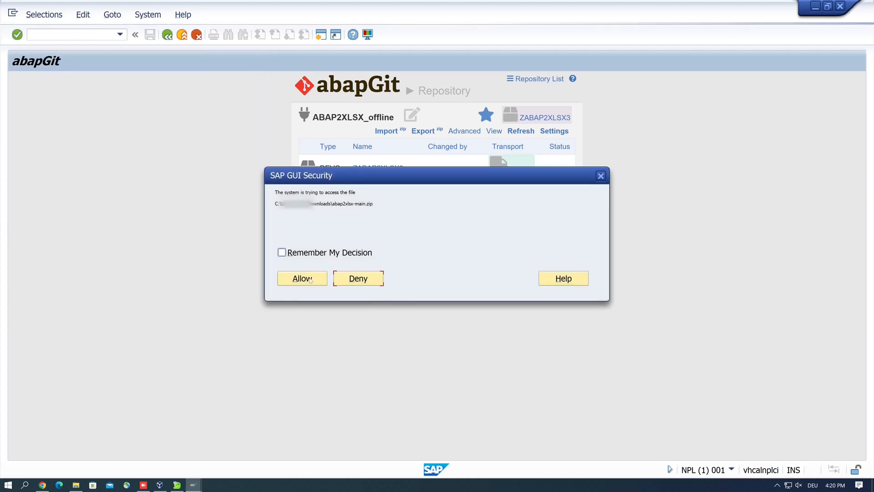
left_click(301, 278)
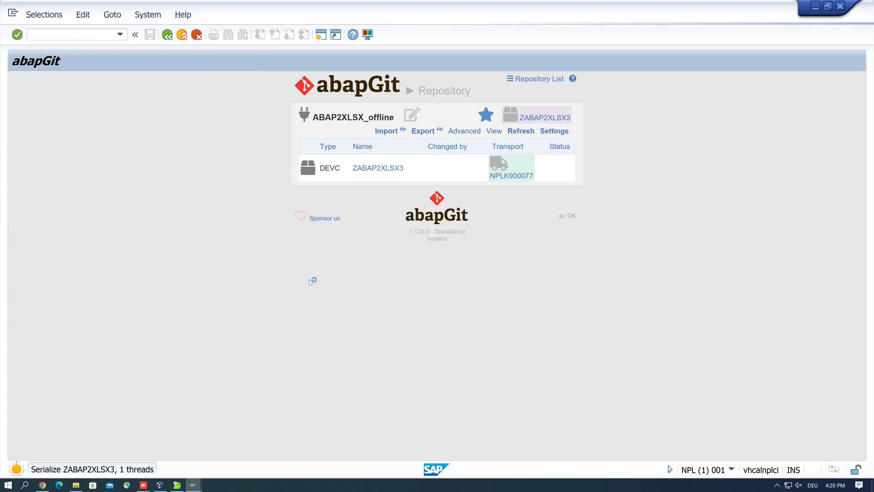
left_click(520, 131)
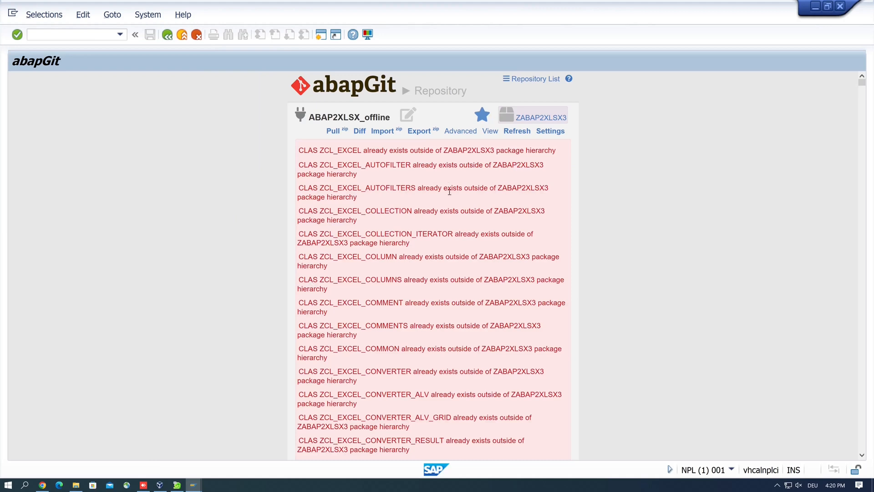
mouse_move(334, 131)
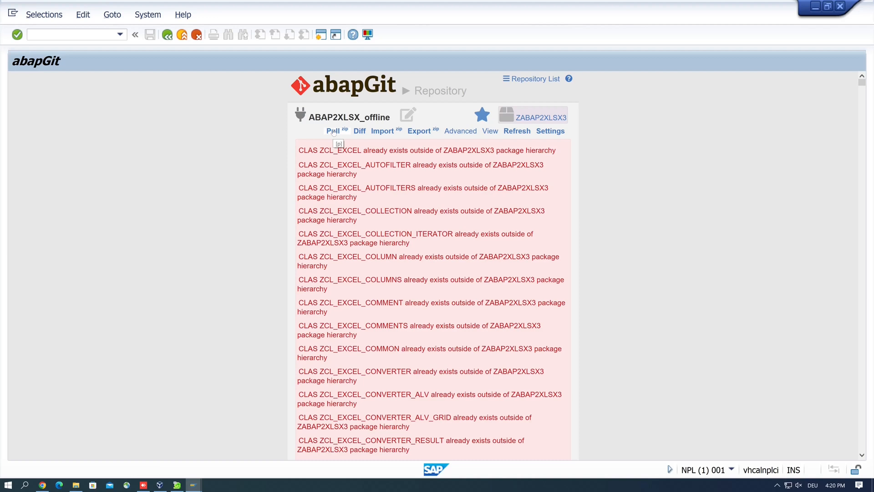
mouse_move(199, 160)
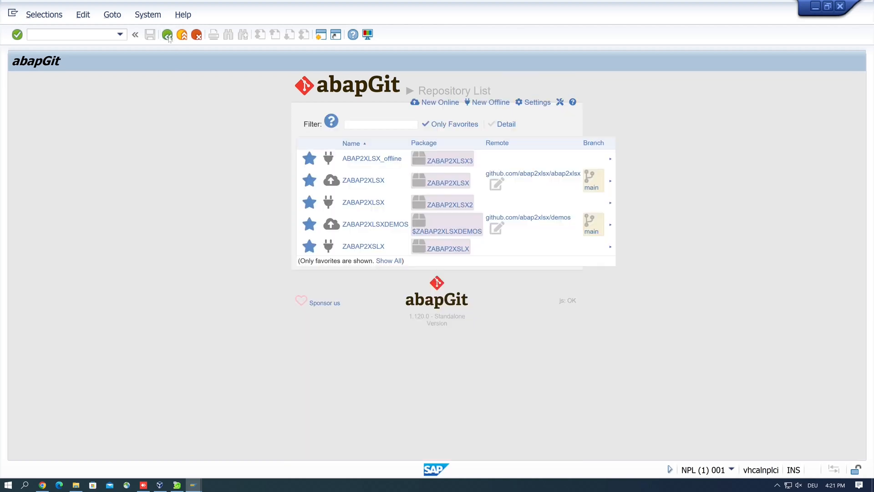
mouse_move(286, 75)
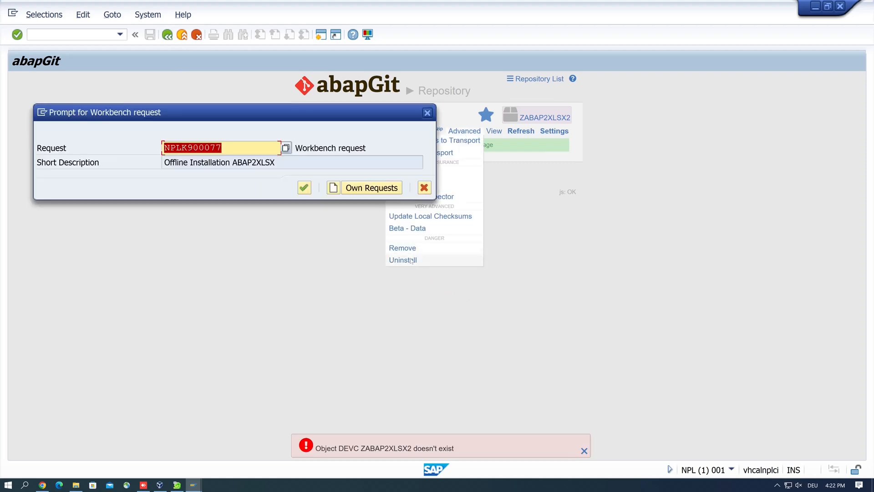
Step: Confirm workbench request NPLK900077 to uninstall the ZABAP2XLSX repository from package ZABAP2XLSX2
left_click(304, 187)
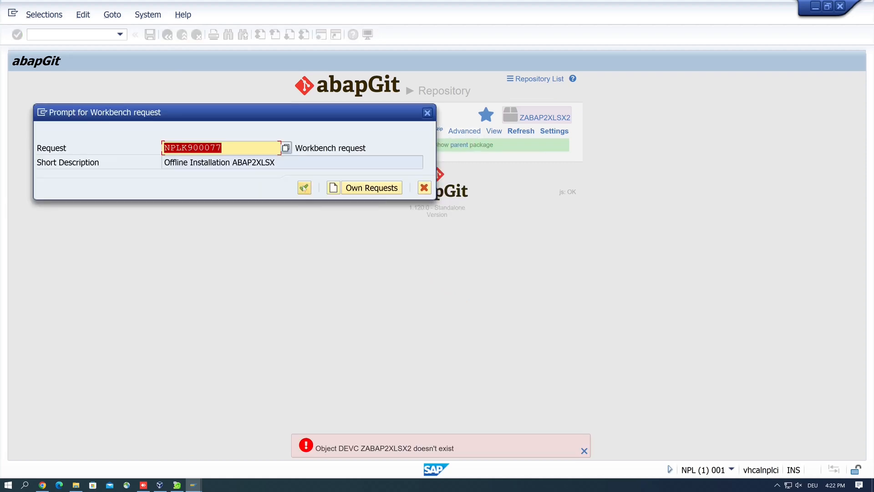
left_click(304, 187)
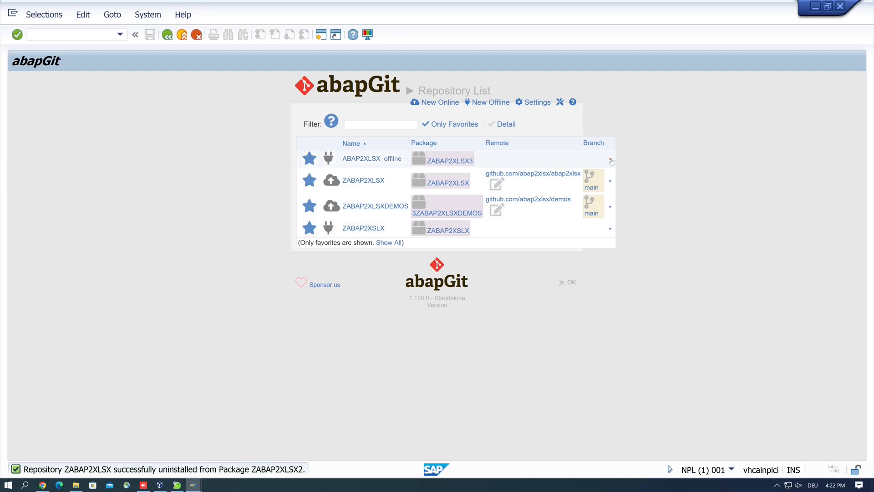
Step: Uninstall ABAP2XLSX_offline, deleting its ZABAP2XLSX3 objects under request NPLK900077
left_click(372, 159)
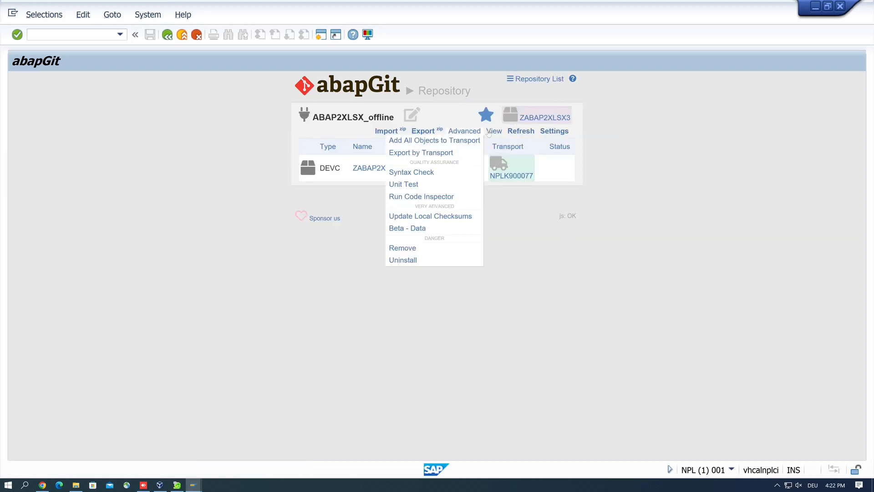
left_click(403, 260)
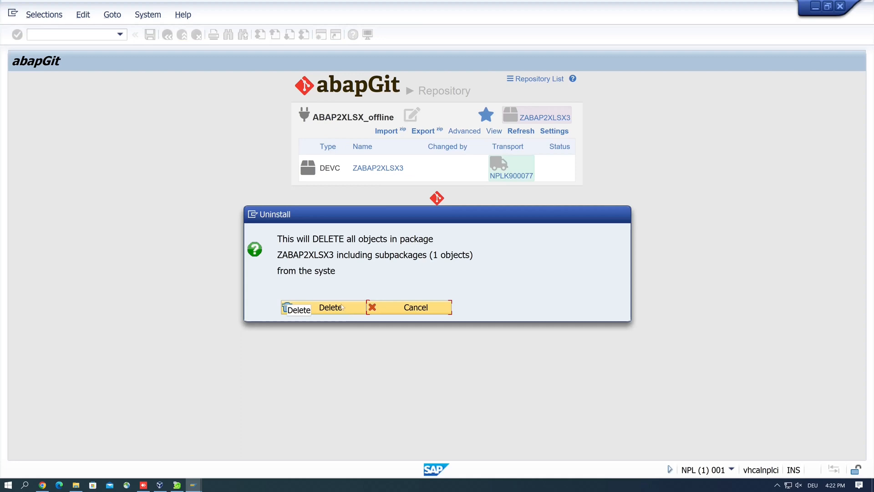
left_click(330, 307)
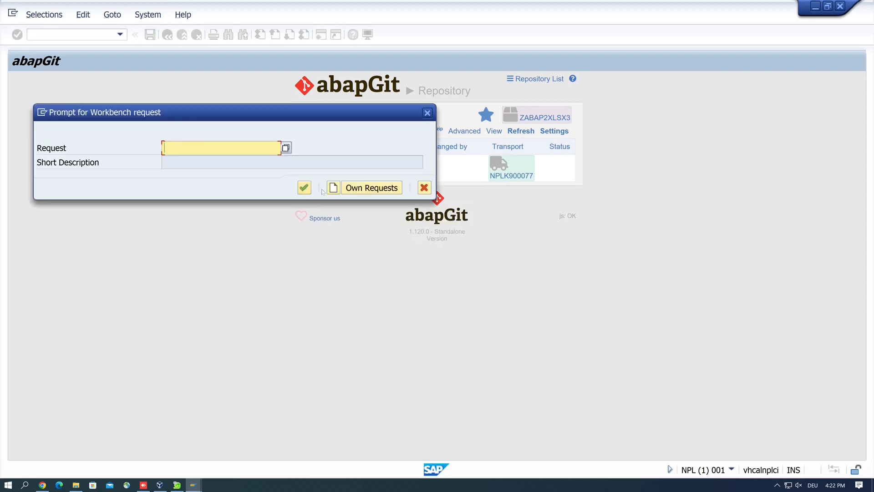
left_click(371, 187)
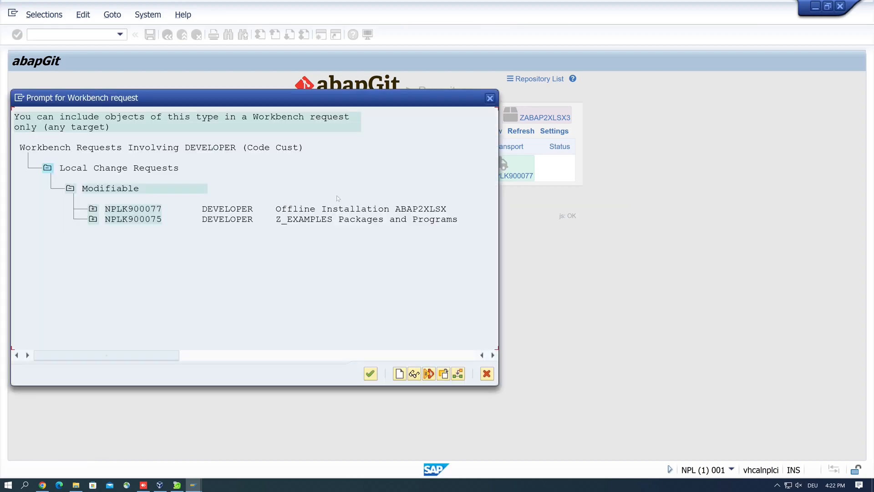
double_click(132, 208)
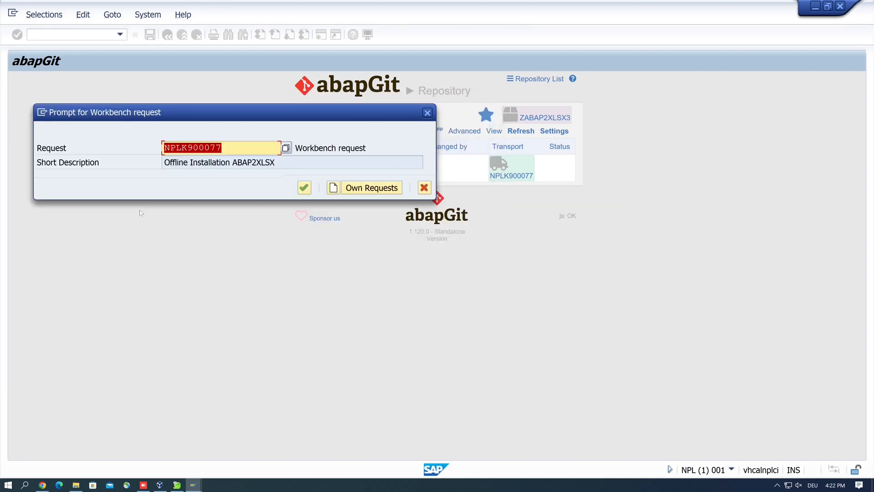
left_click(303, 187)
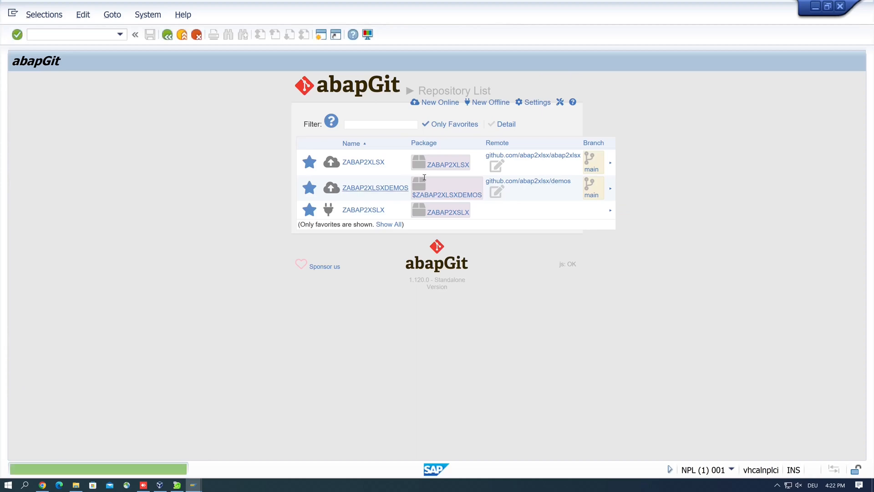
mouse_move(447, 164)
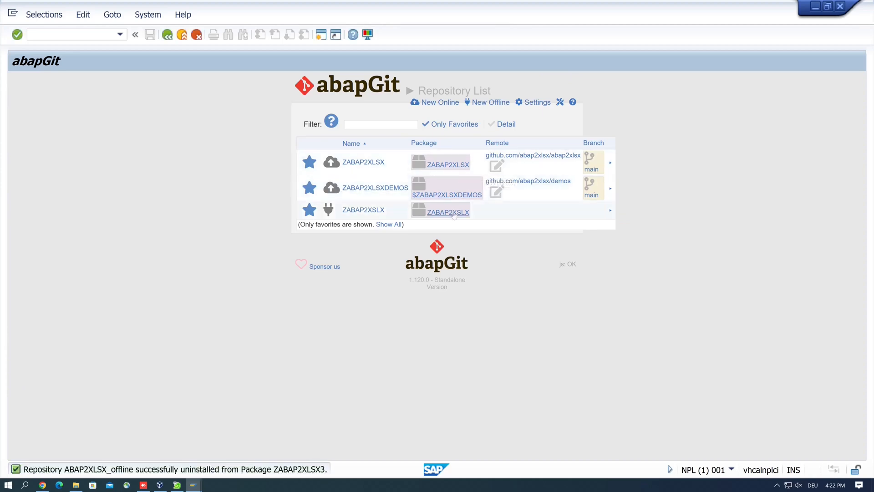
mouse_move(594, 219)
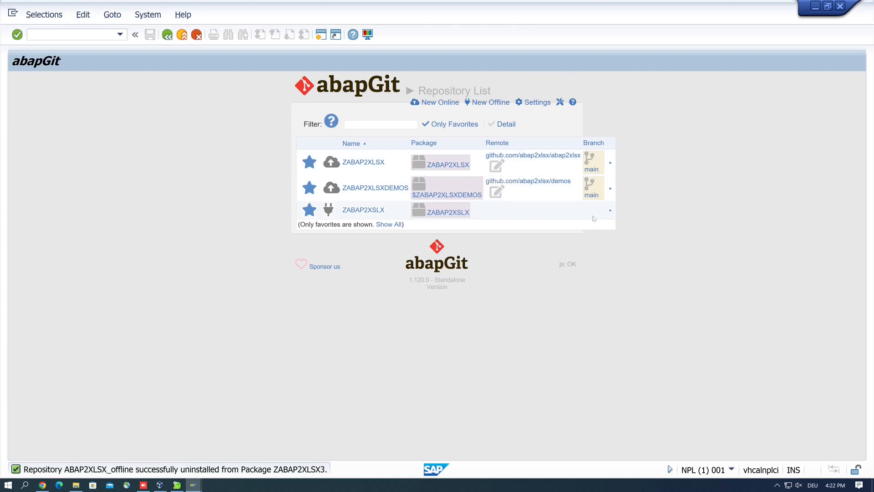
Step: Start uninstalling the ZABAP2XSLX repository and list own workbench requests
left_click(363, 210)
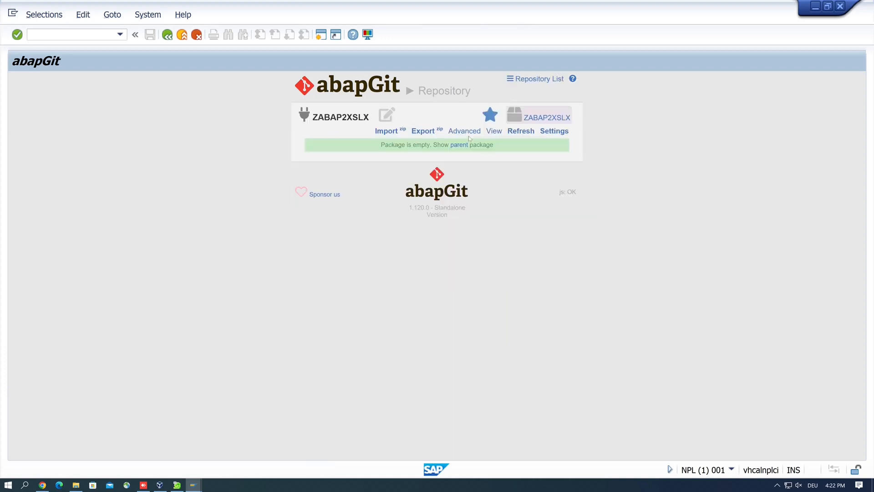
left_click(464, 131)
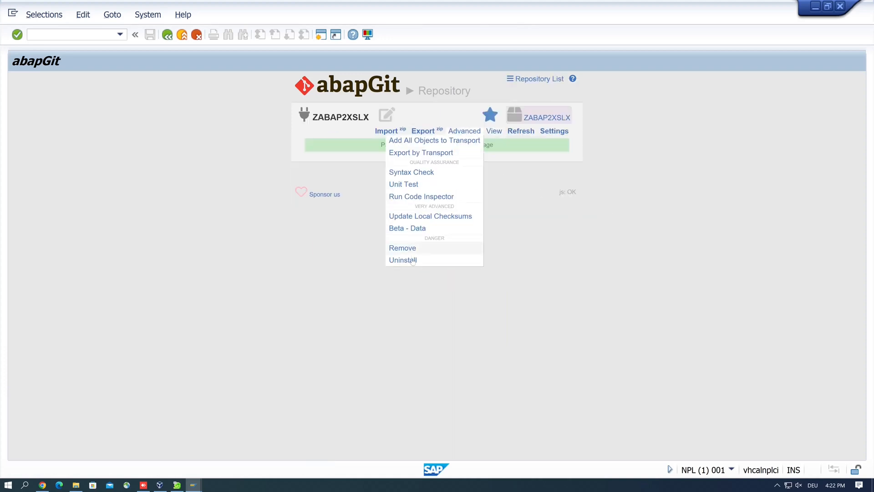
left_click(434, 140)
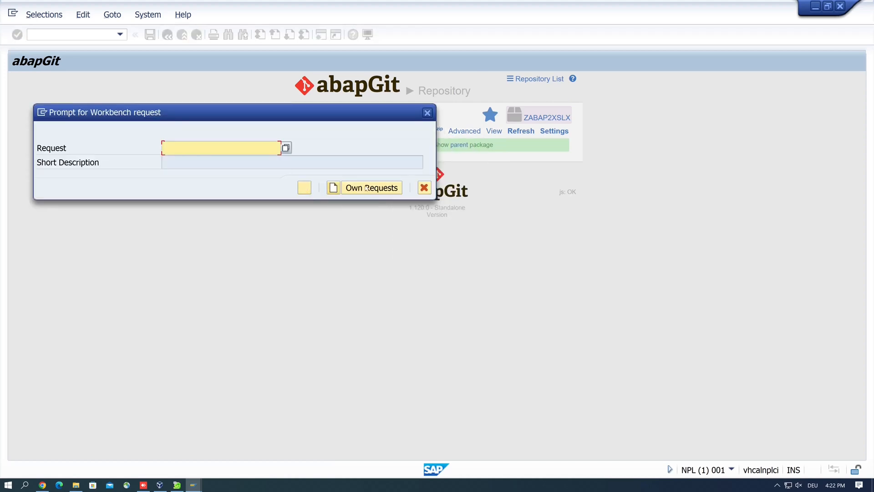
left_click(370, 187)
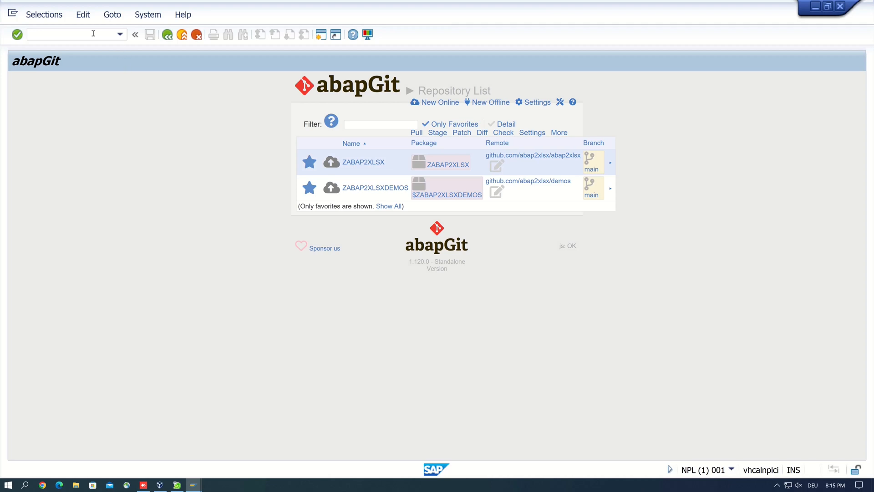
Step: Go to SE38 via /nSE38 and enter zdemo* as the program name
type("/")
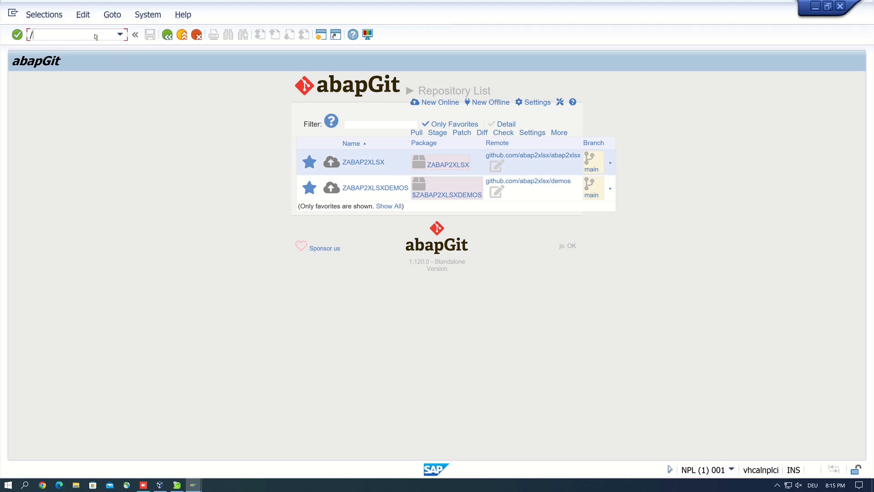
type("nse38")
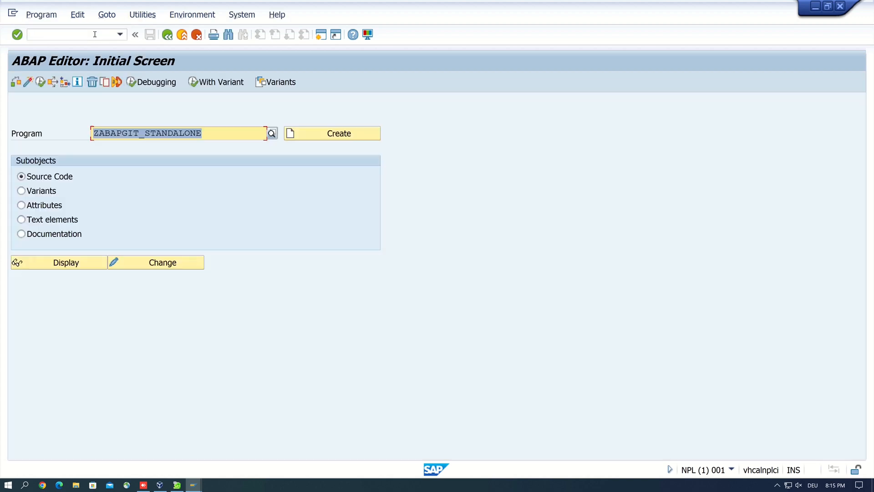
type("zde")
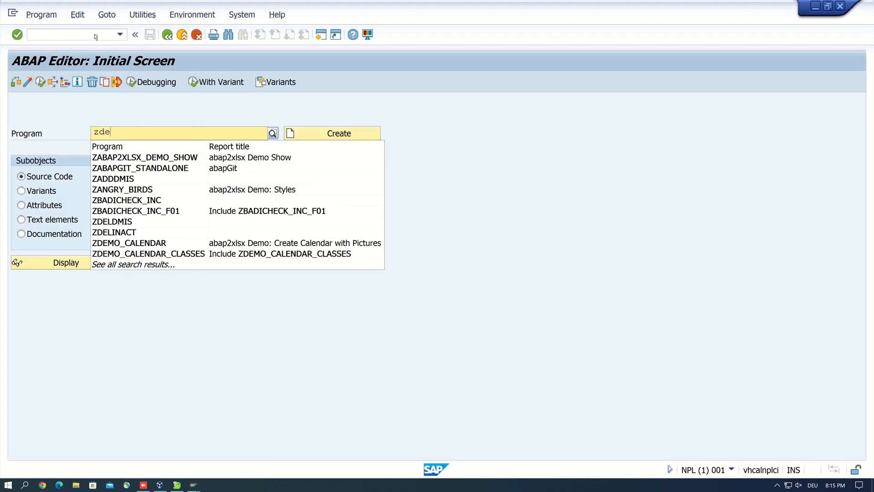
type("mo")
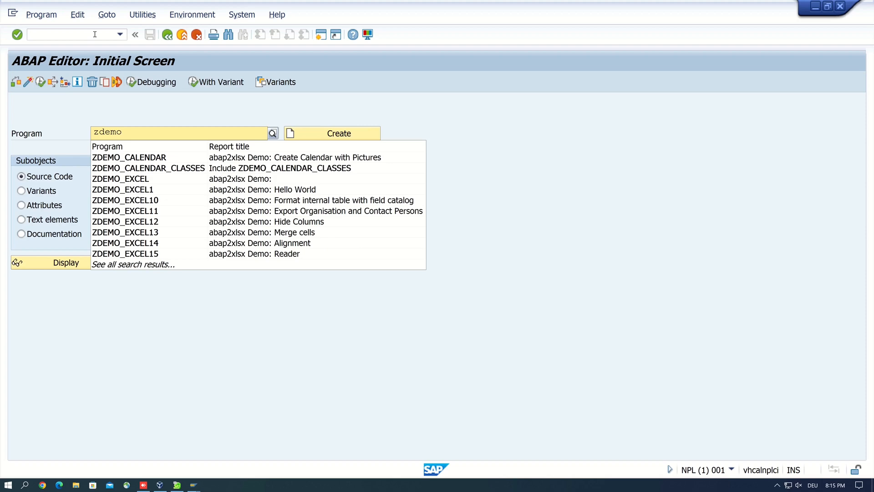
type("*")
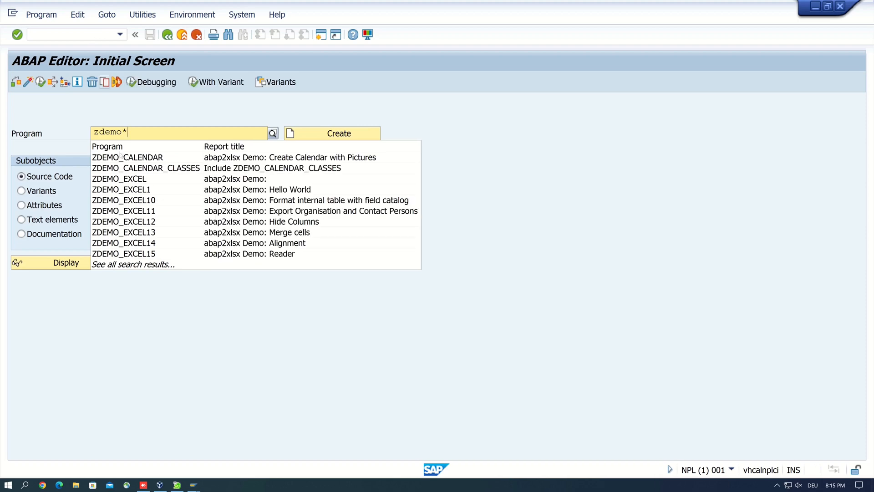
Step: Show all ZDEMO* search results and scroll through the demo program list
left_click(131, 264)
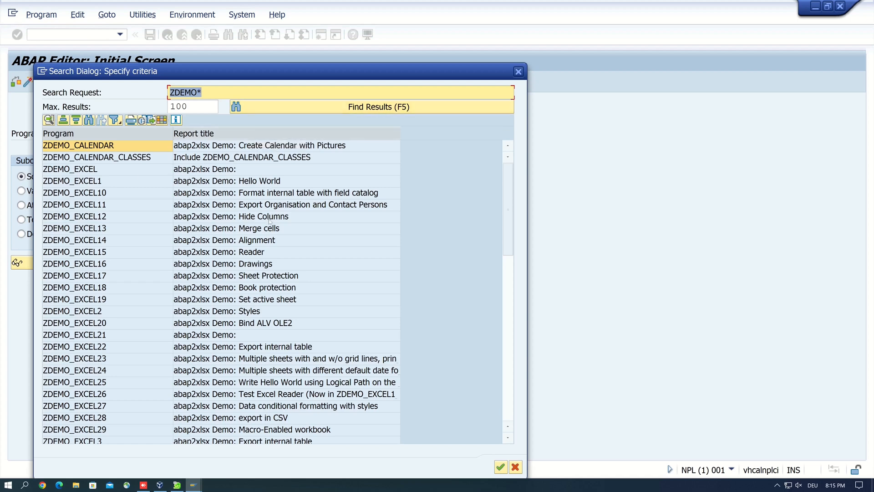
mouse_move(254, 280)
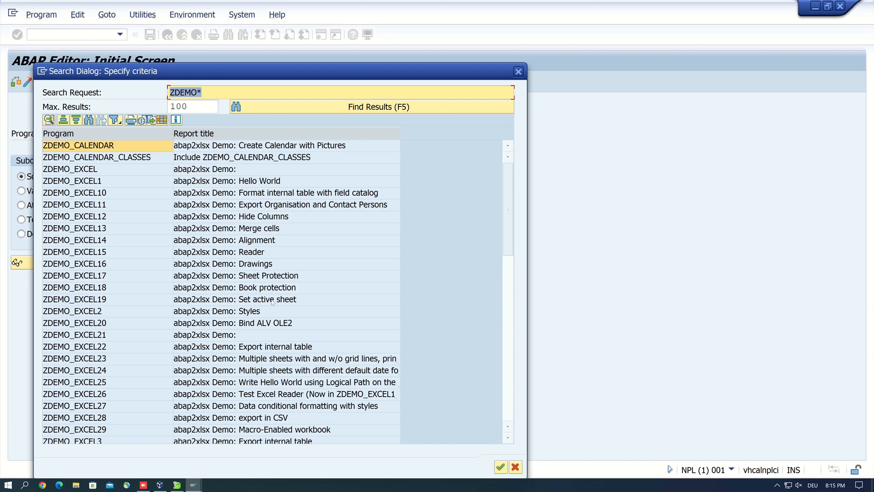
scroll("down", 3)
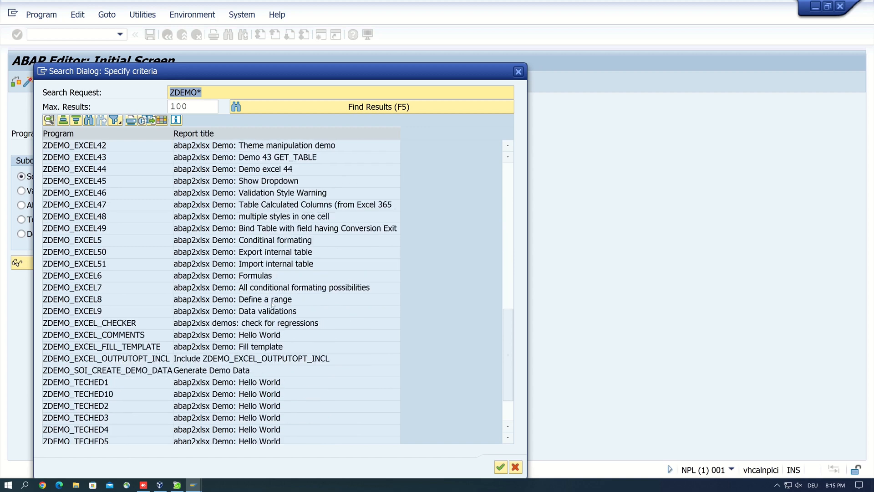
scroll("down", 3)
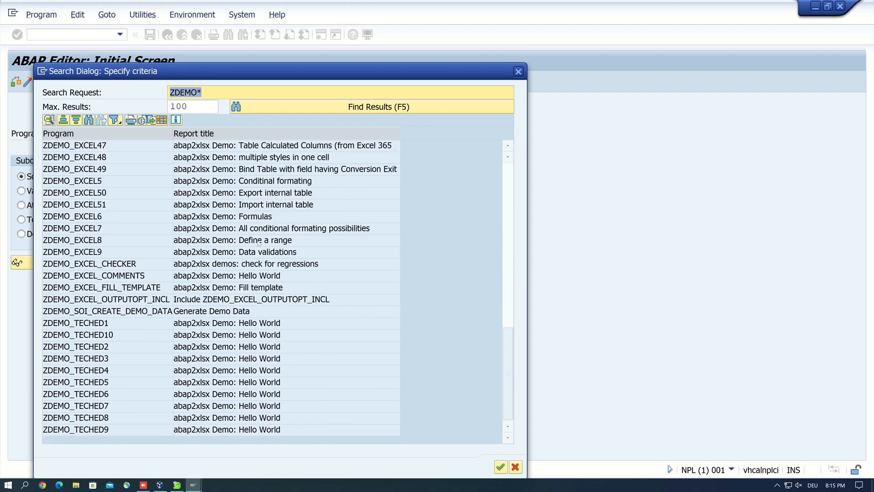
scroll("up", 3)
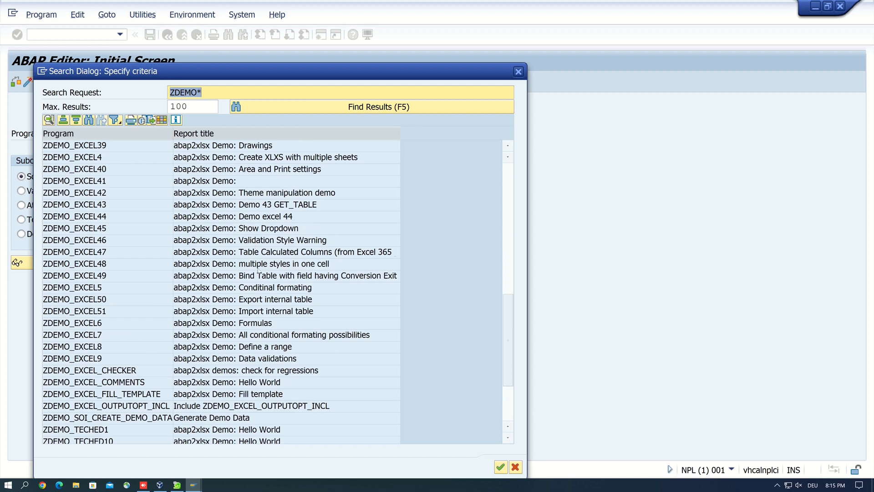
mouse_move(518, 71)
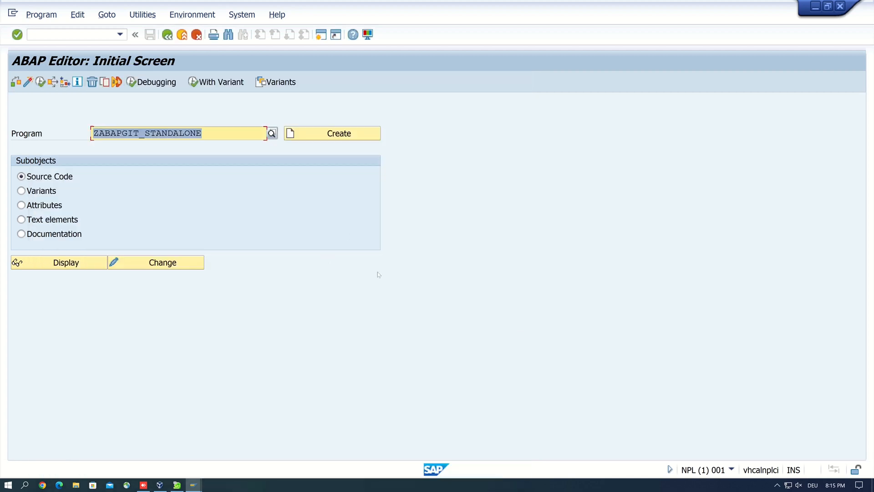
mouse_move(336, 205)
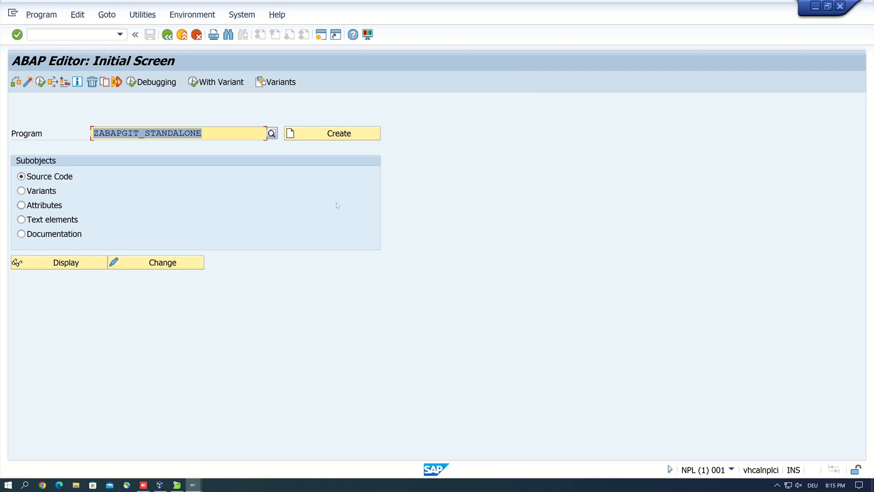